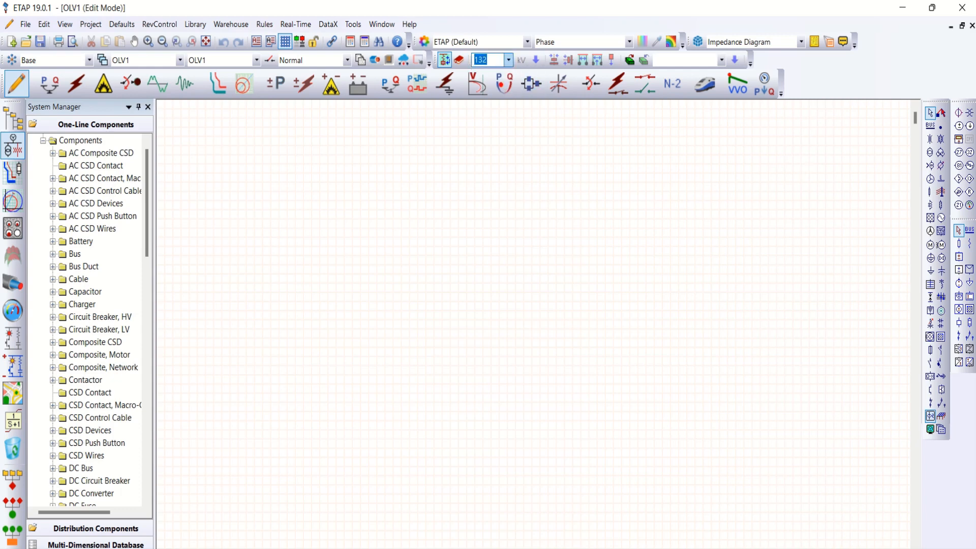
Set default 11 kV and stack grid U1, Bus1, Cable1, Bus2, T1, Bus3 and Load1.
text(11)
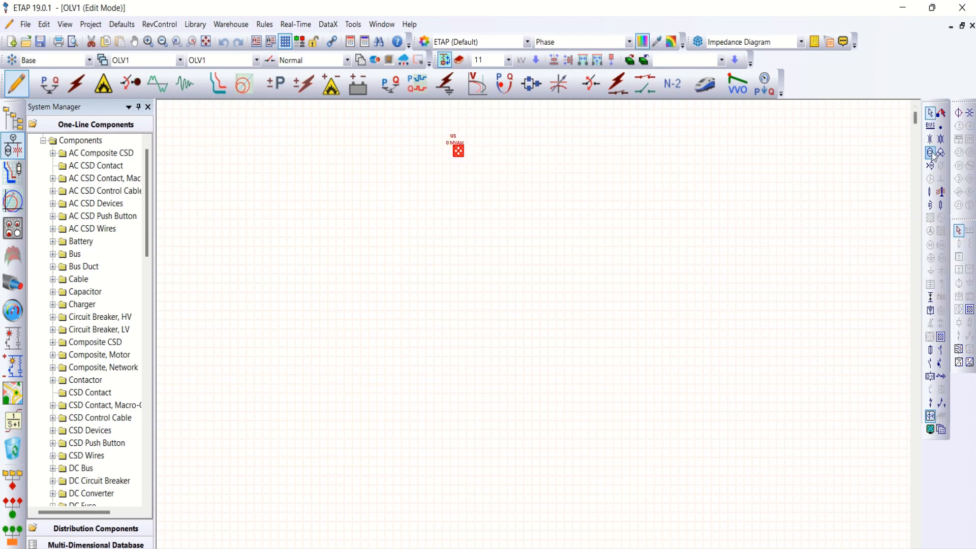
click(930, 152)
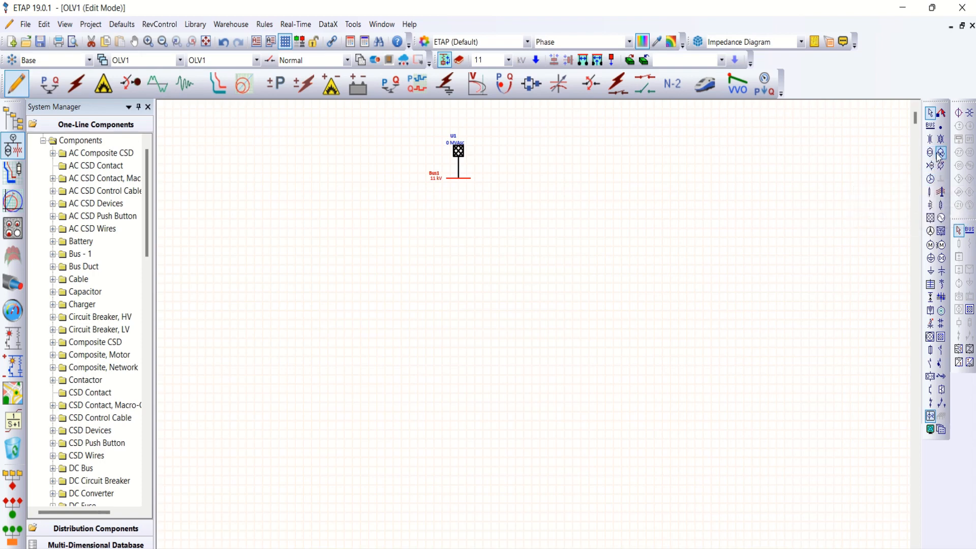
click(929, 191)
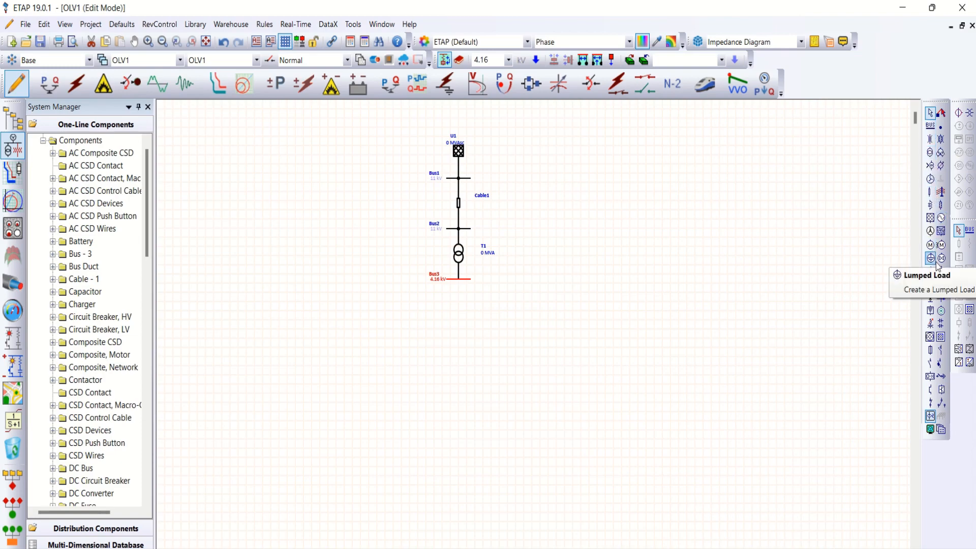
click(929, 258)
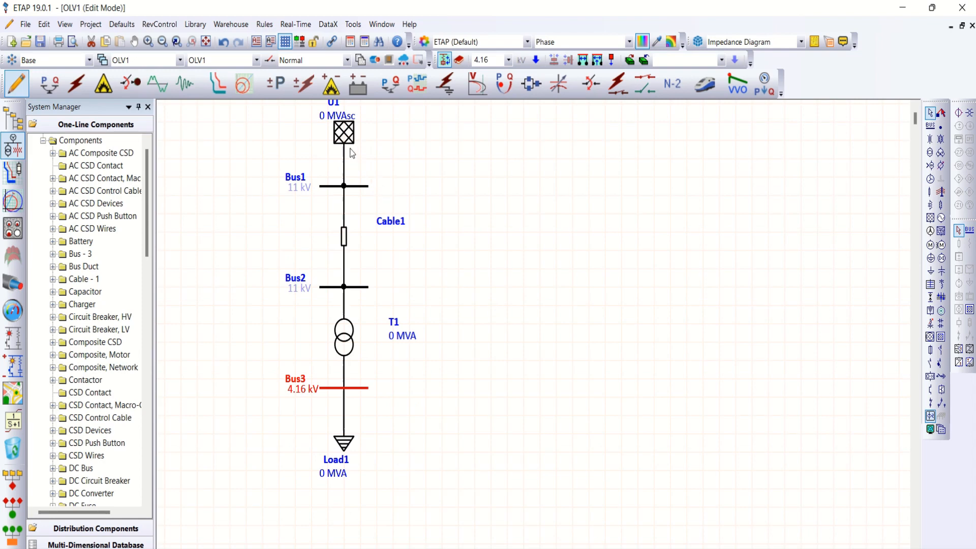
Enter X/R 14 and 40 kA short-circuit rating for grid U1 (762.102 MVAsc).
double_click(344, 133)
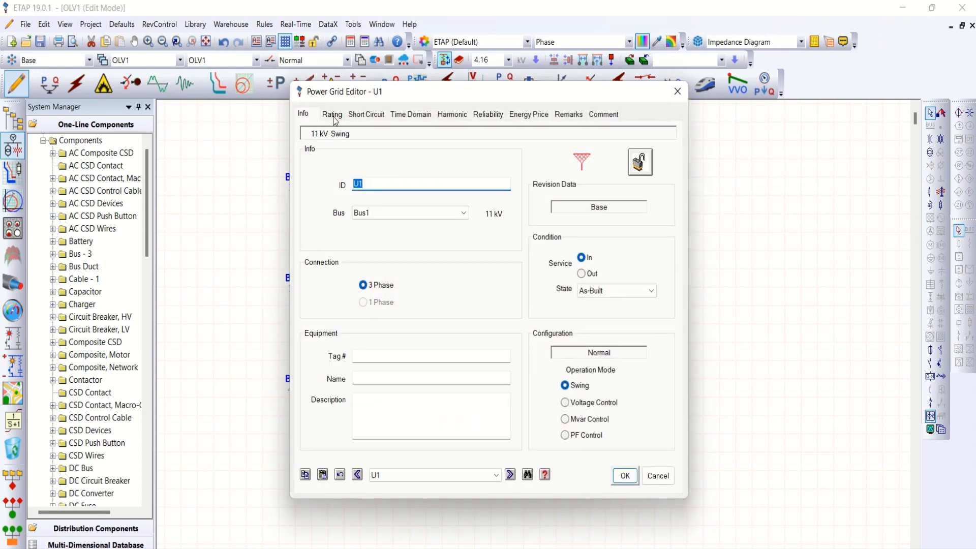
click(332, 114)
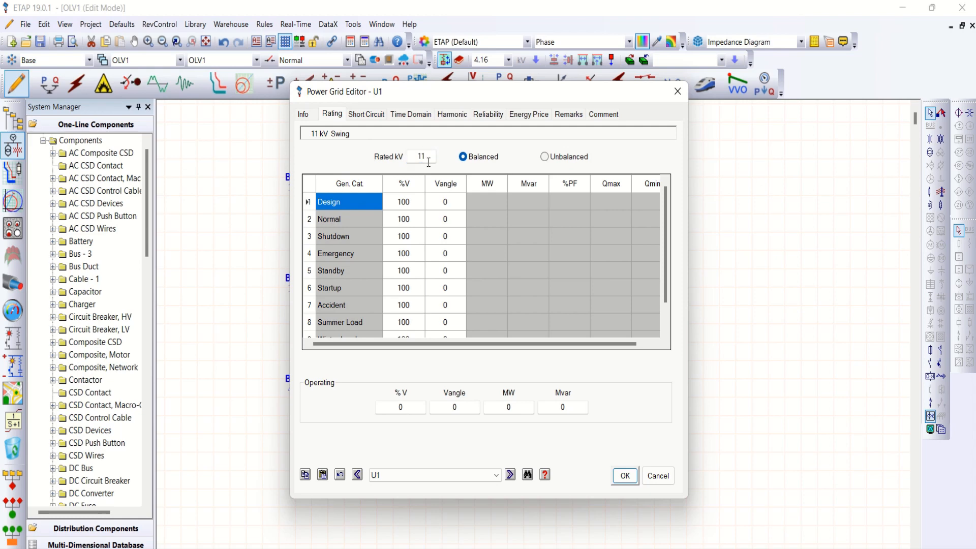
click(366, 114)
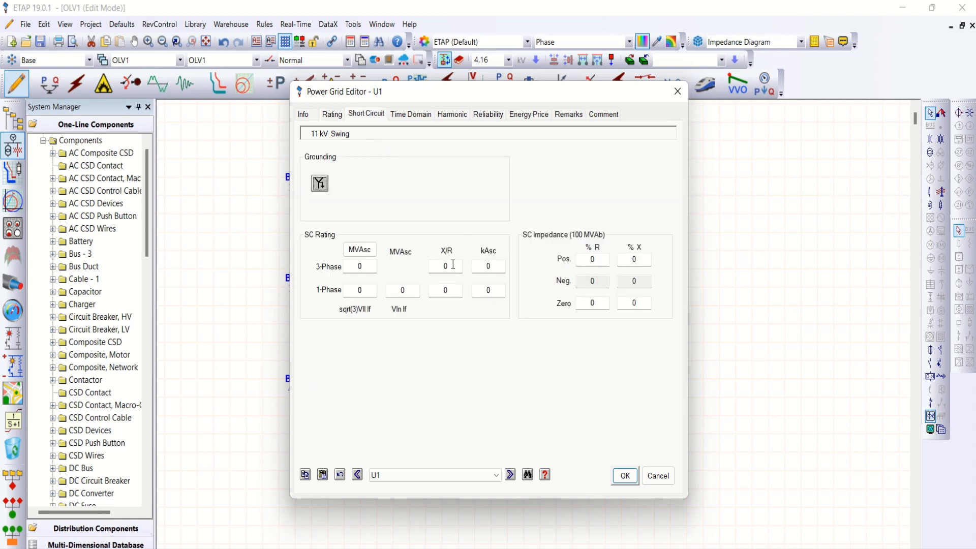
text(14)
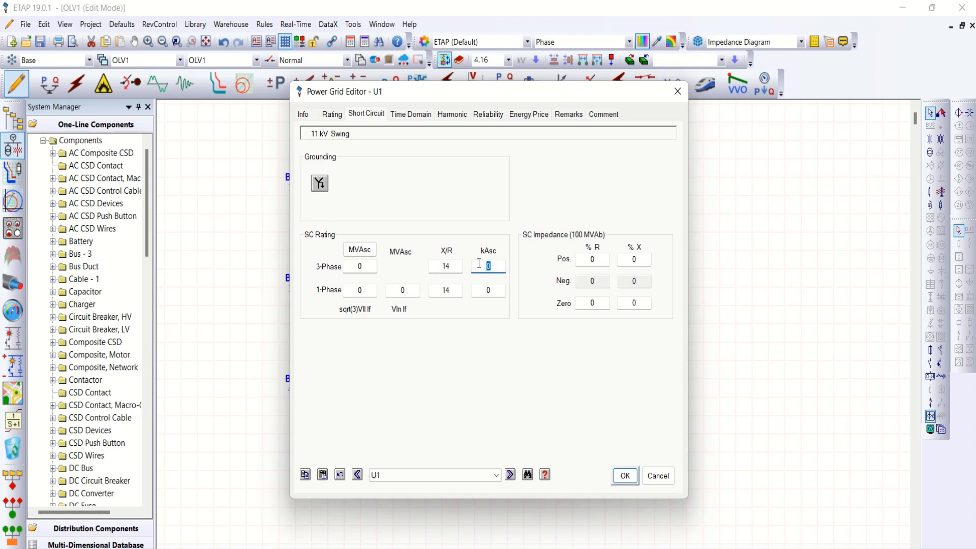
text(40)
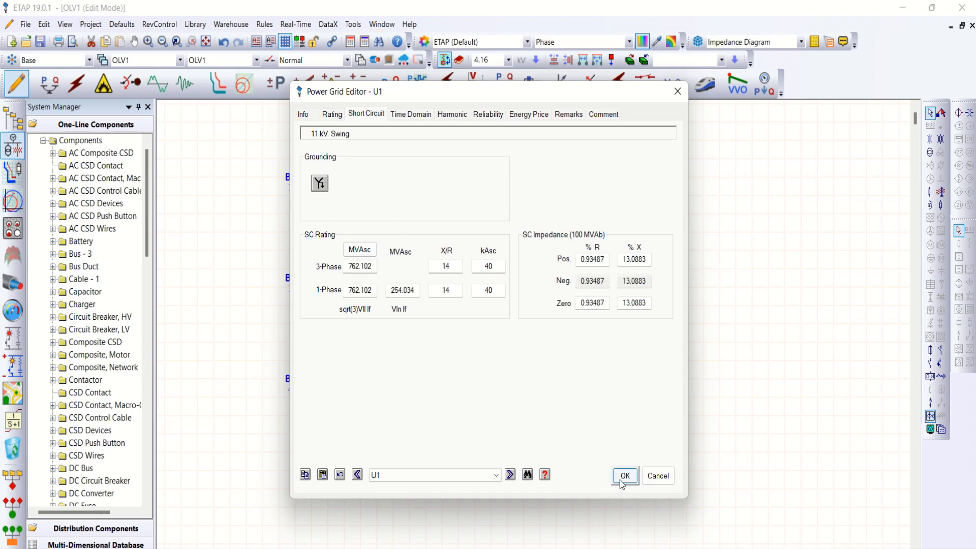
click(625, 476)
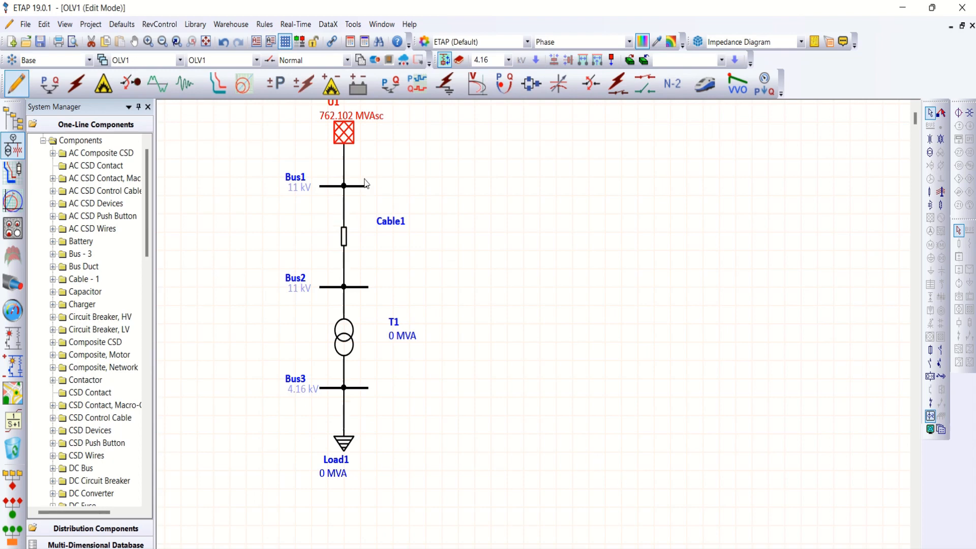
mouse_move(343, 239)
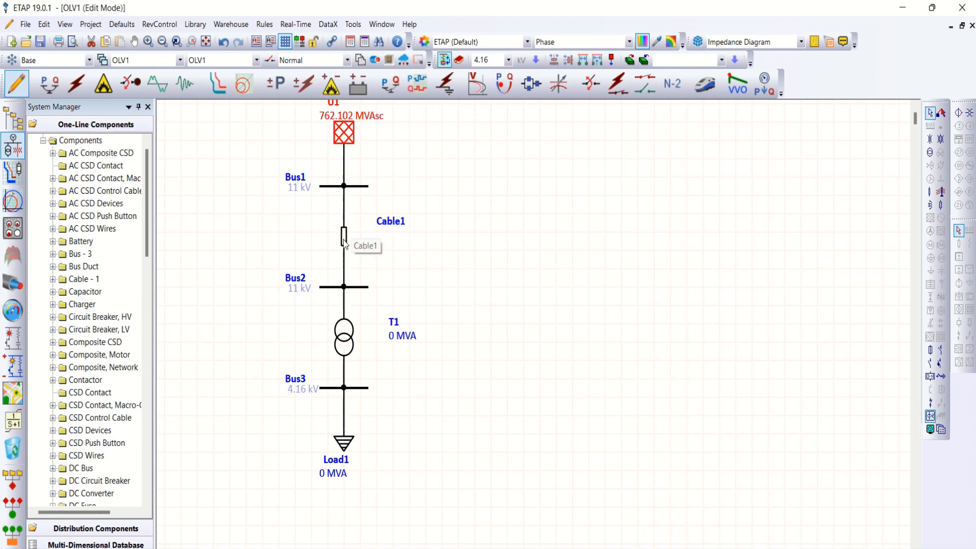
Set Cable1 to 0.1 m using the library 11 kV 3/C AL XLPE 400 mm² cable.
double_click(343, 239)
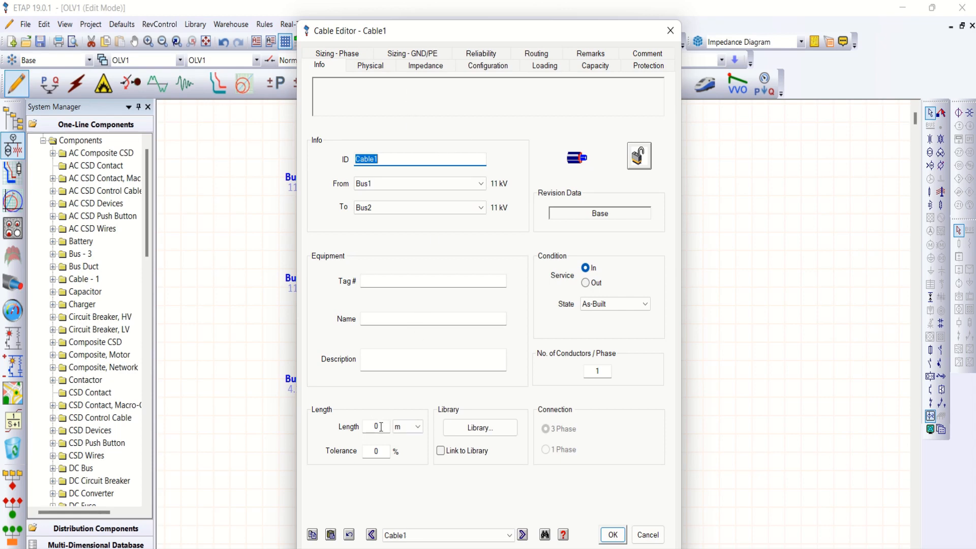
text(0.1)
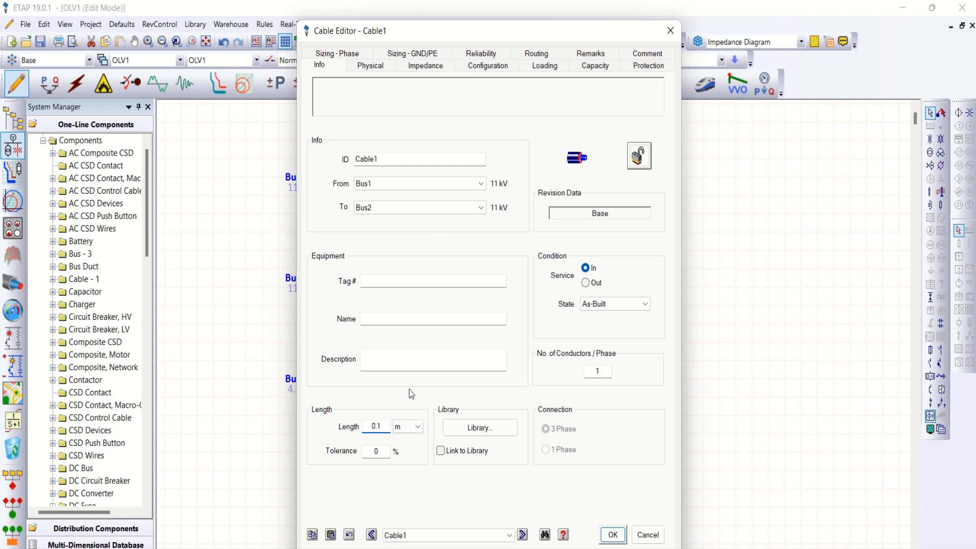
mouse_move(369, 444)
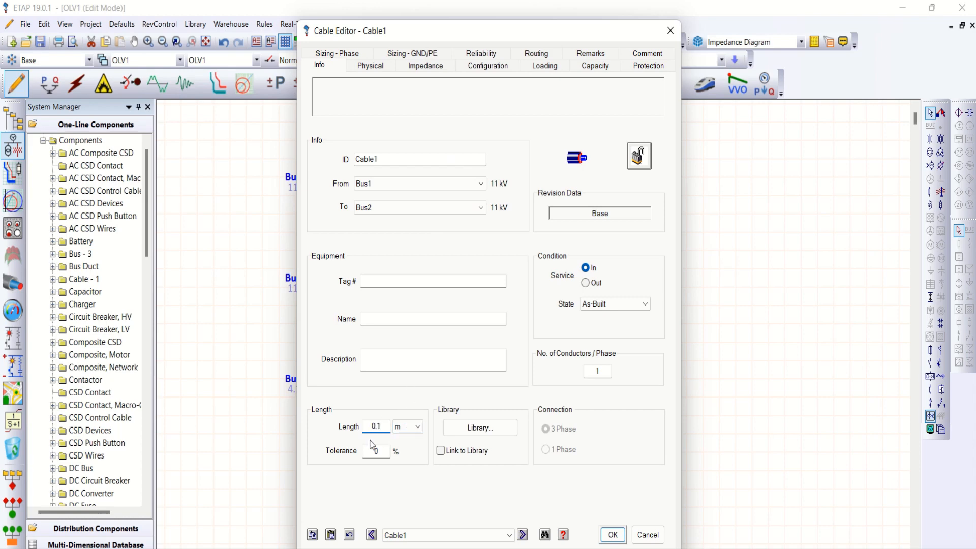
click(376, 426)
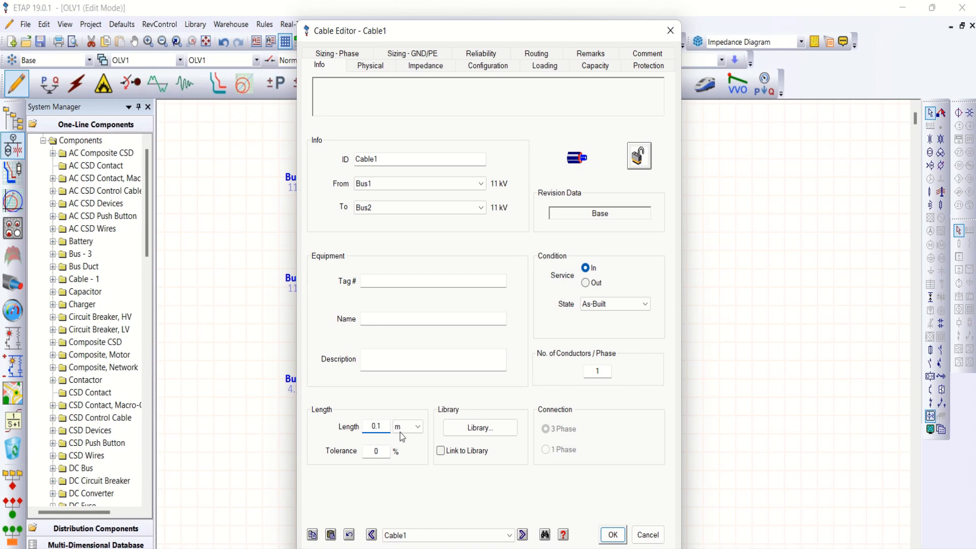
click(479, 427)
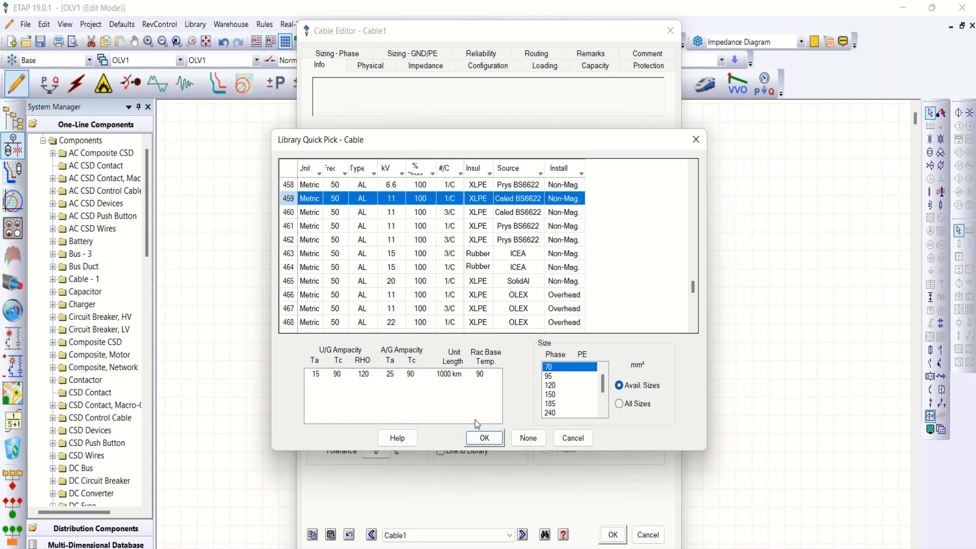
mouse_move(437, 214)
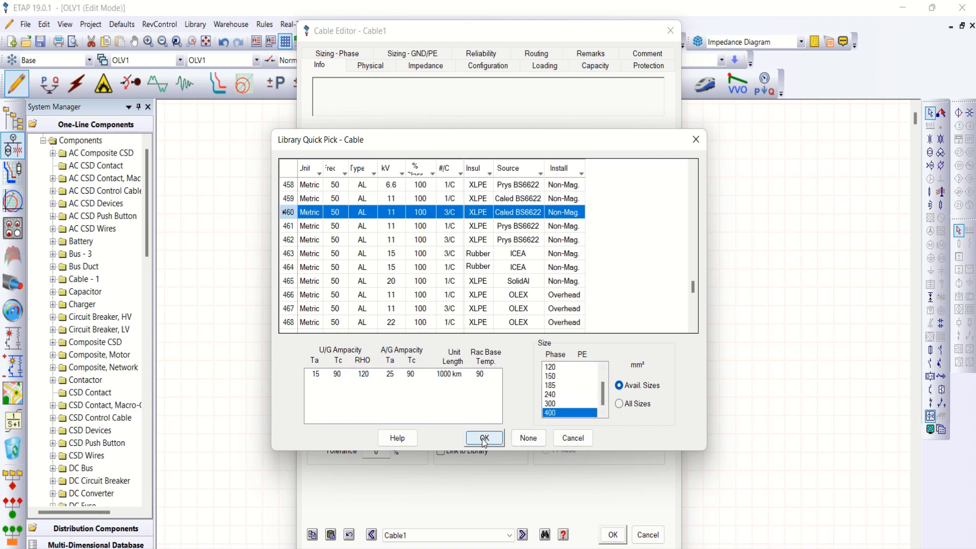
click(484, 438)
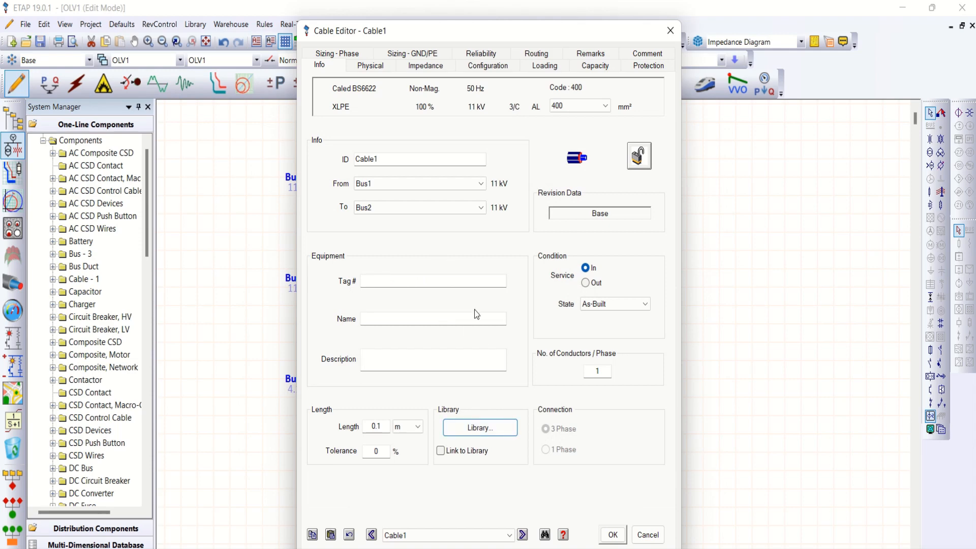
mouse_move(560, 72)
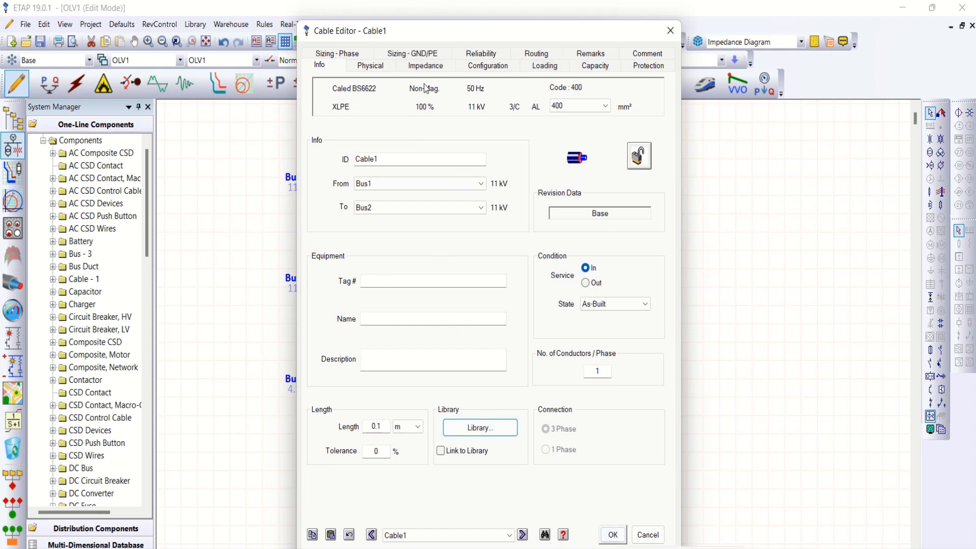
click(425, 66)
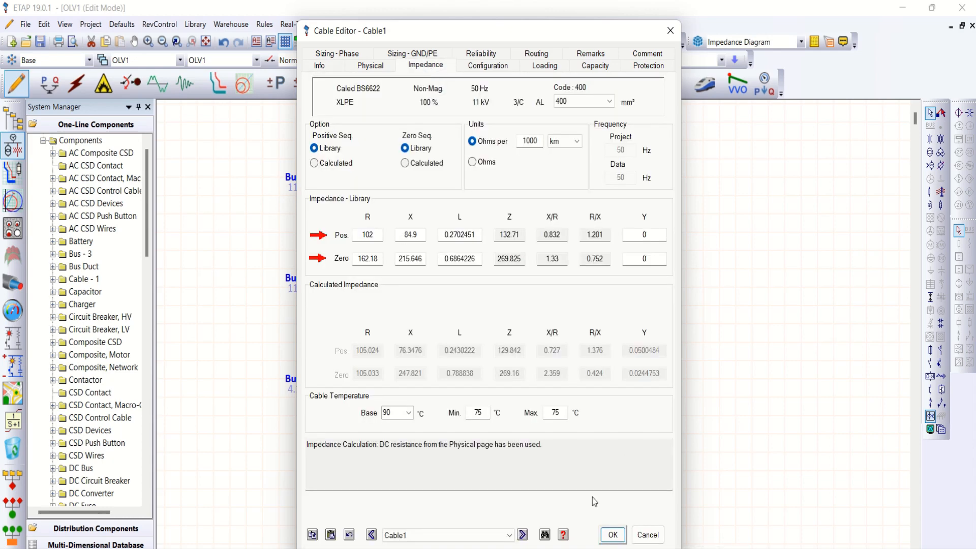
click(612, 535)
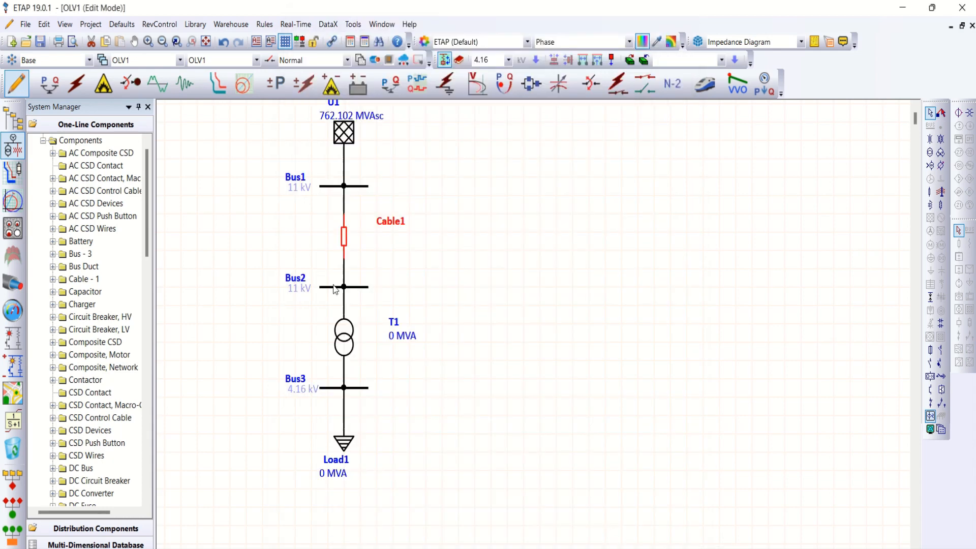
Rate T1 at 5 MVA, 11/4.16 kV with typical 7.15 %Z and X/R 8.5.
double_click(344, 336)
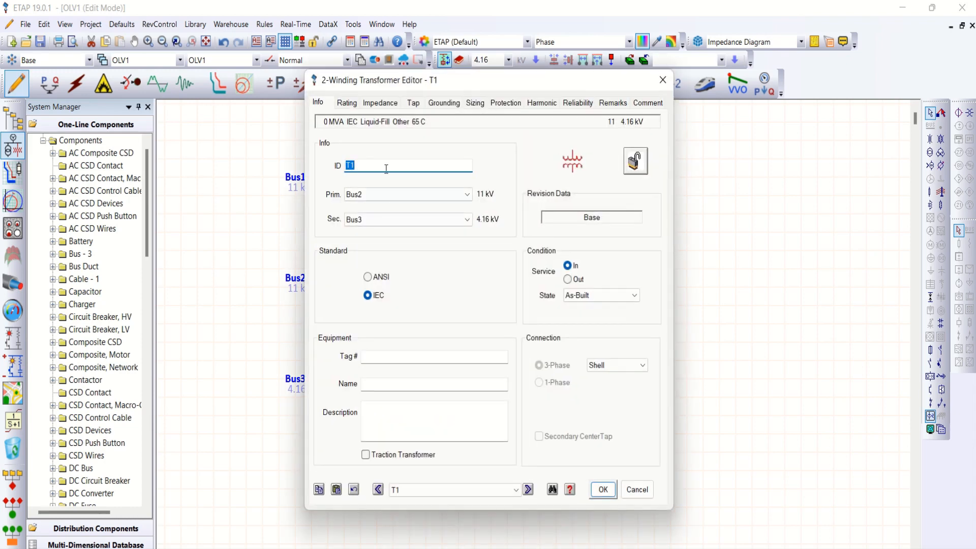
click(347, 103)
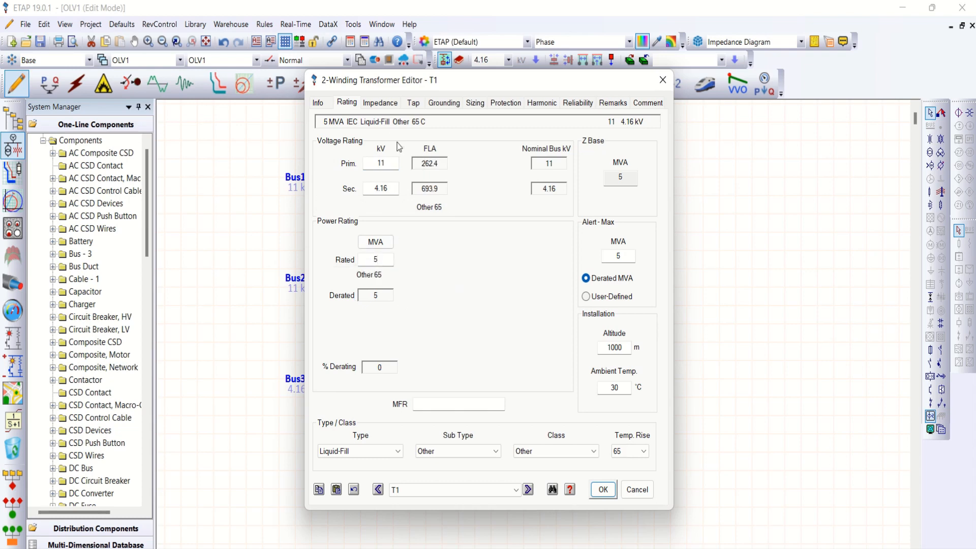
click(380, 102)
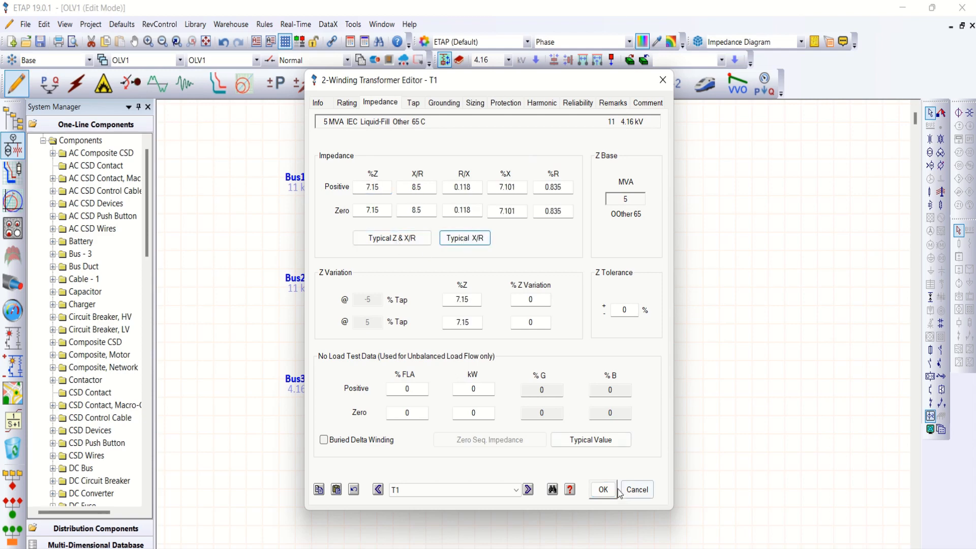
click(602, 489)
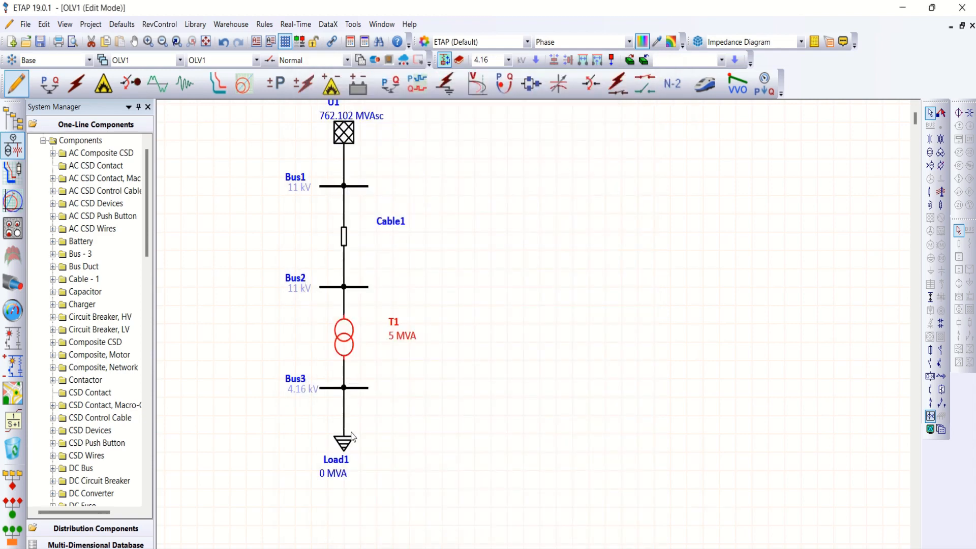
Enter 2 MVA and 95 %PF on Load1's Loading tab (1.9 MW, 0.624 Mvar).
double_click(343, 441)
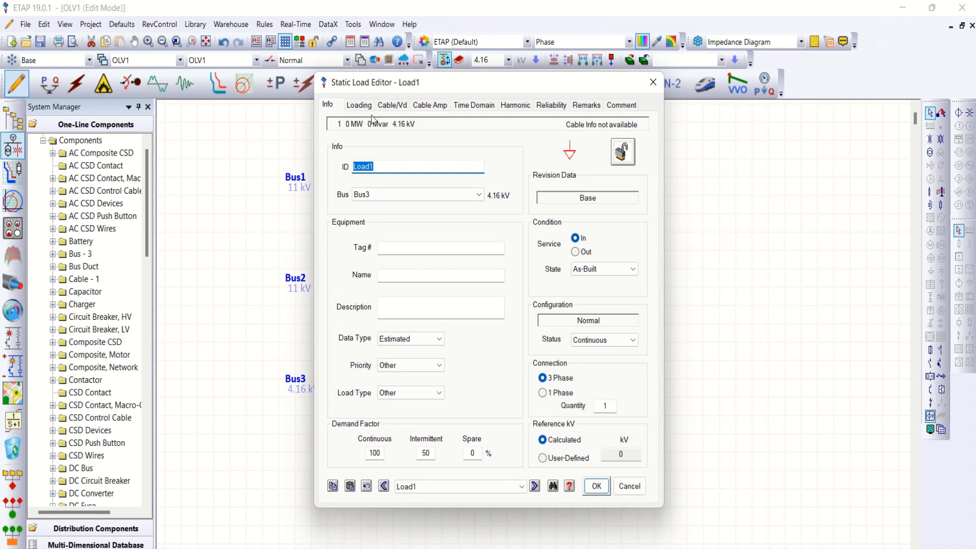
click(358, 105)
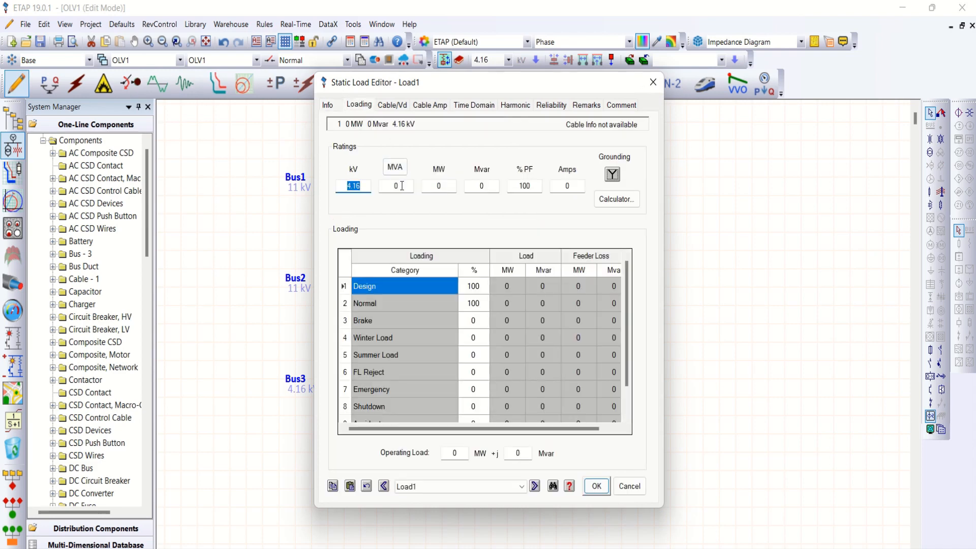
text(2)
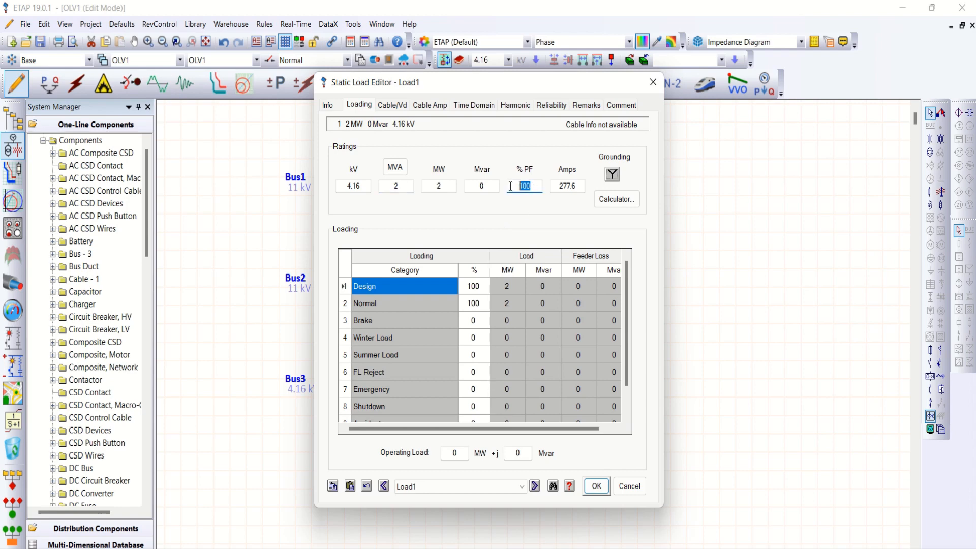
text(95)
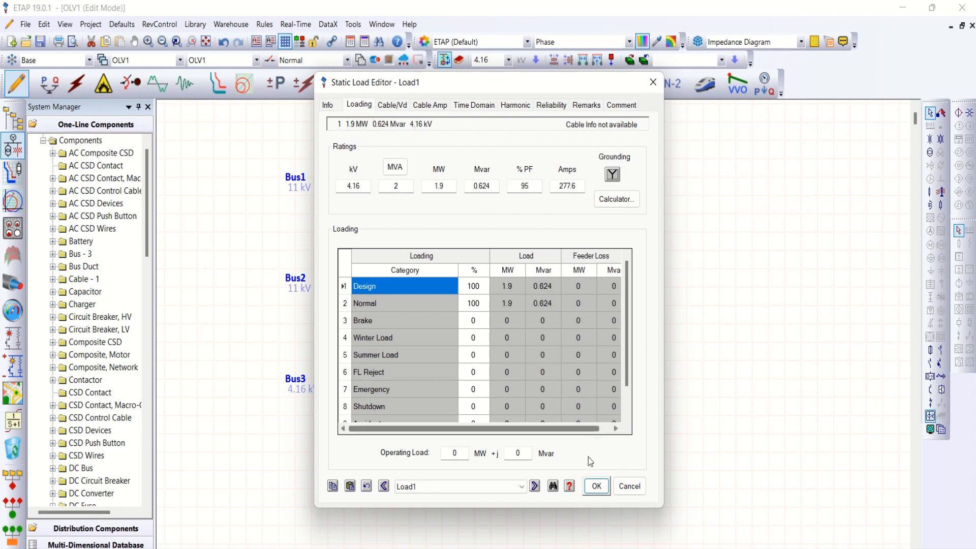
click(595, 486)
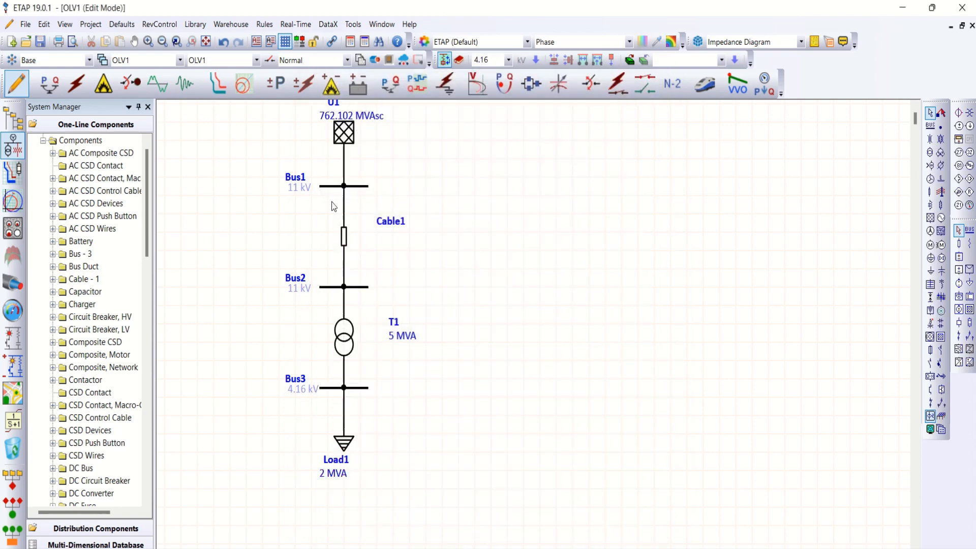
mouse_move(366, 163)
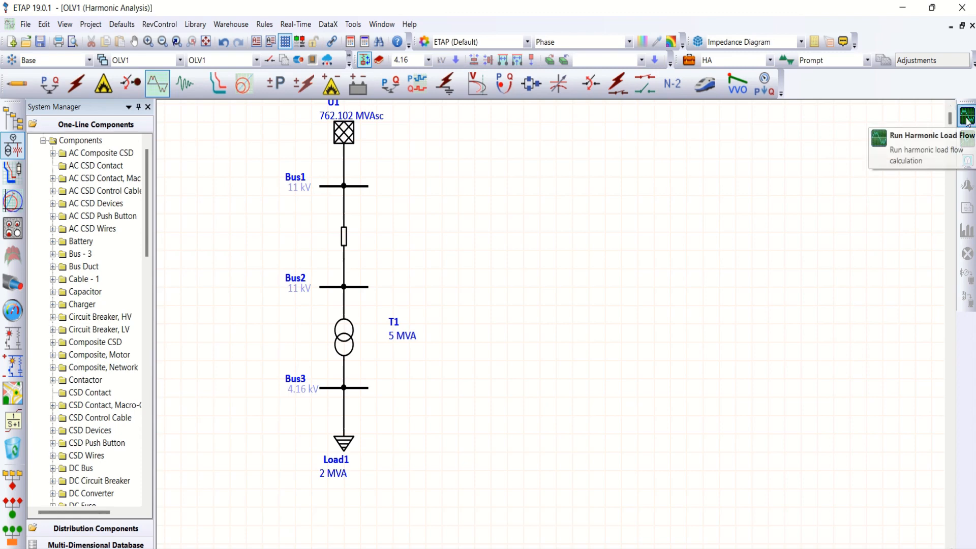
Start the harmonic load flow, then cancel at the output file name prompt.
click(967, 115)
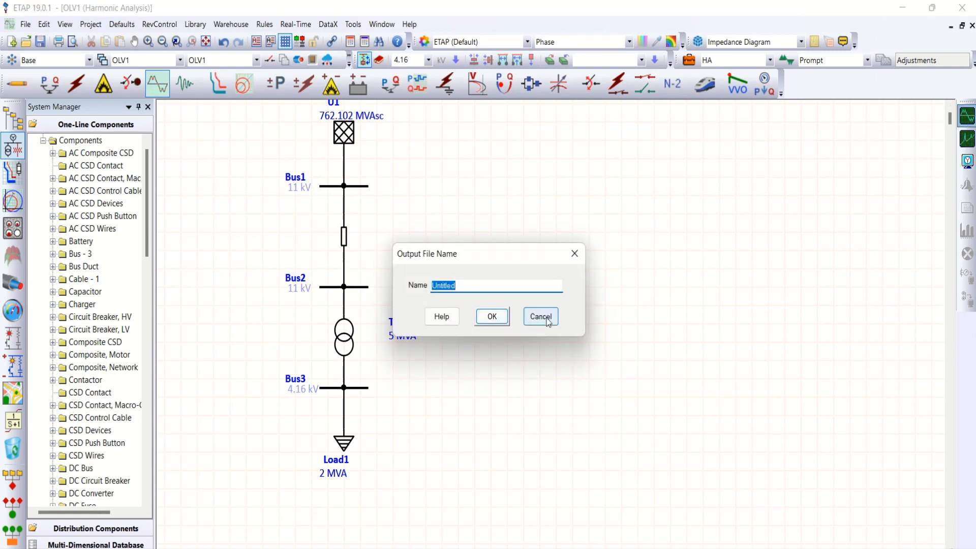
click(540, 317)
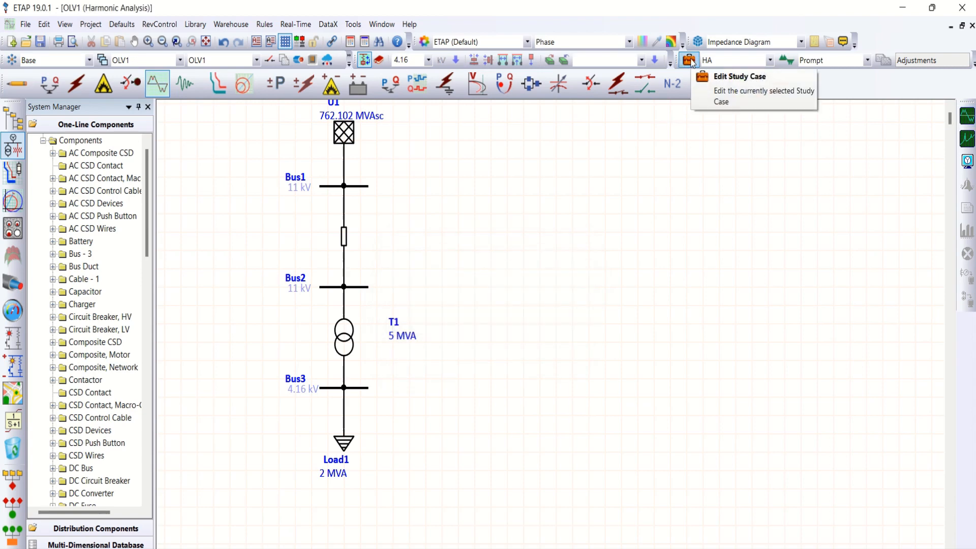
Plot and tabulate all buses and Cable1 in study case HA, then run as 'Untitled'.
click(688, 60)
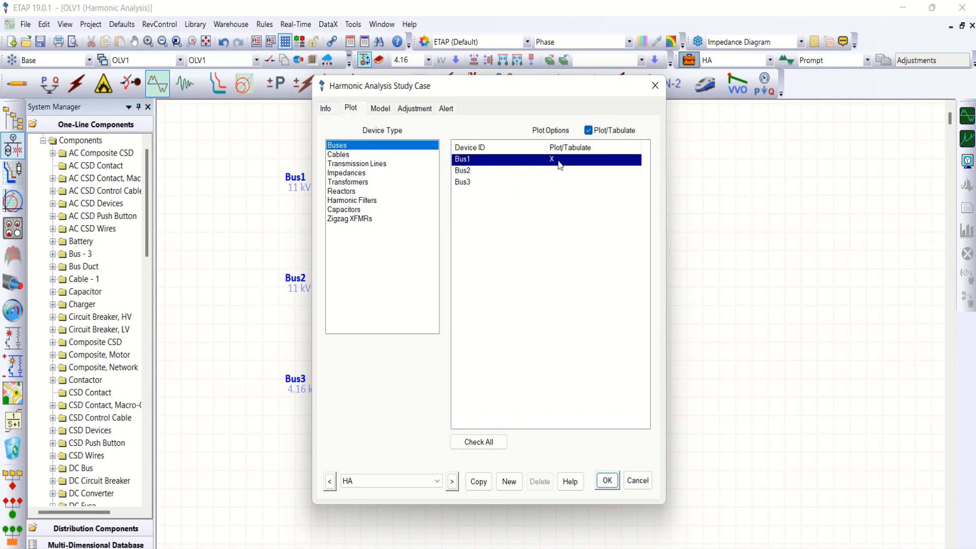
click(546, 171)
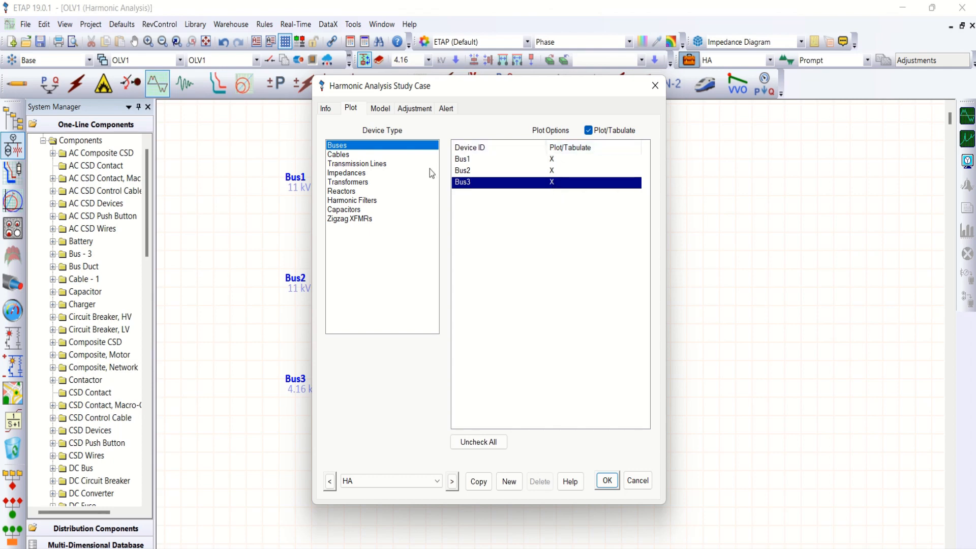
click(338, 155)
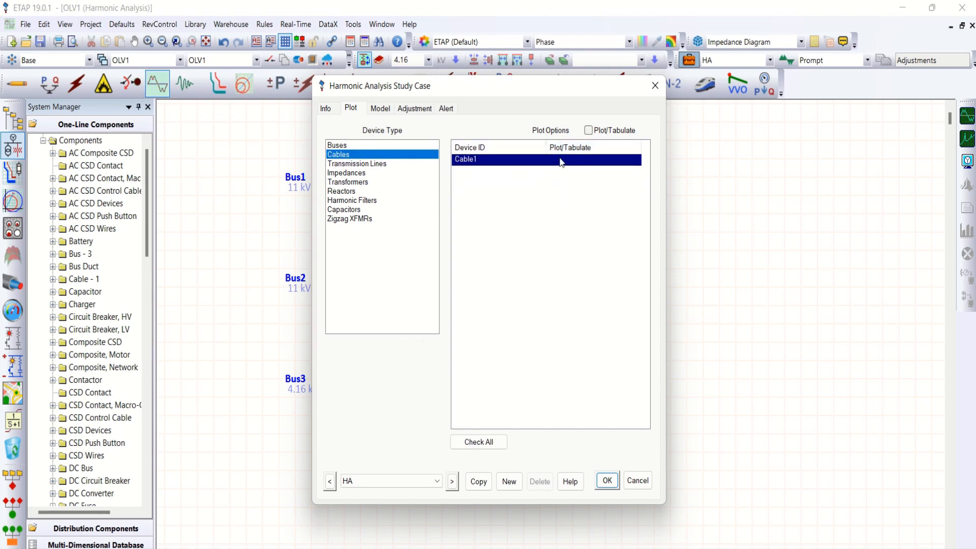
click(588, 130)
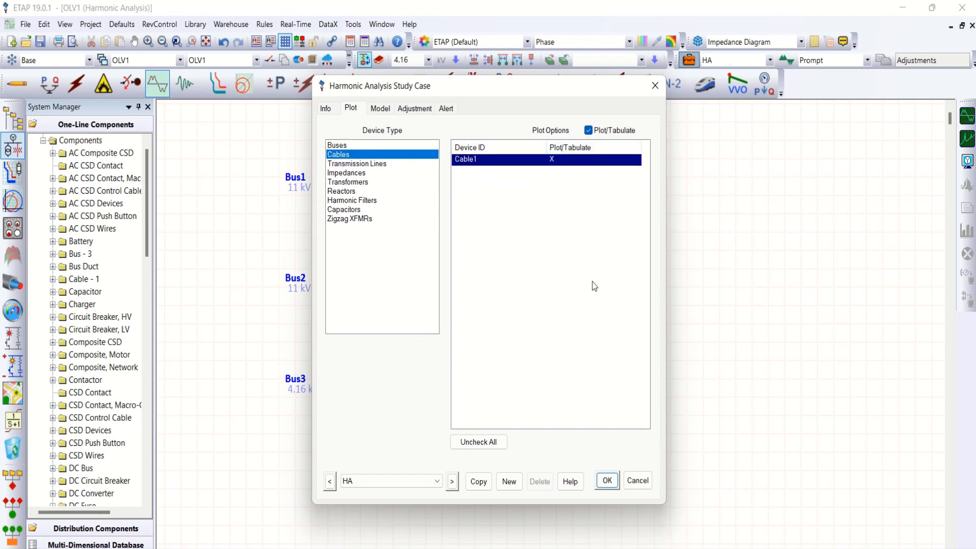
click(604, 480)
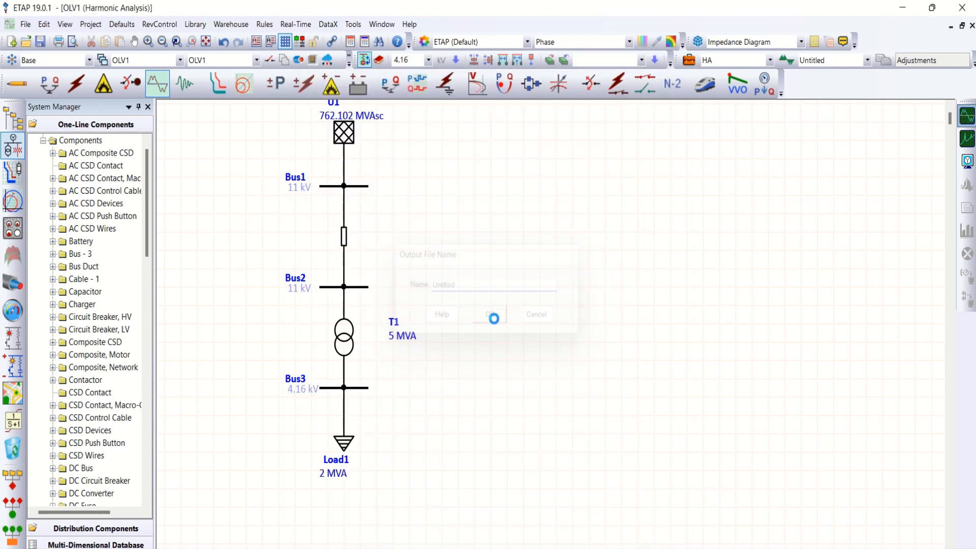
click(491, 314)
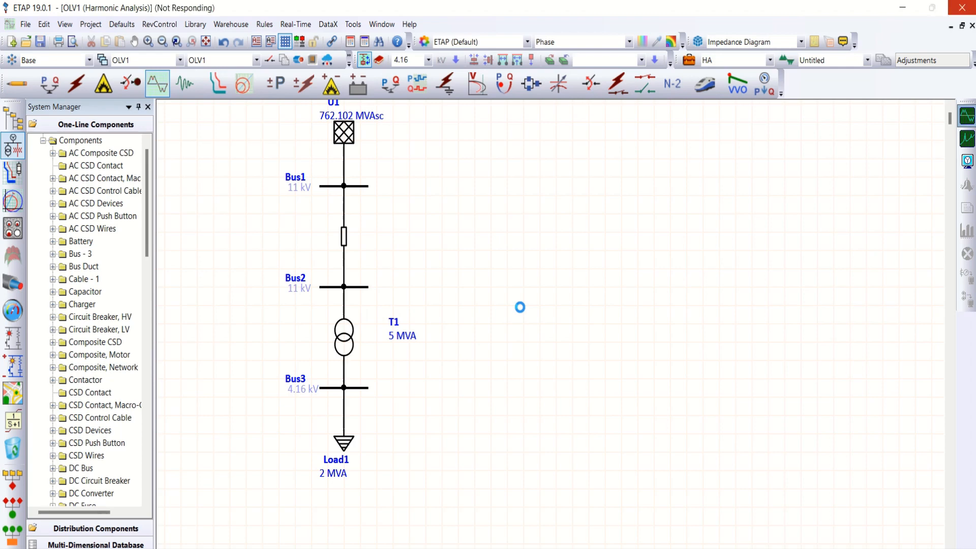
Turn on Branch Current flows and bus Show Units in the harmonic display options.
click(183, 83)
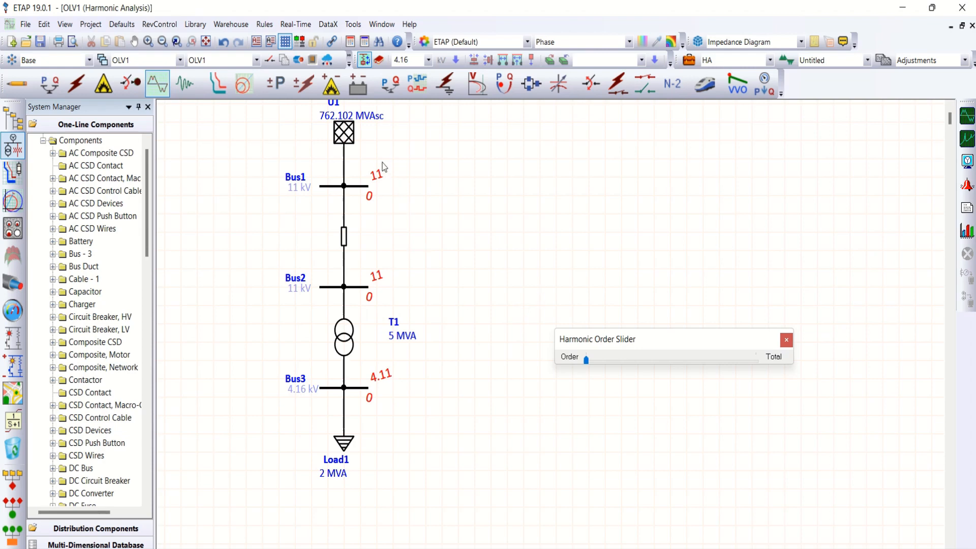
mouse_move(609, 244)
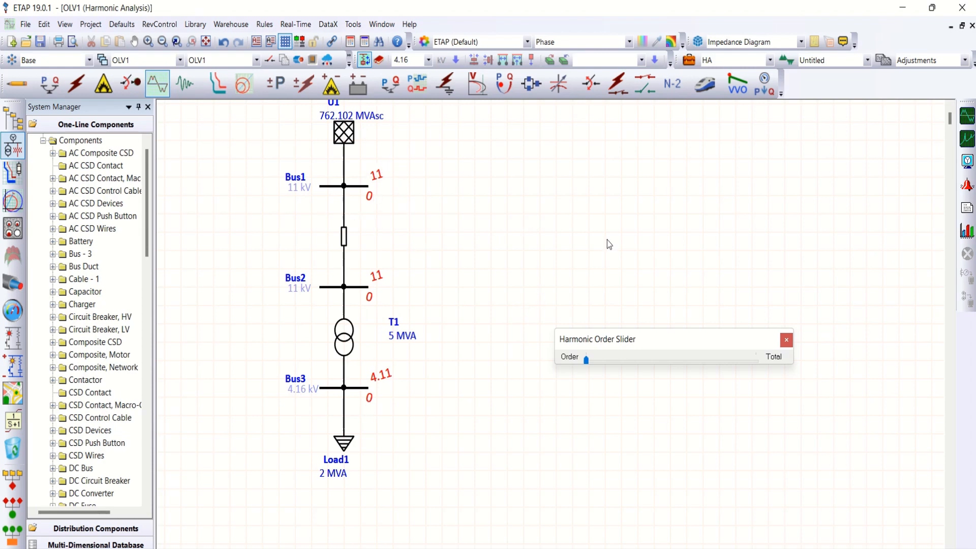
click(967, 161)
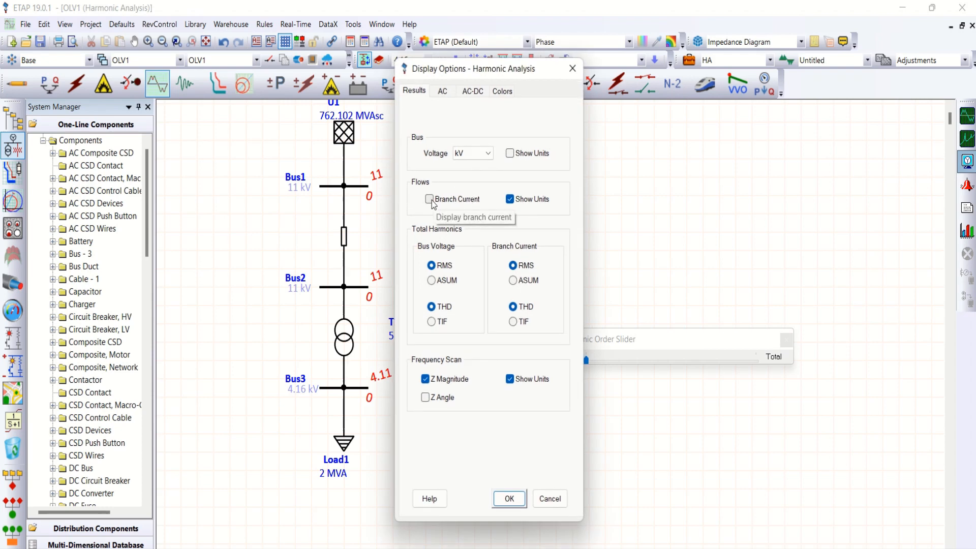
click(428, 198)
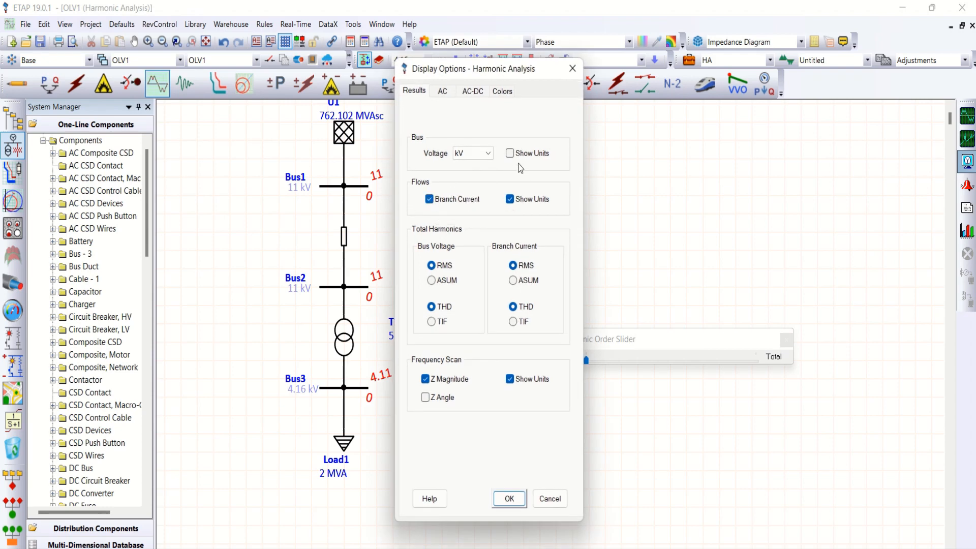
click(510, 153)
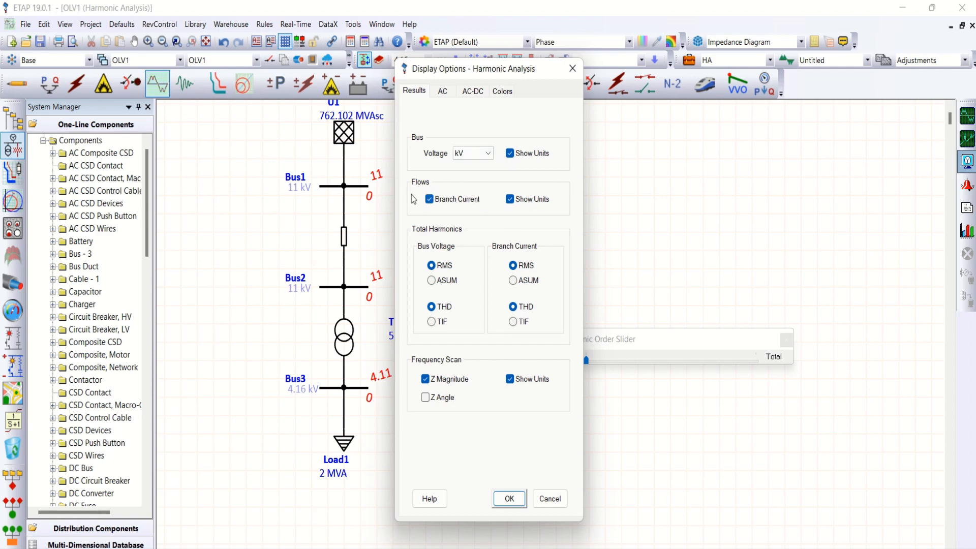
click(509, 499)
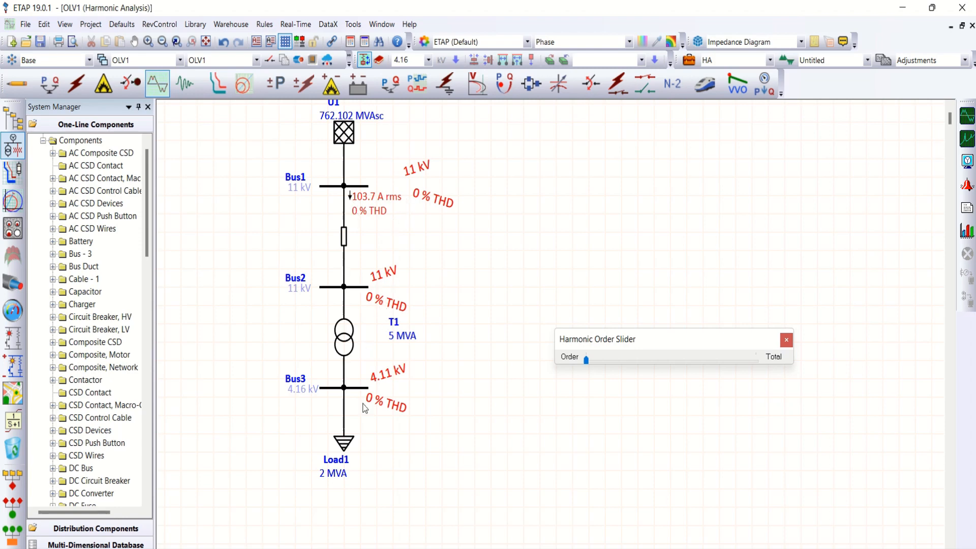
mouse_move(554, 323)
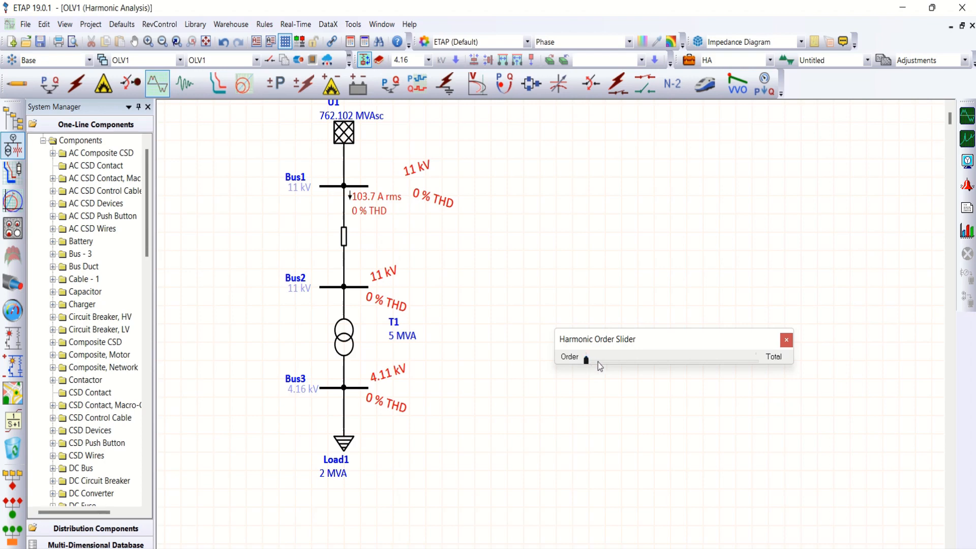
Slide the harmonic order to 1, back to Total, then close the slider.
drag(585, 359, 756, 359)
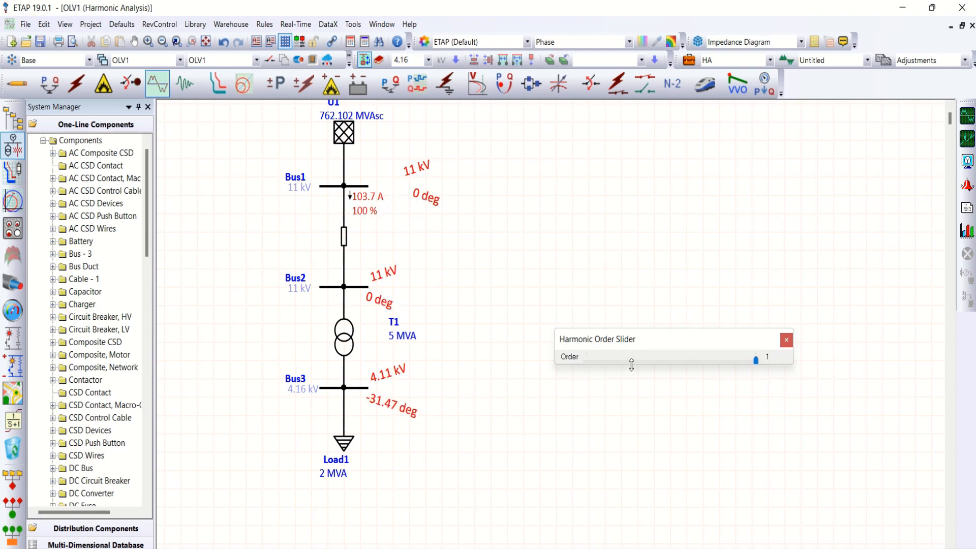
mouse_move(726, 347)
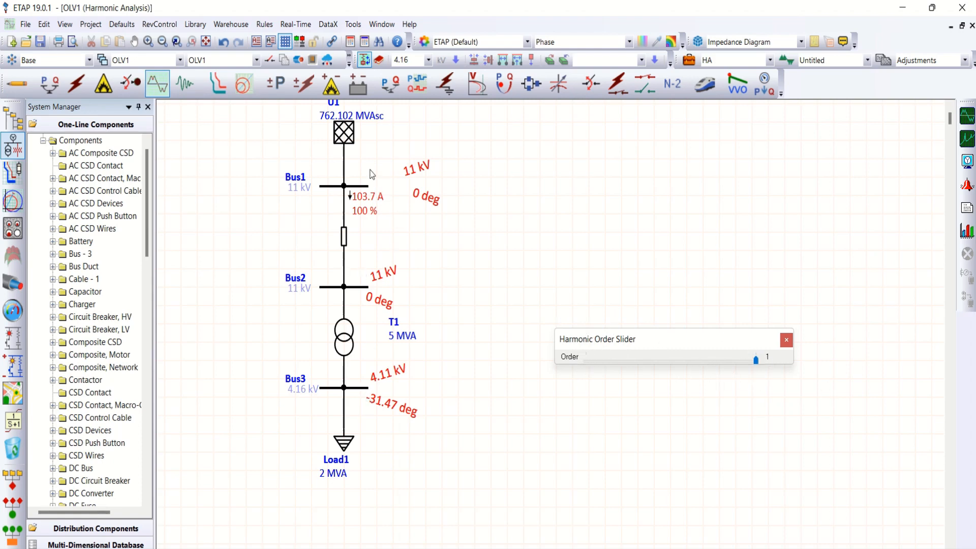
mouse_move(380, 441)
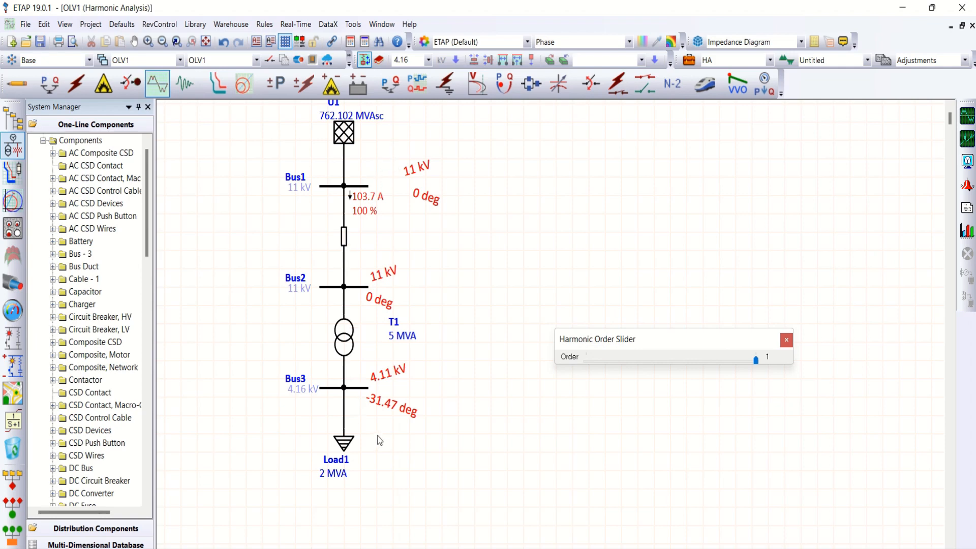
mouse_move(395, 216)
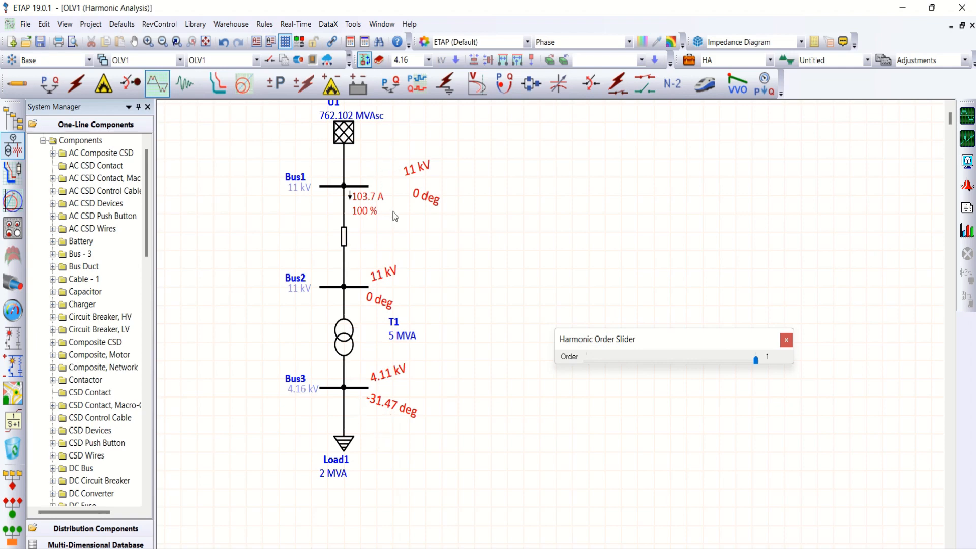
mouse_move(758, 367)
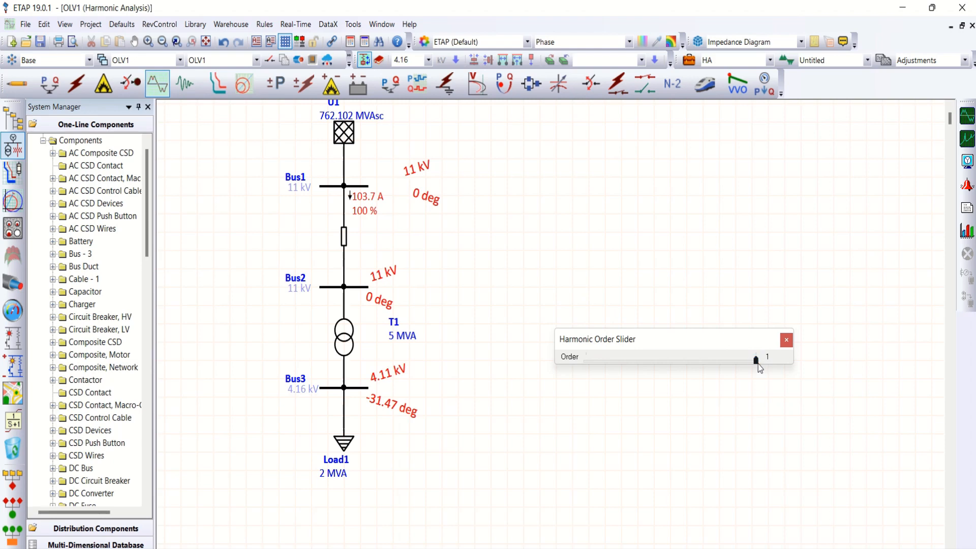
drag(756, 360, 585, 360)
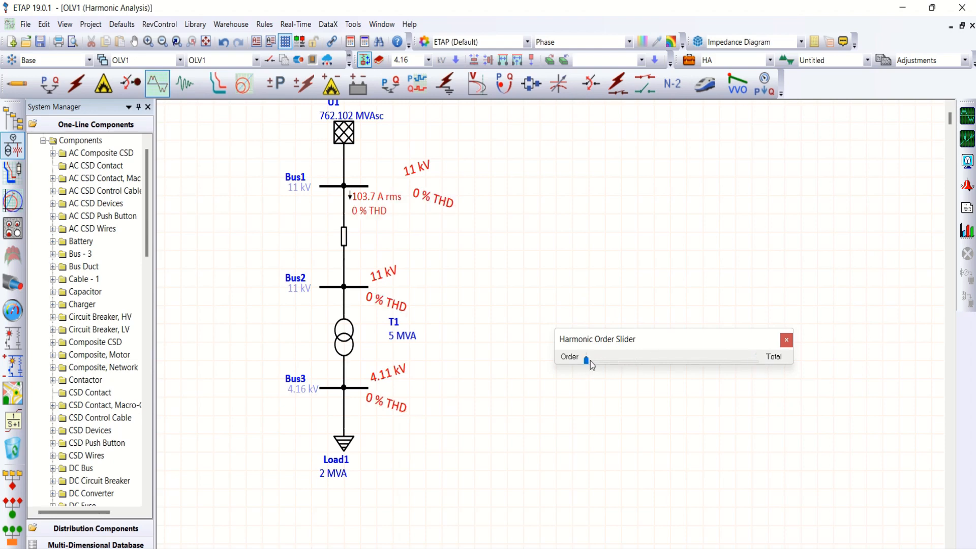
mouse_move(400, 148)
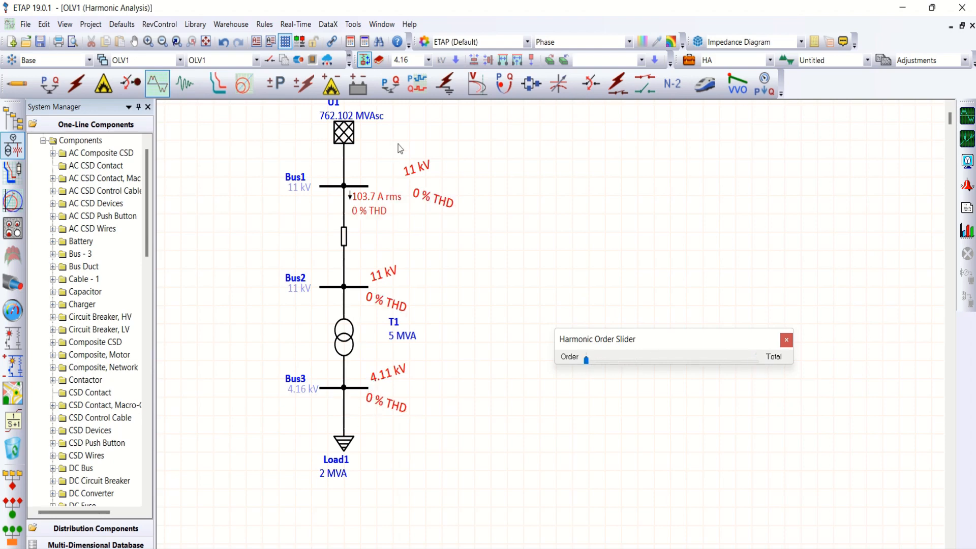
mouse_move(346, 205)
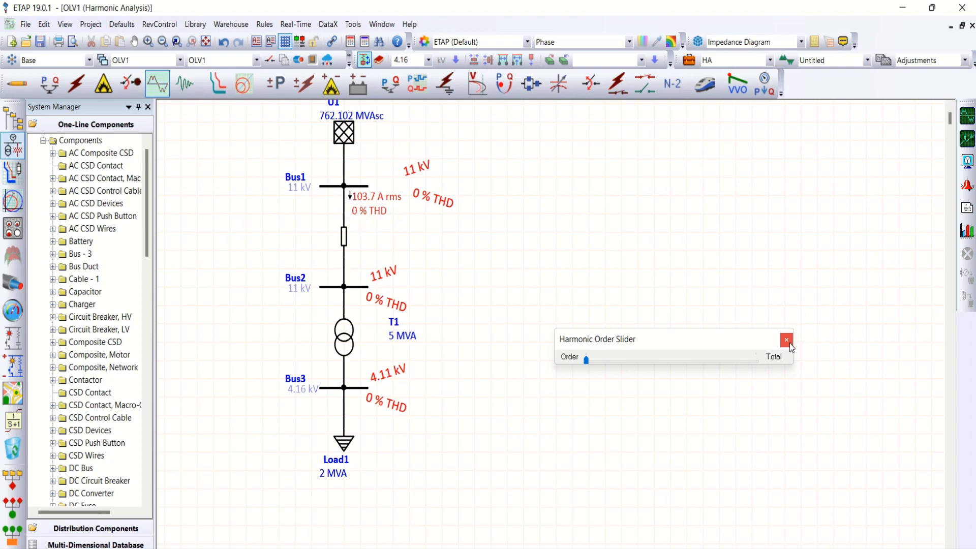
click(786, 339)
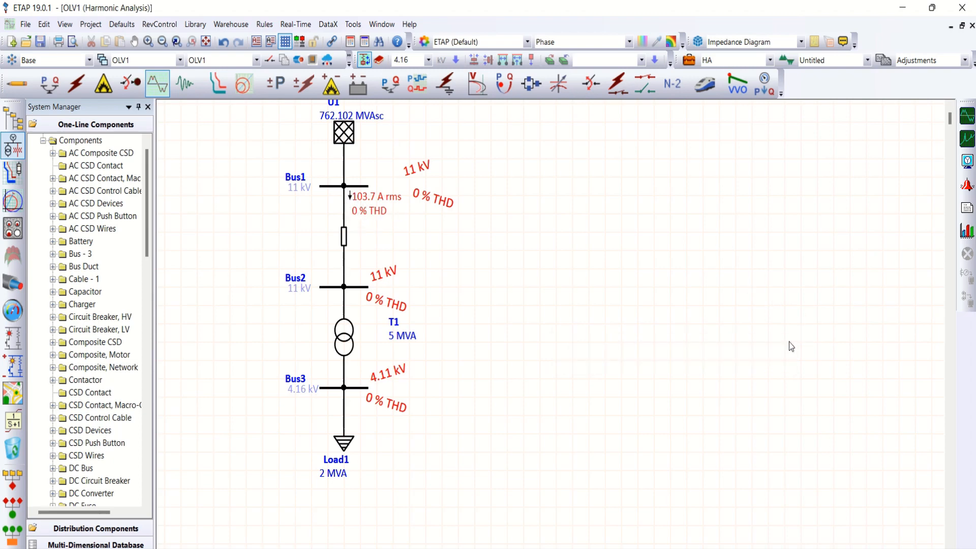
mouse_move(771, 351)
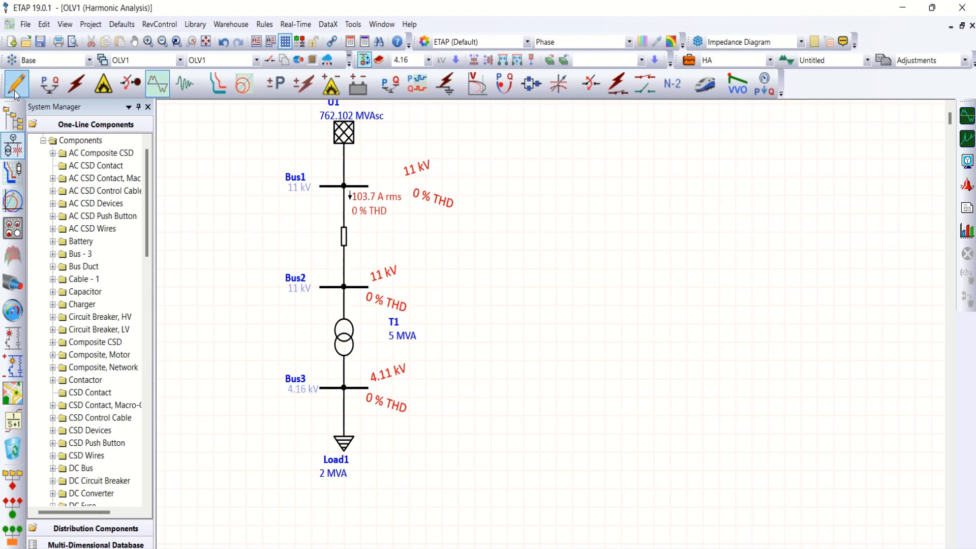
Switch to Edit Mode and drag the U3–Load3 one-line beside the original.
click(15, 83)
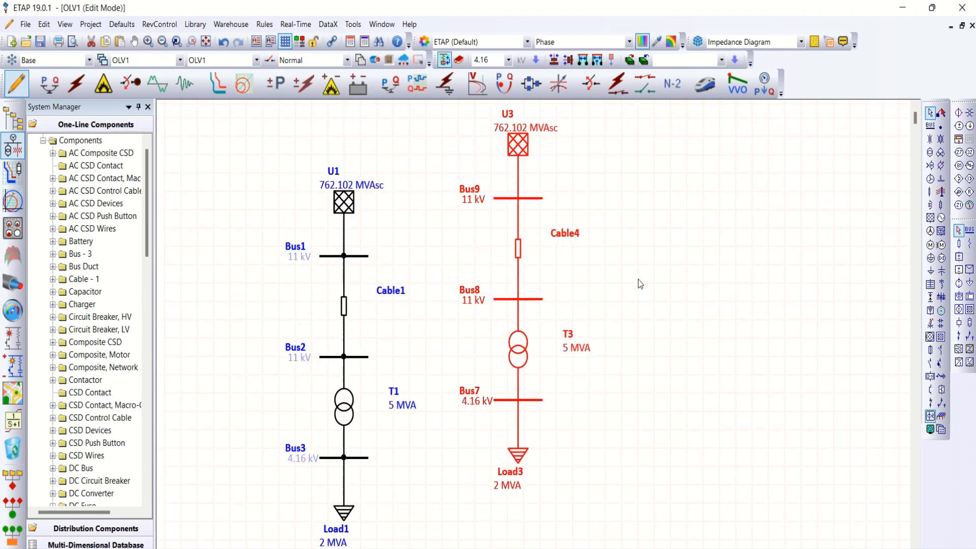
drag(508, 143, 553, 197)
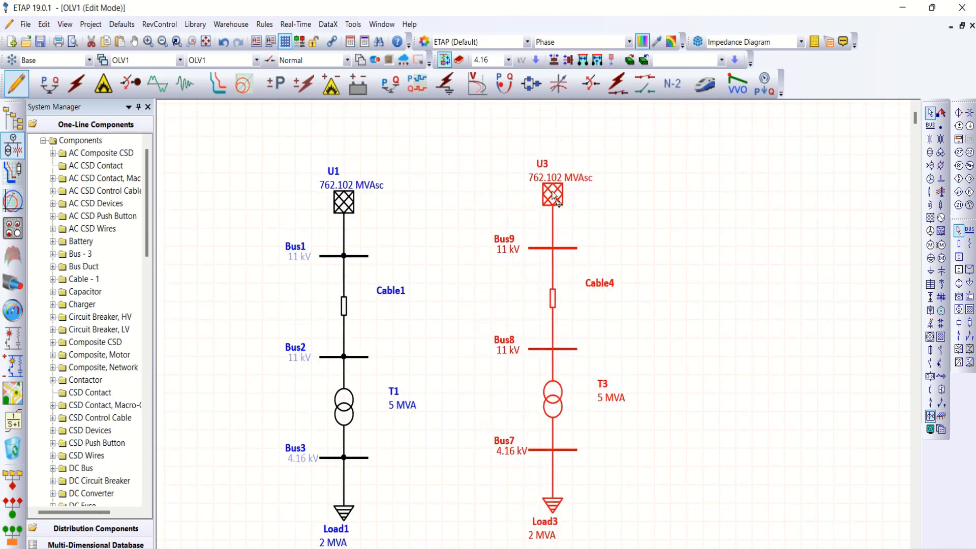
scroll(down, 3)
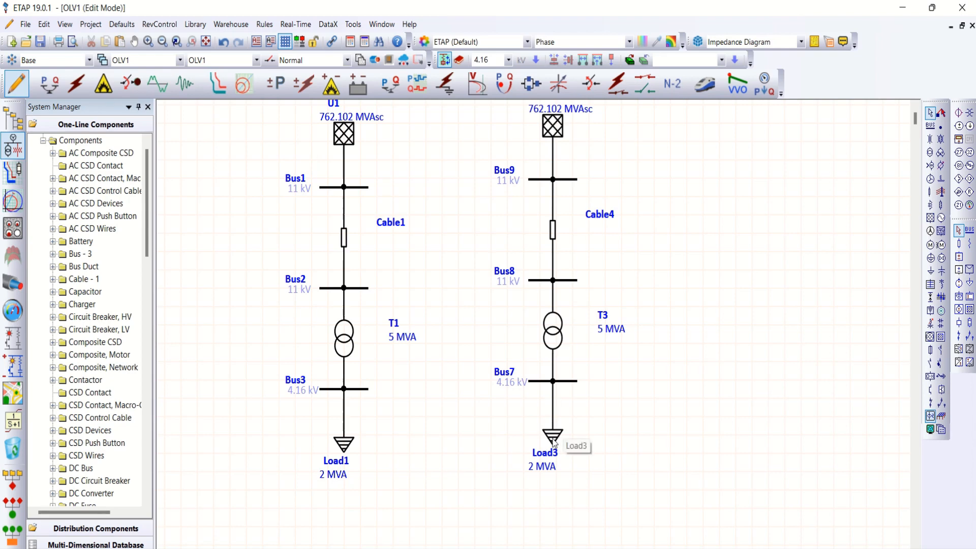
mouse_move(553, 438)
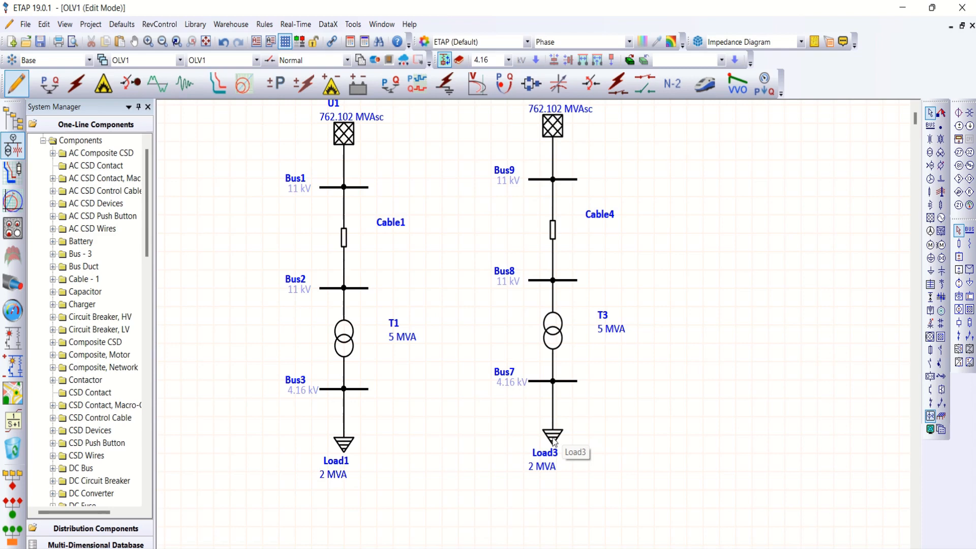
Open Load3's Harmonic settings and bring up the Library Quick Pick - Harmonic list.
double_click(552, 436)
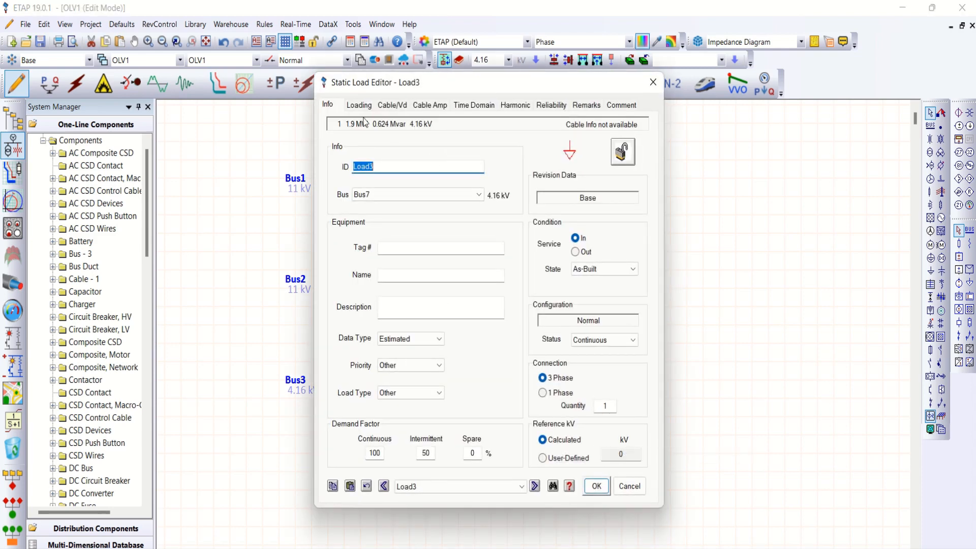
mouse_move(360, 117)
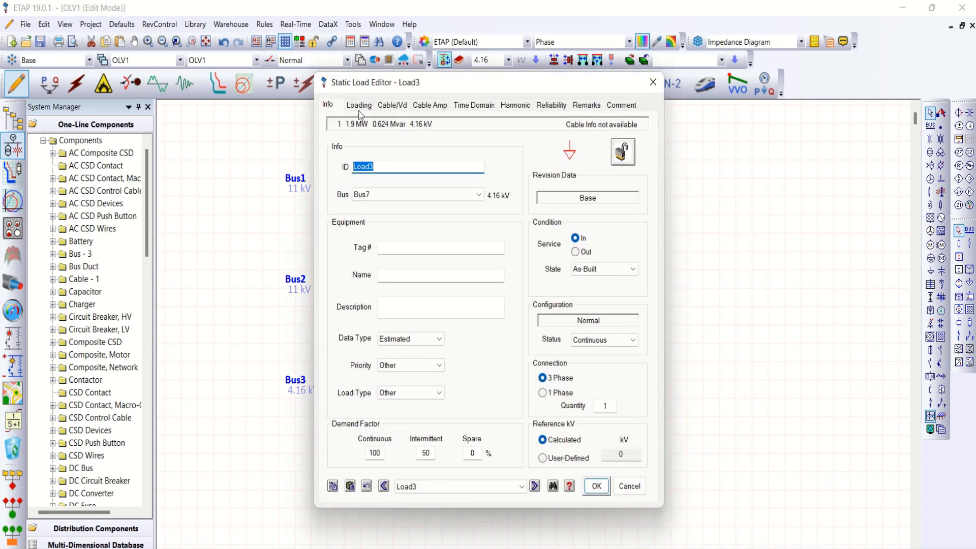
click(515, 104)
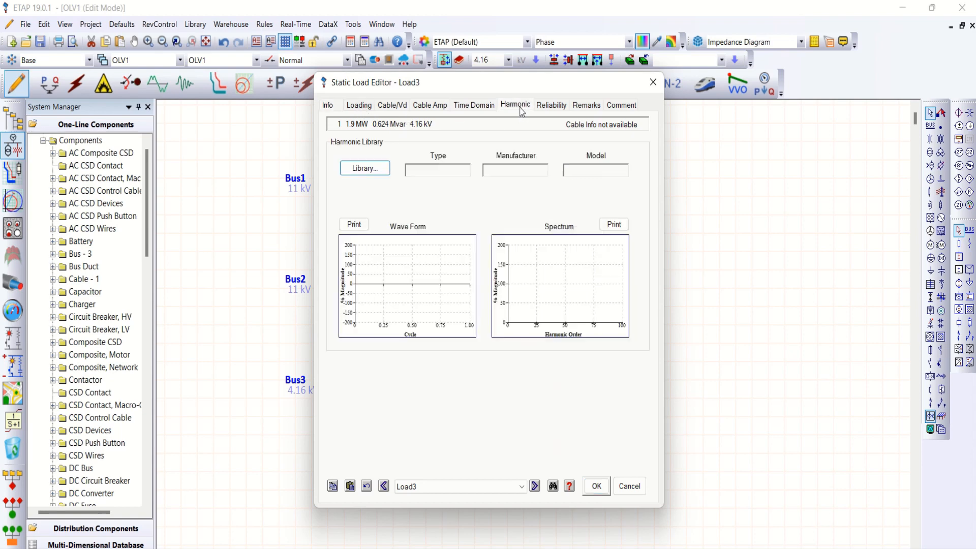
mouse_move(415, 209)
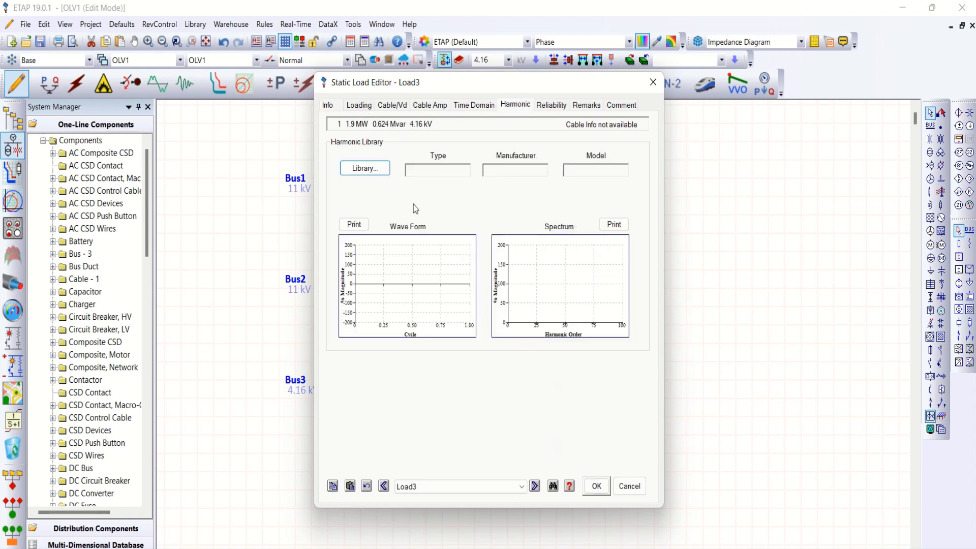
mouse_move(364, 168)
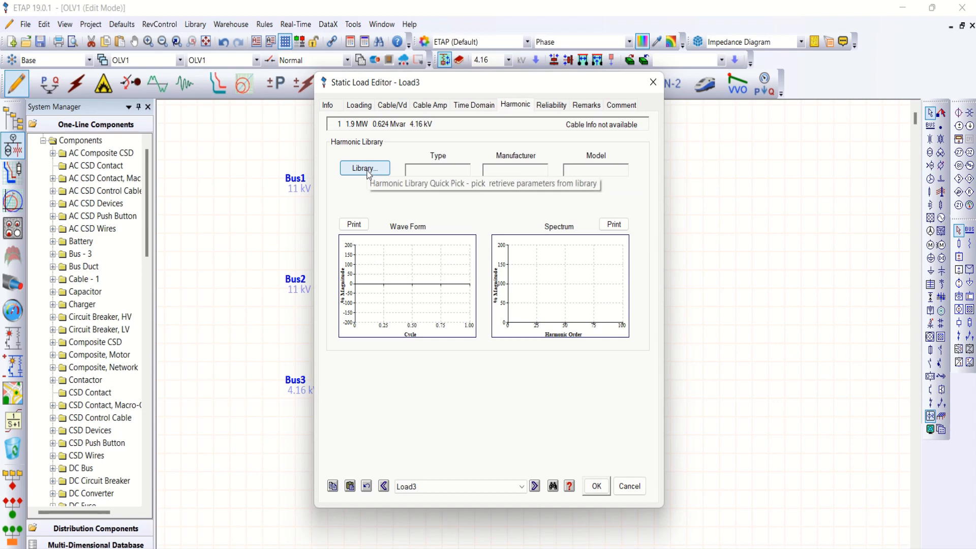
click(364, 168)
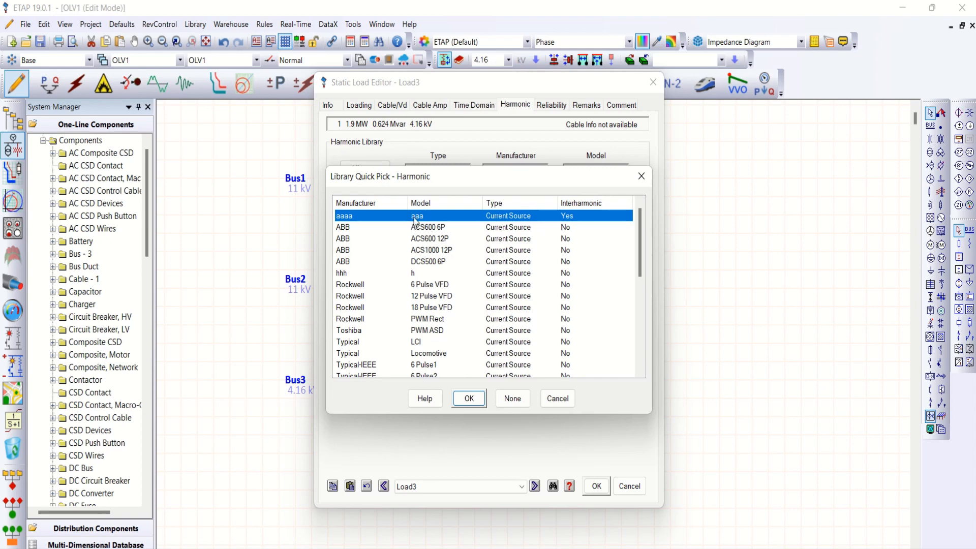
mouse_move(428, 233)
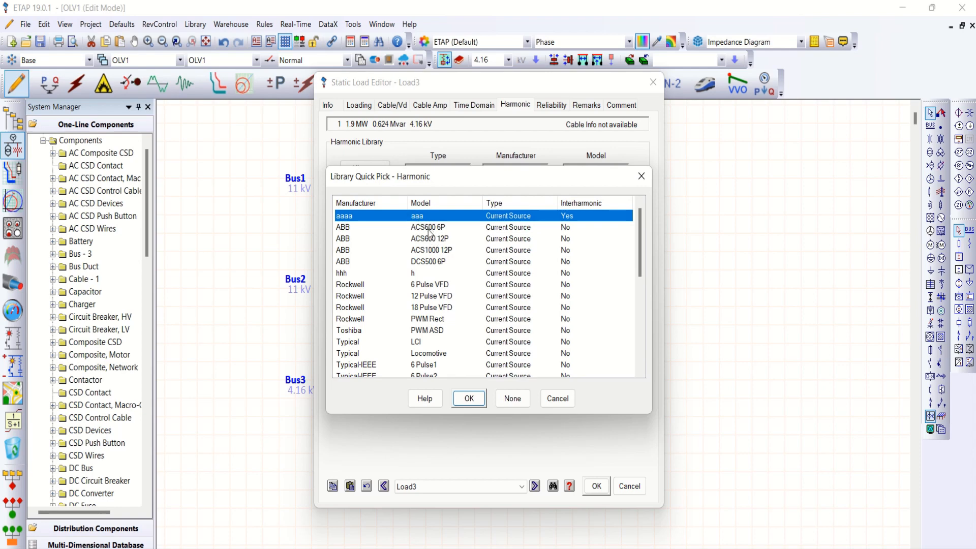
mouse_move(432, 236)
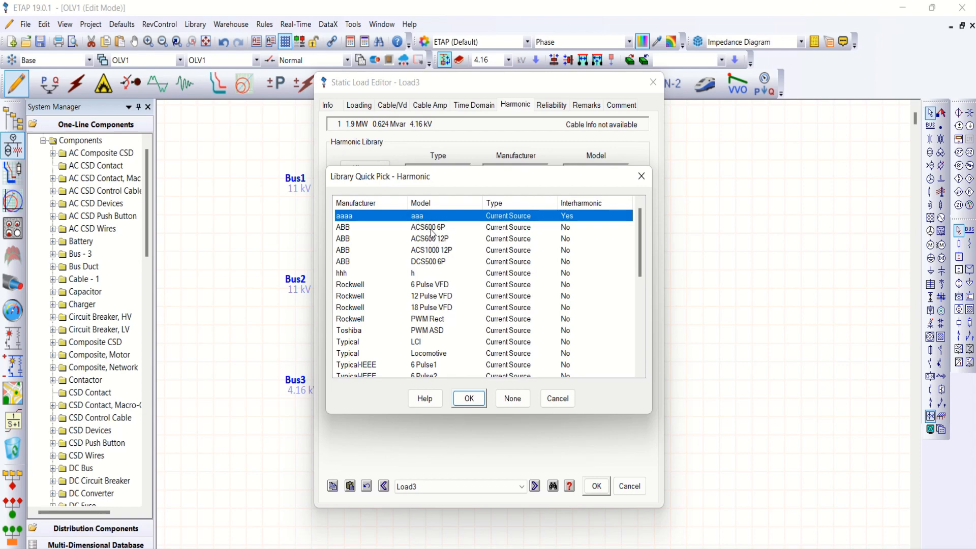
Preview library entries, then assign the ABB ACS600 6P current-source spectrum to Load3.
click(428, 239)
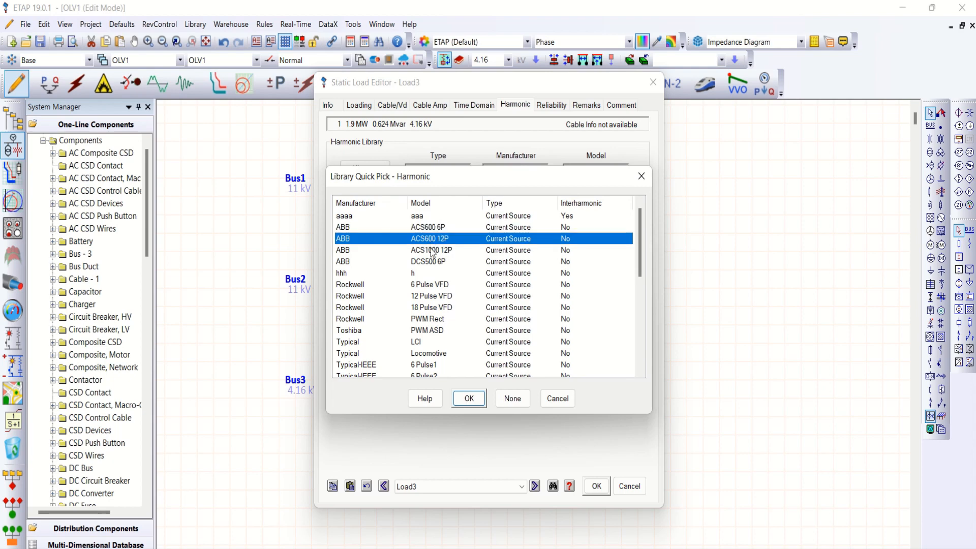
click(428, 261)
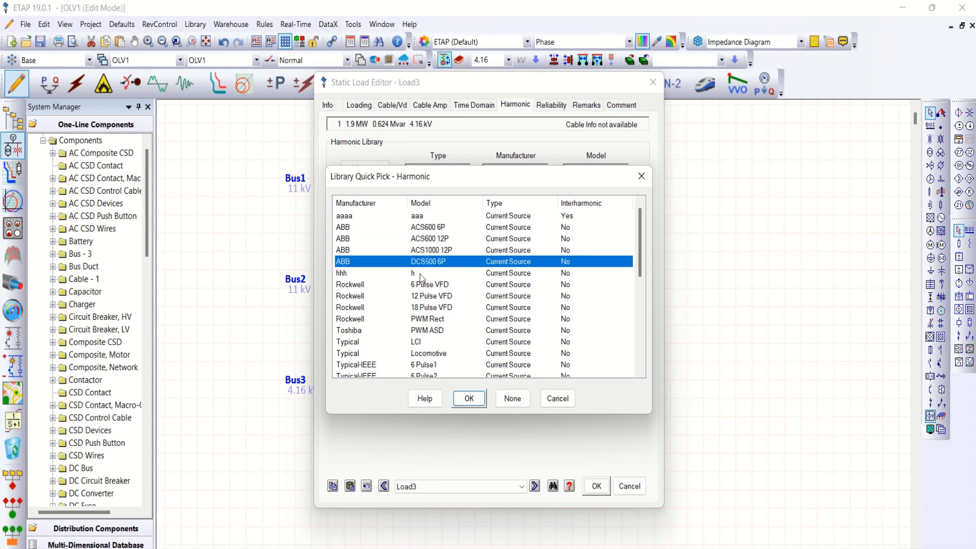
click(411, 273)
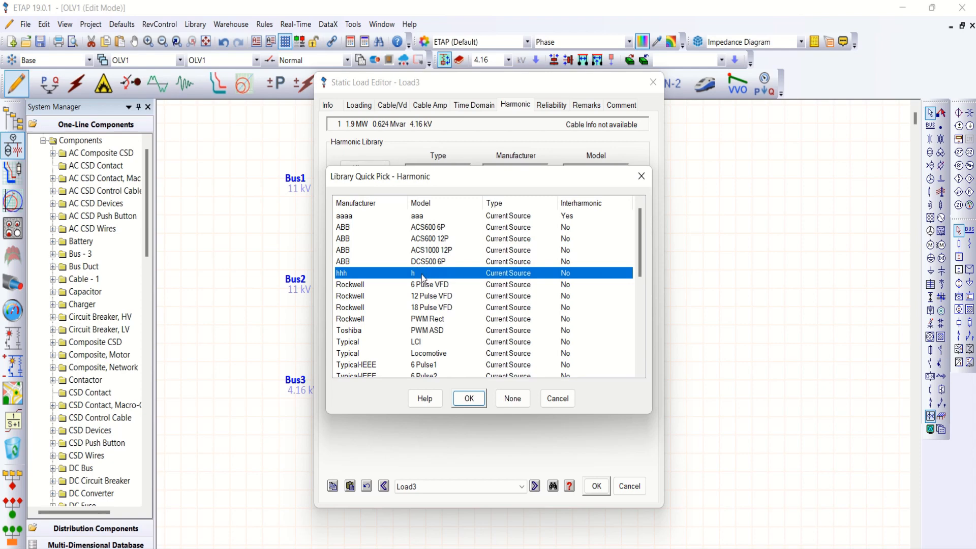
mouse_move(478, 307)
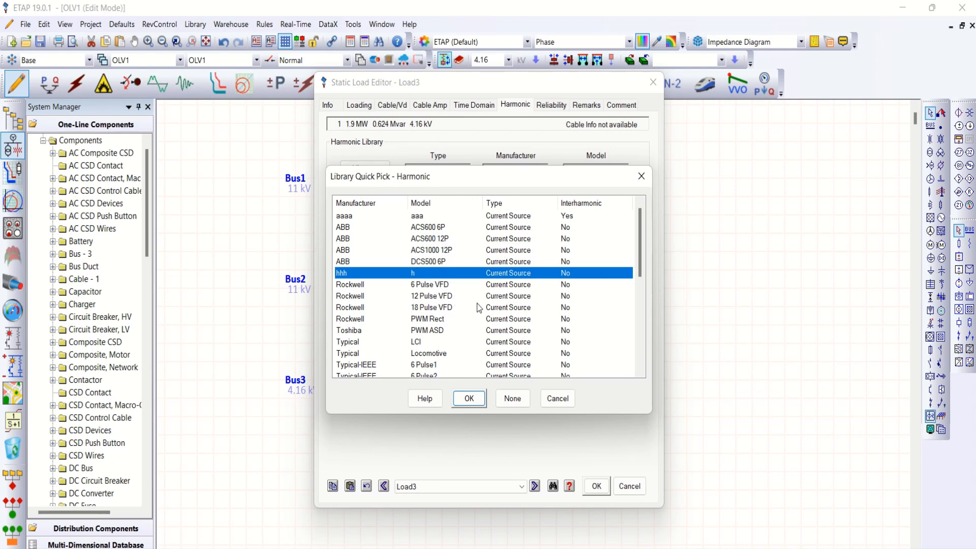
mouse_move(469, 398)
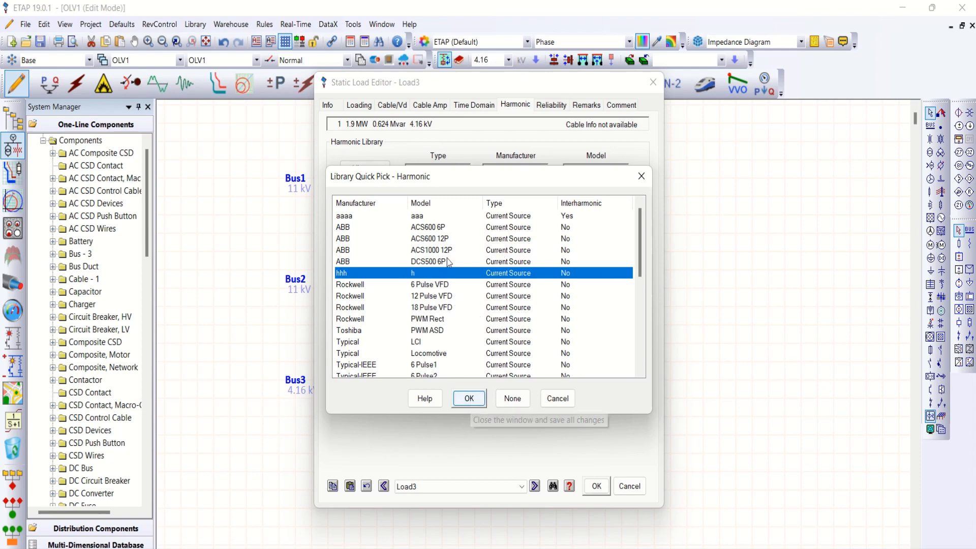
mouse_move(391, 232)
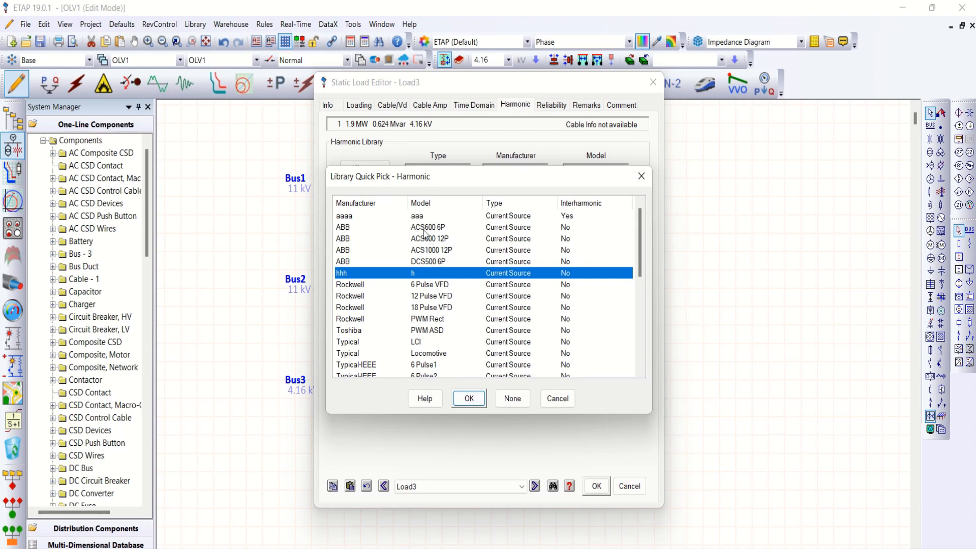
mouse_move(475, 240)
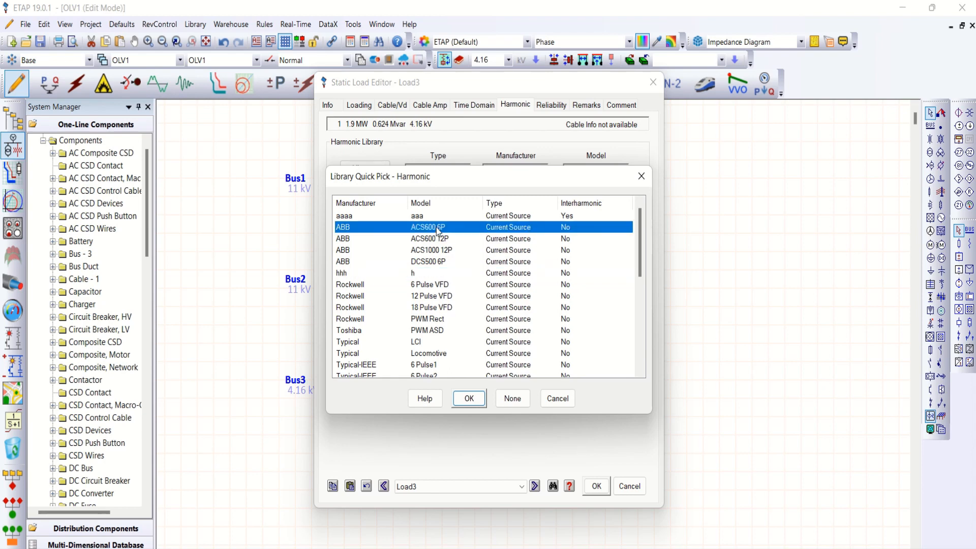
click(468, 398)
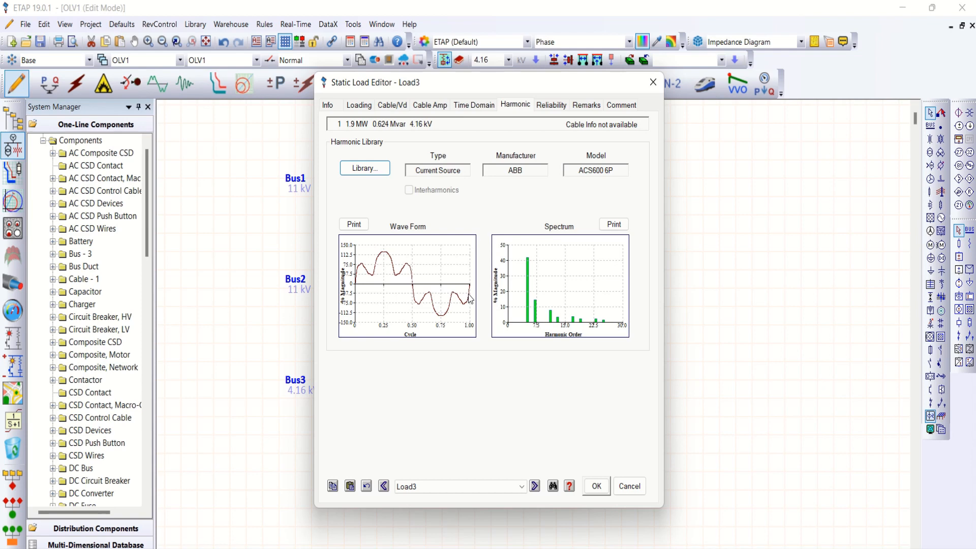
mouse_move(524, 322)
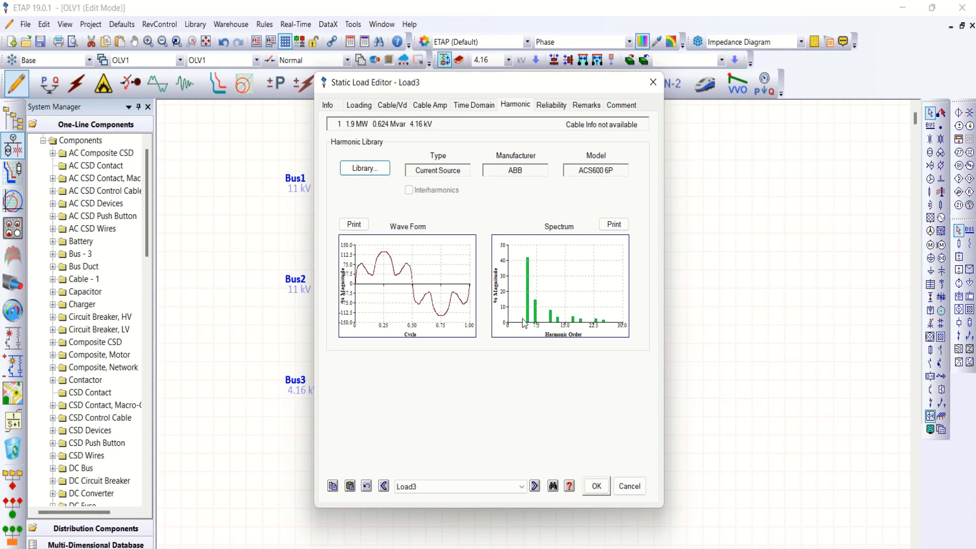
mouse_move(529, 330)
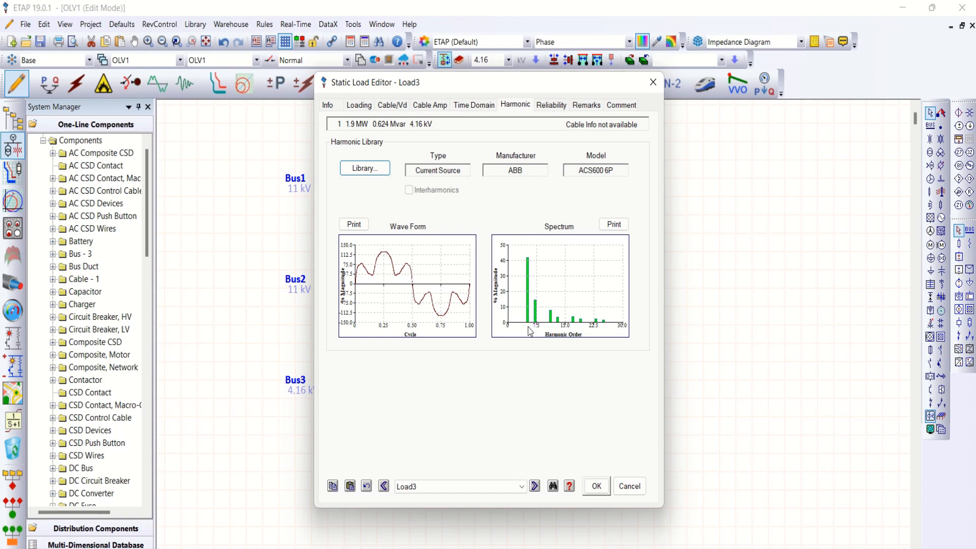
mouse_move(548, 330)
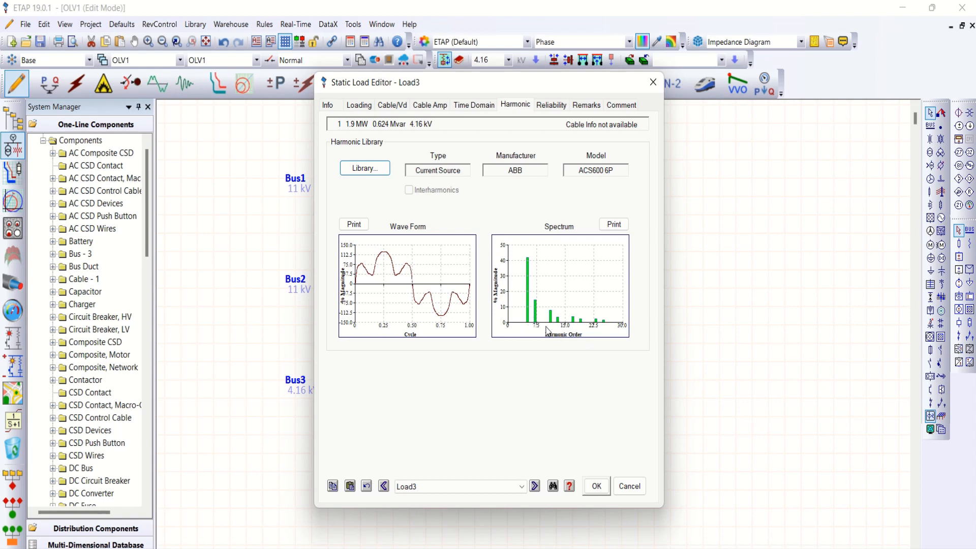
mouse_move(501, 334)
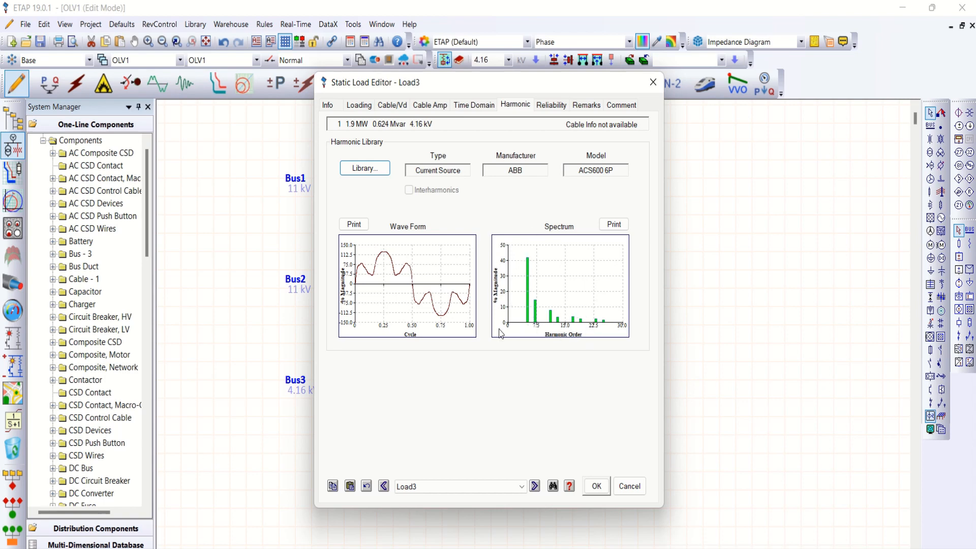
mouse_move(538, 275)
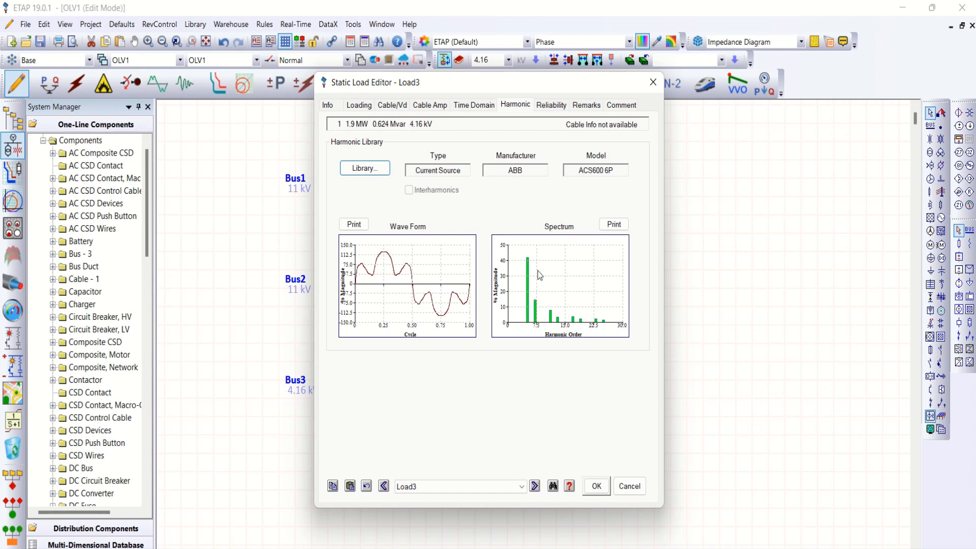
mouse_move(596, 486)
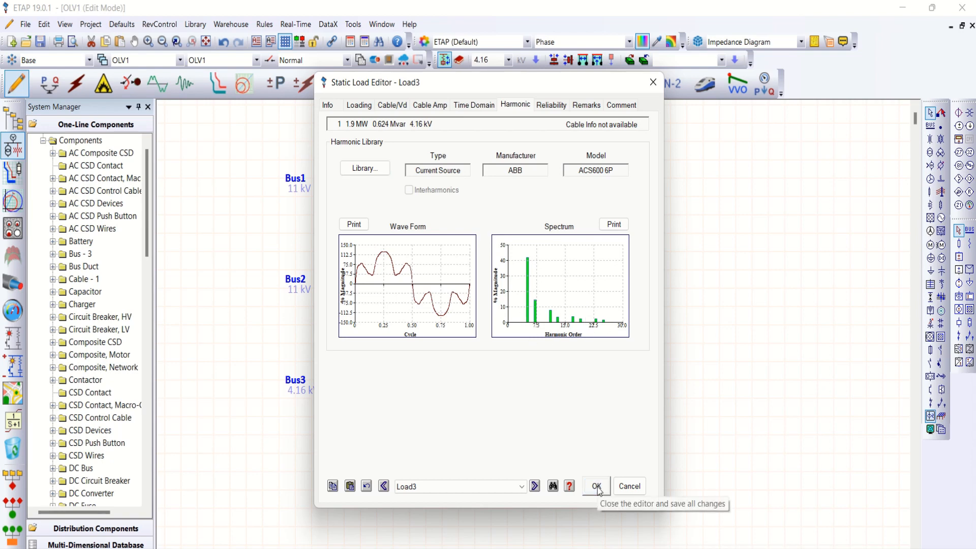
Save Load3's editor, enter Harmonic Analysis mode and dismiss the Harmonic Order Slider.
click(595, 485)
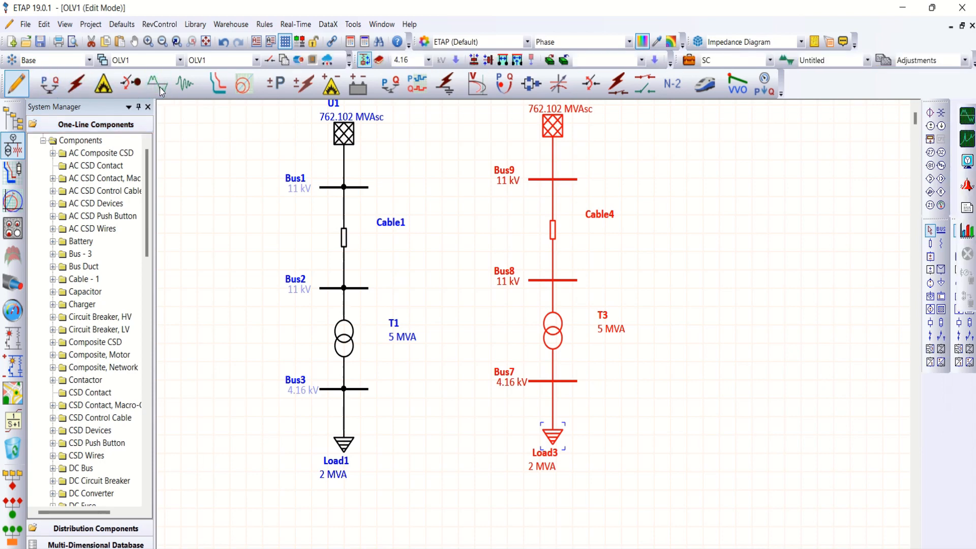
click(157, 84)
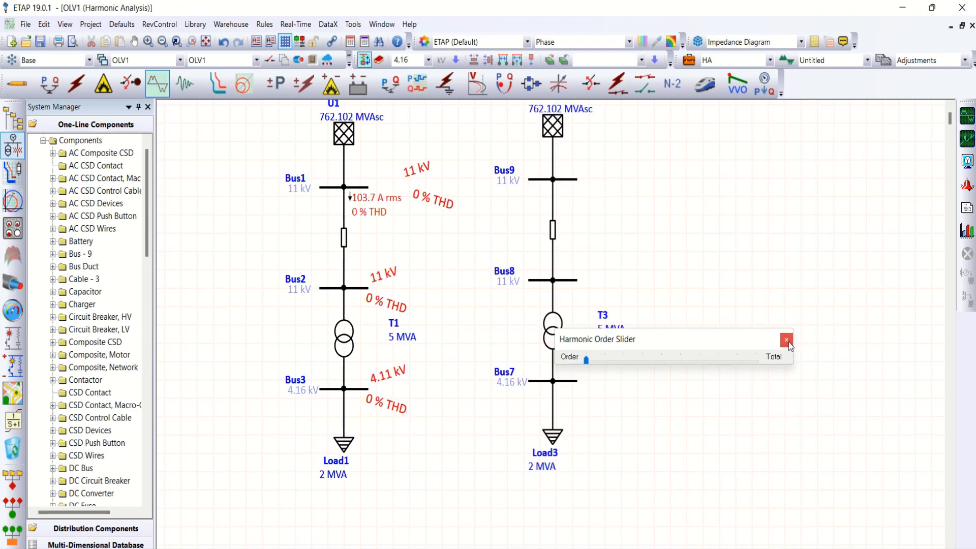
click(787, 340)
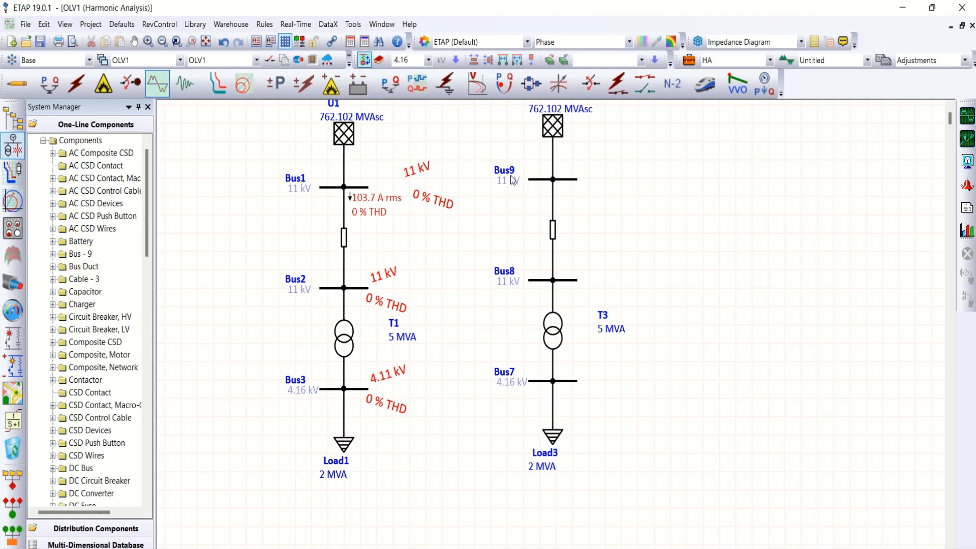
mouse_move(513, 180)
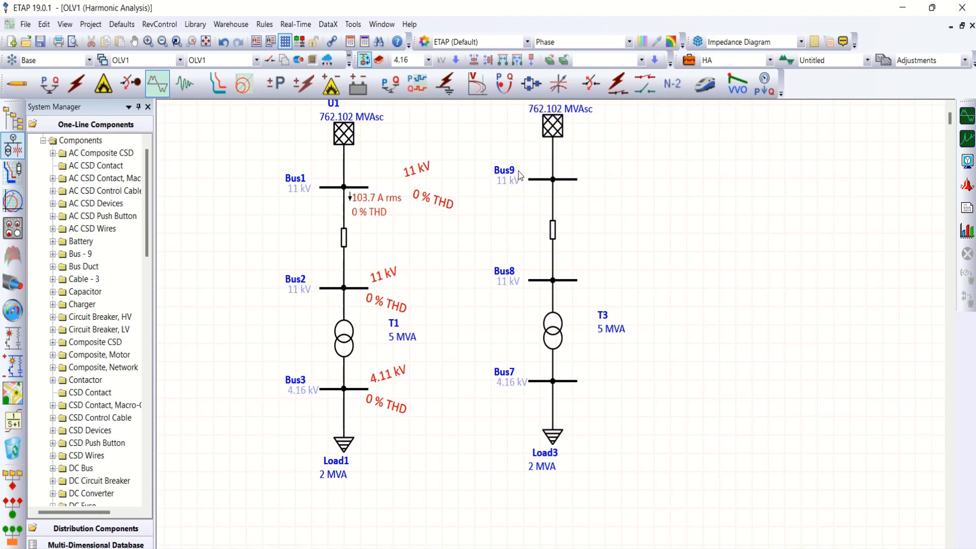
mouse_move(508, 375)
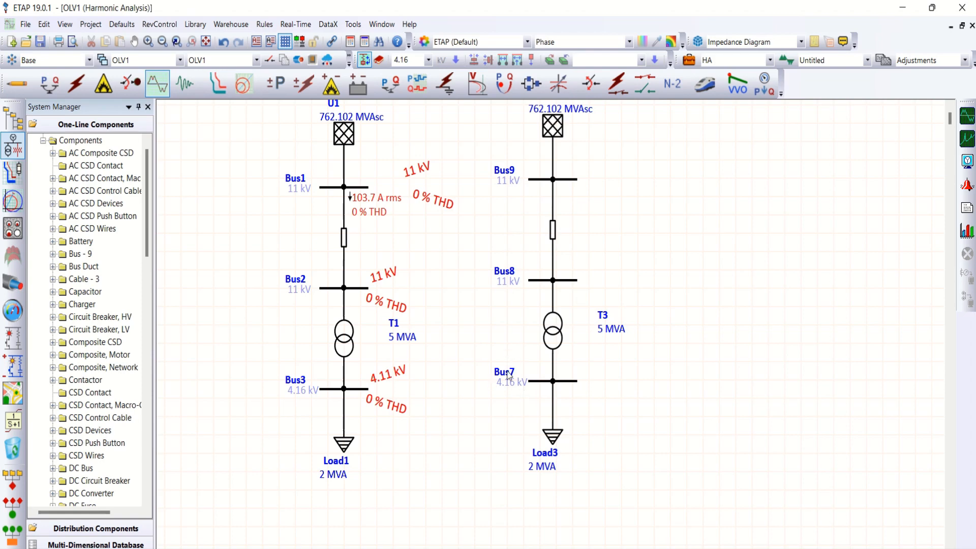
In the harmonic study case Plot tab, check all buses for plotting and confirm.
click(689, 60)
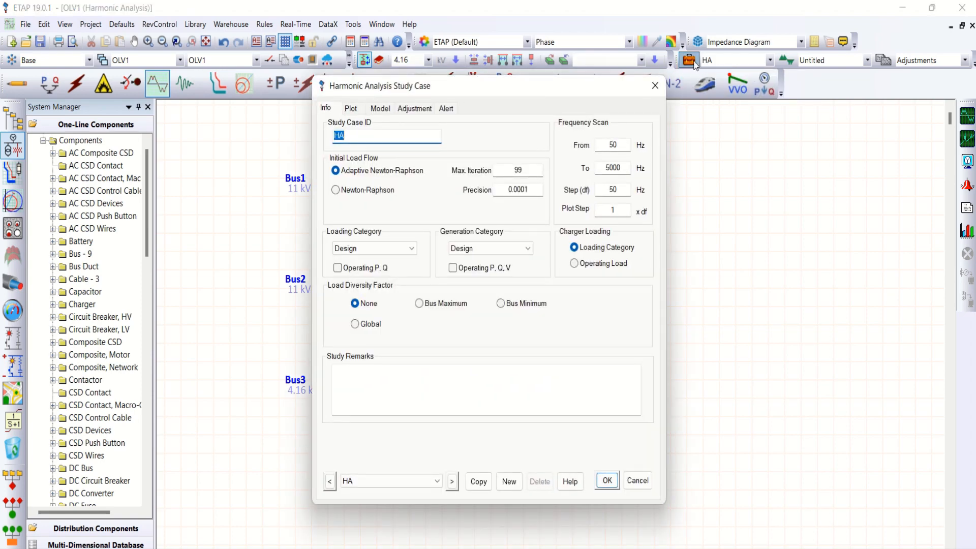
click(351, 108)
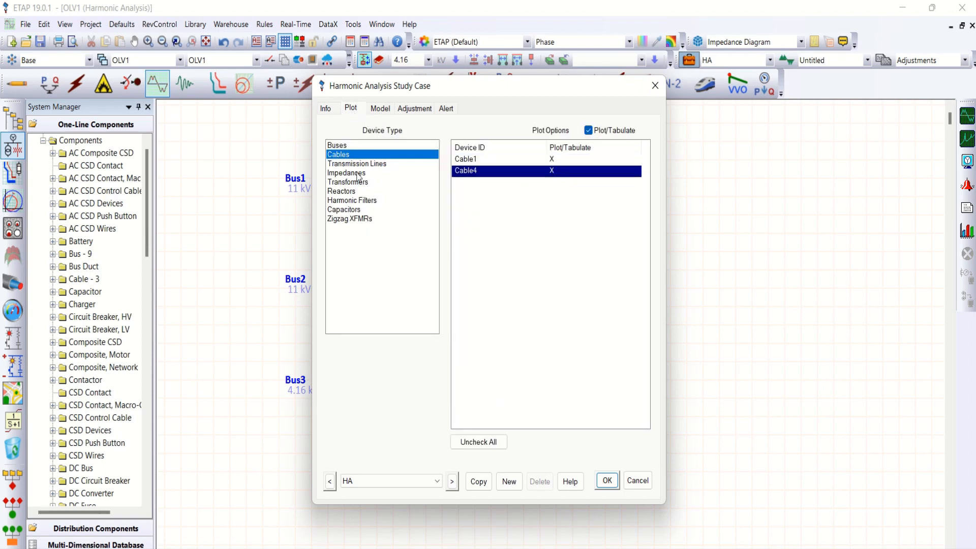
click(337, 145)
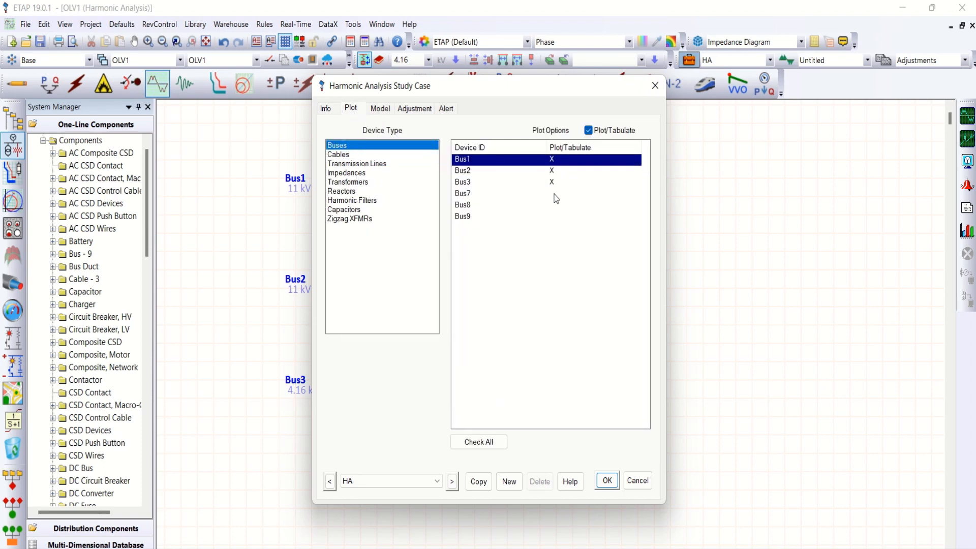
click(478, 441)
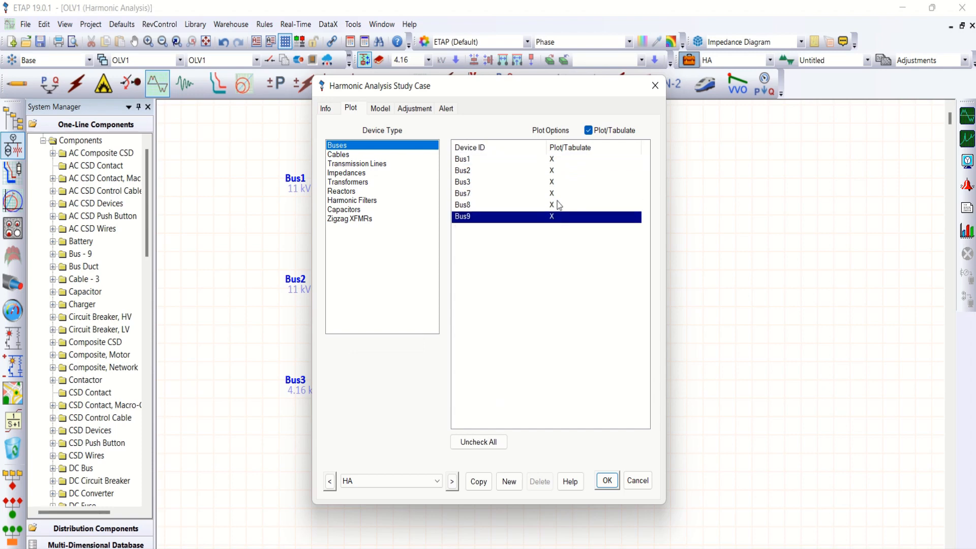
mouse_move(358, 138)
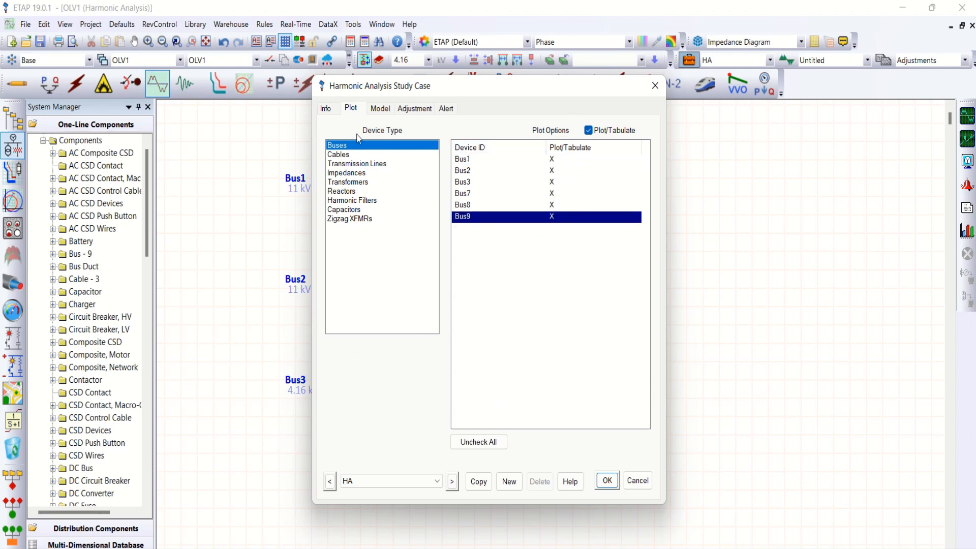
click(606, 480)
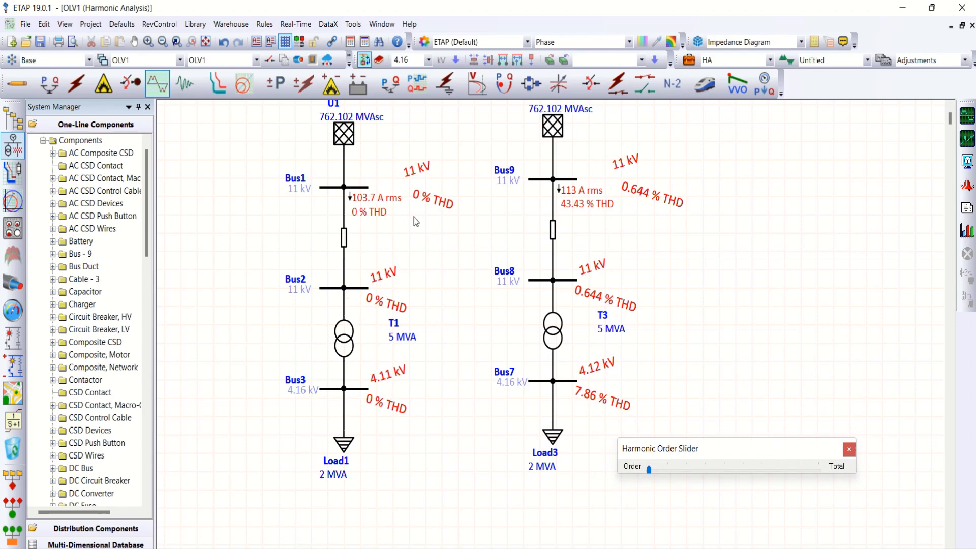
mouse_move(435, 216)
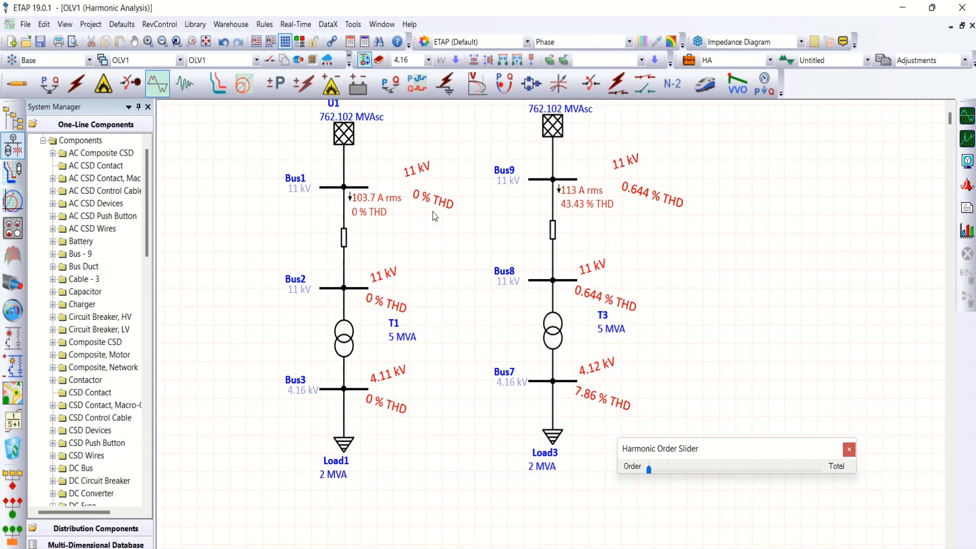
mouse_move(388, 222)
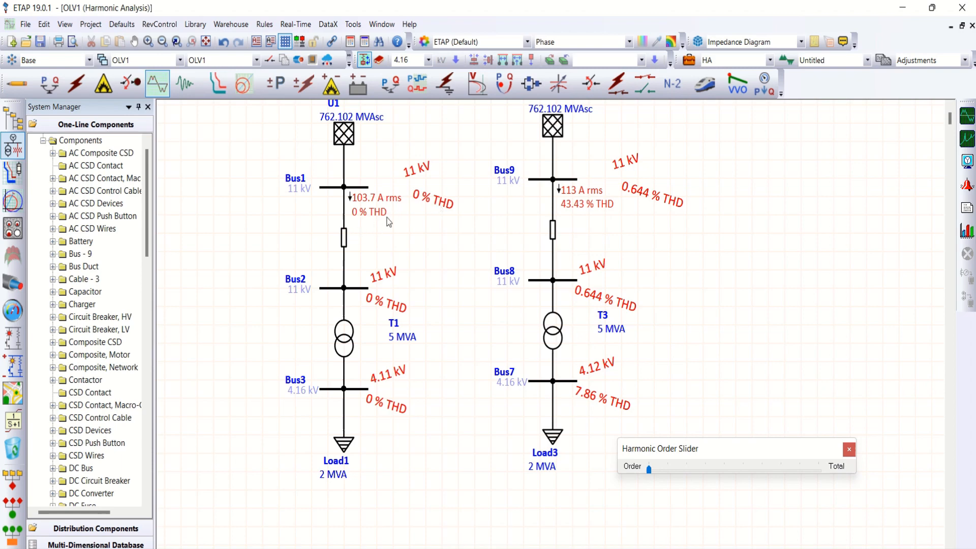
mouse_move(563, 177)
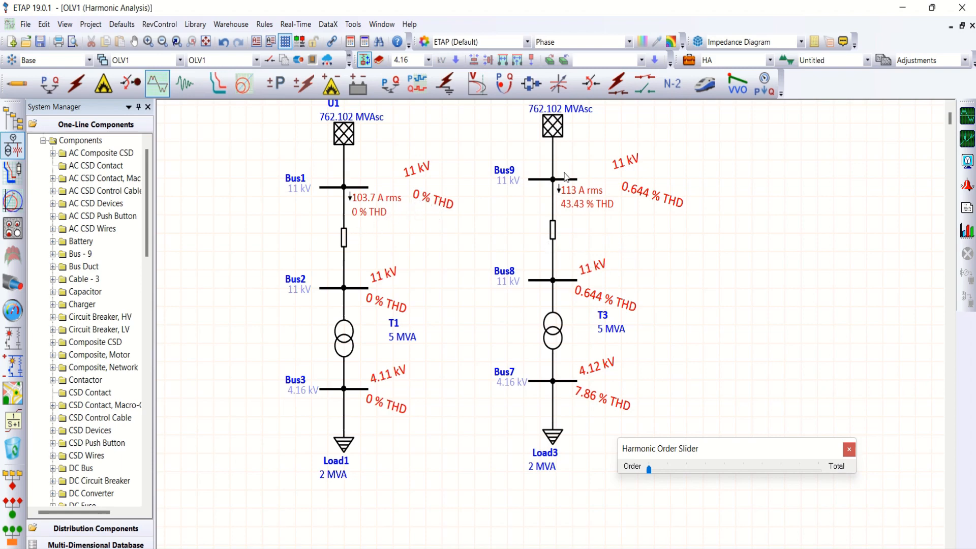
mouse_move(579, 420)
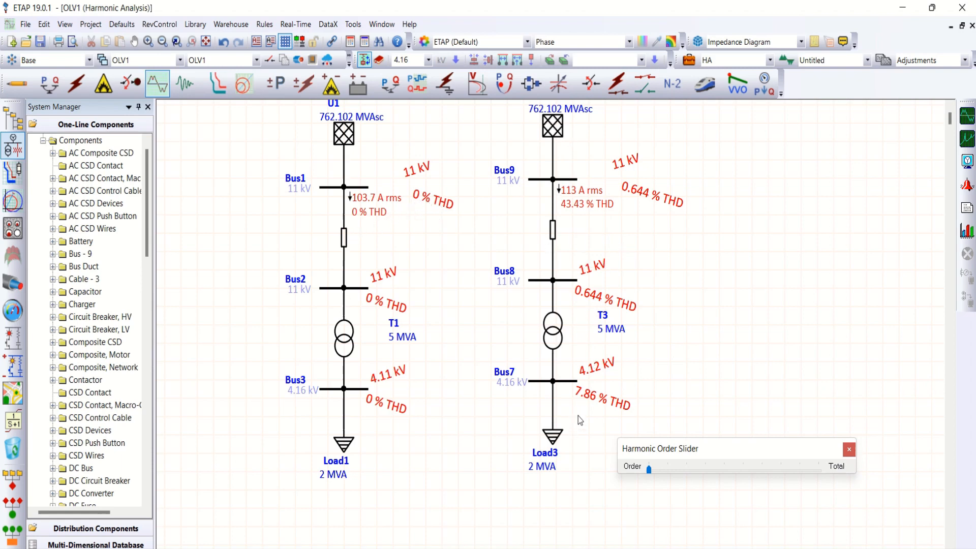
mouse_move(583, 402)
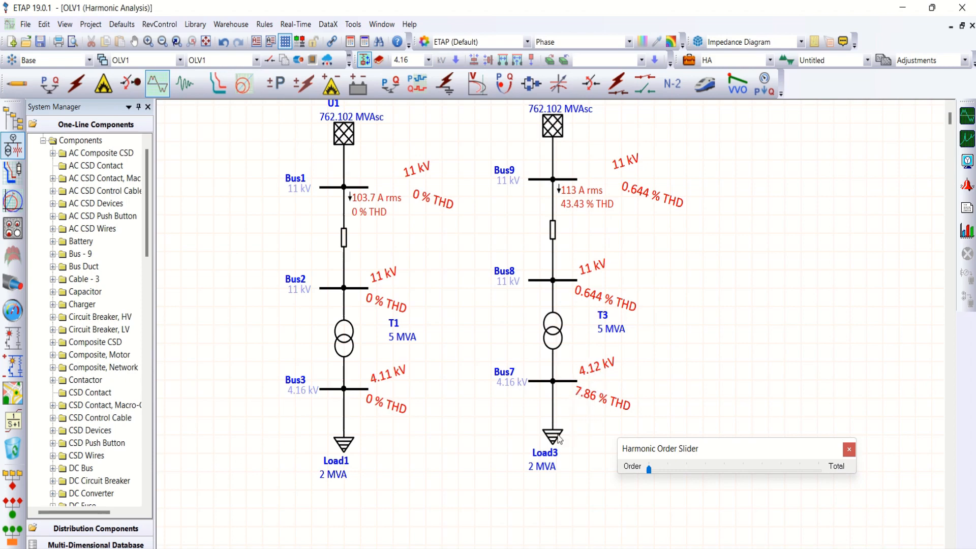
mouse_move(604, 396)
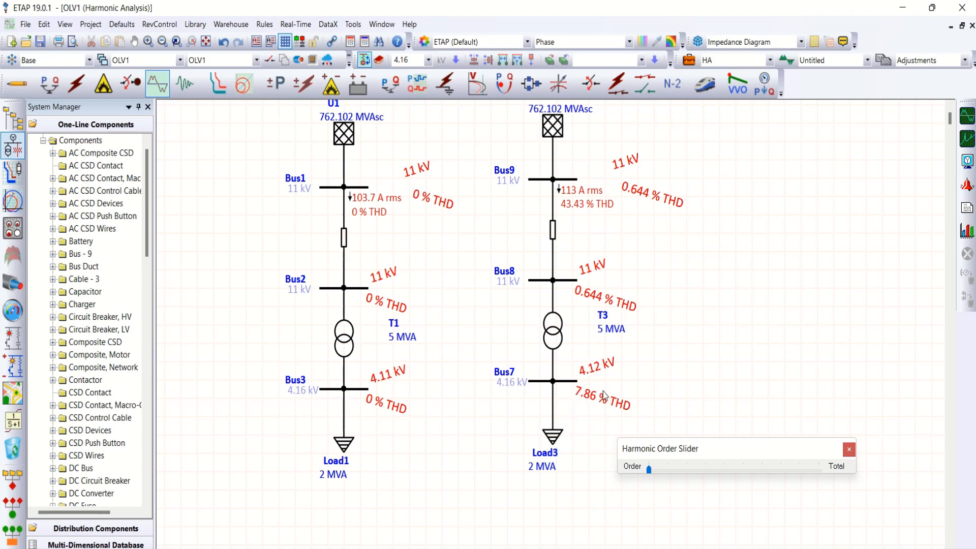
mouse_move(588, 404)
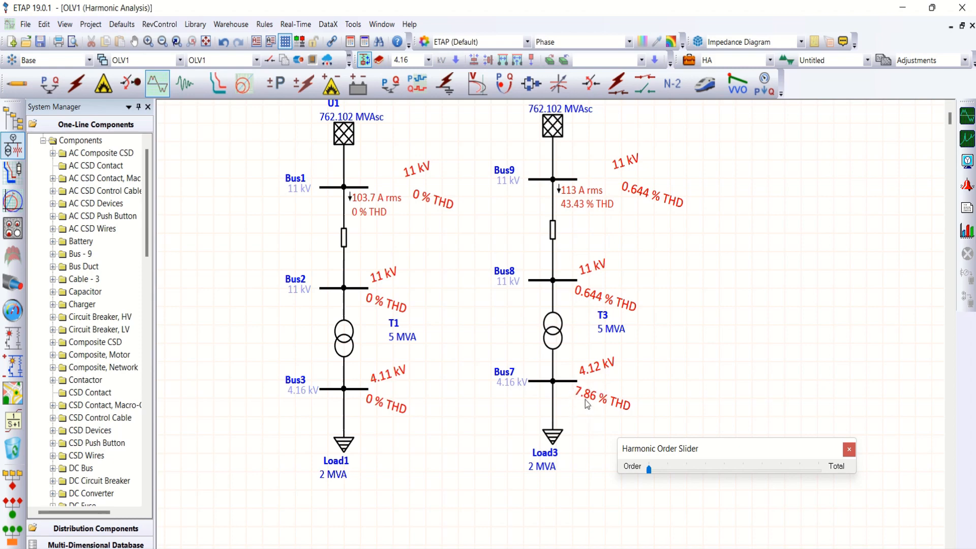
mouse_move(594, 416)
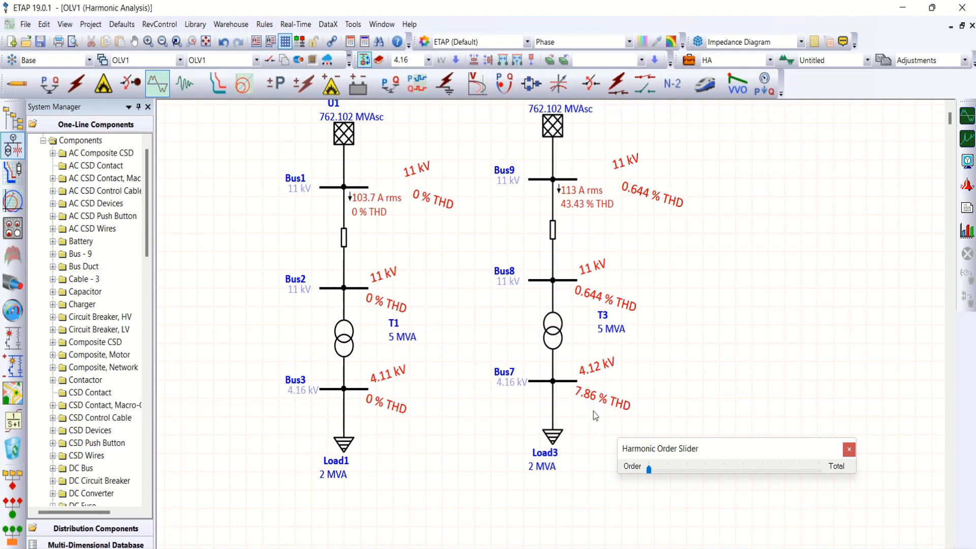
mouse_move(555, 387)
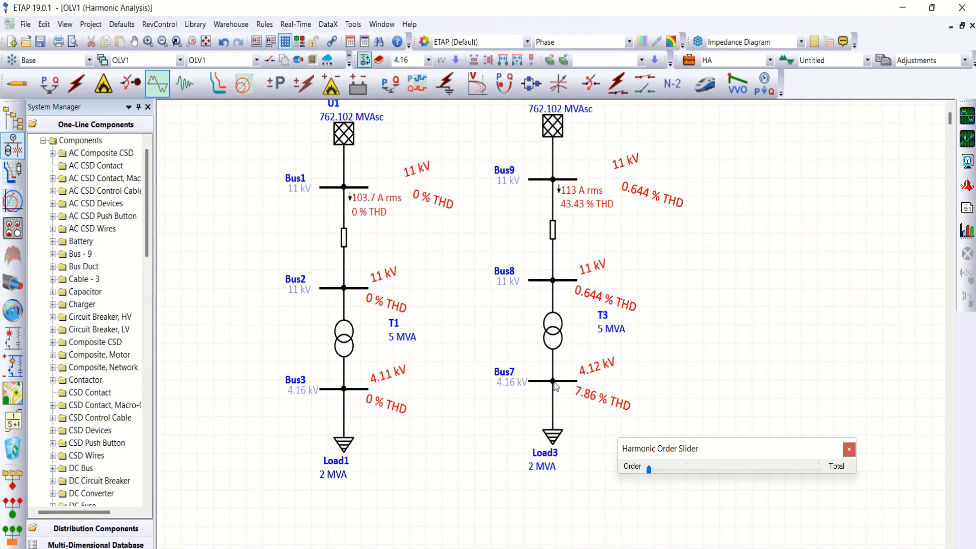
mouse_move(591, 399)
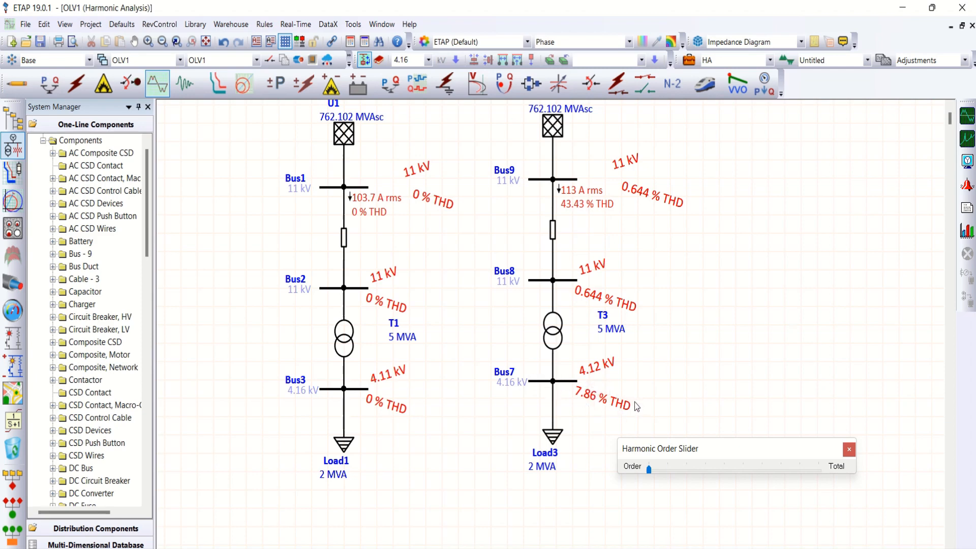
mouse_move(572, 299)
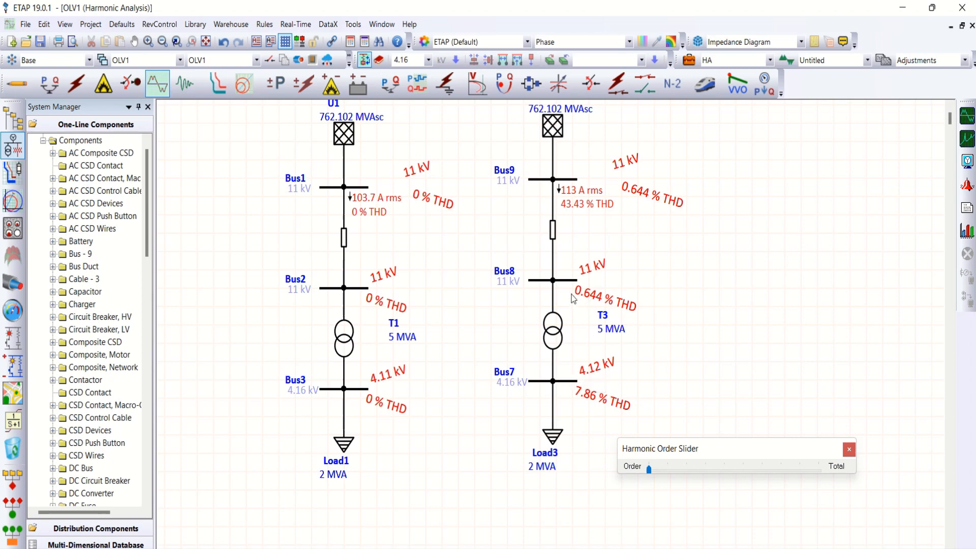
mouse_move(563, 353)
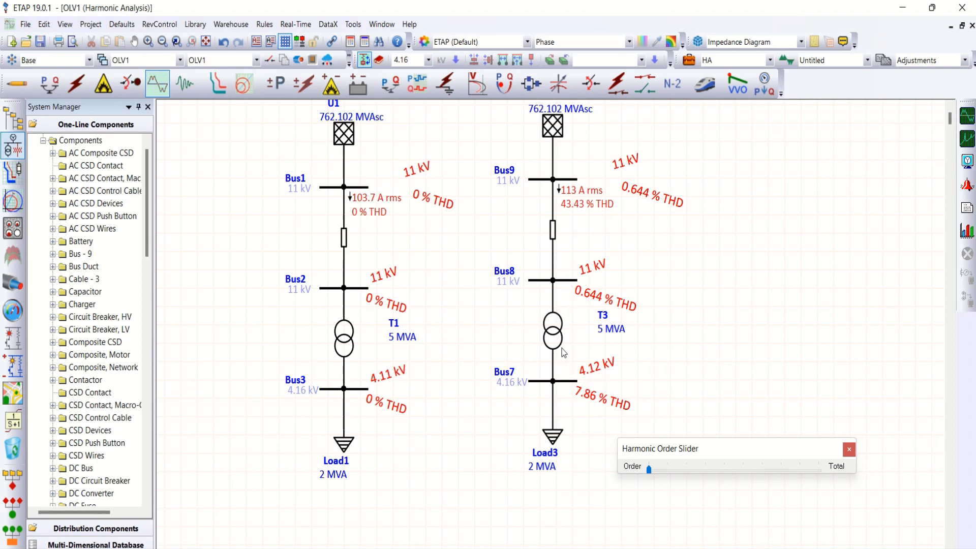
mouse_move(600, 285)
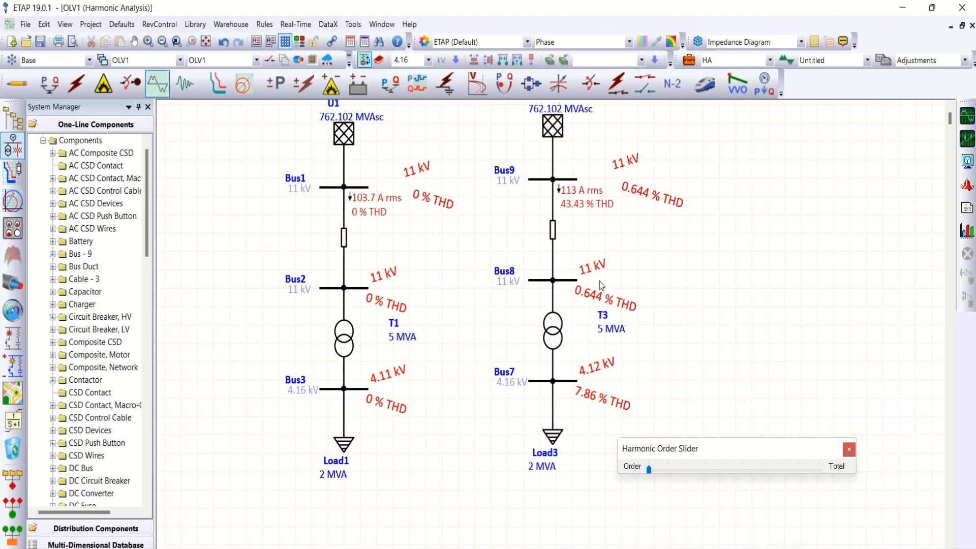
mouse_move(579, 311)
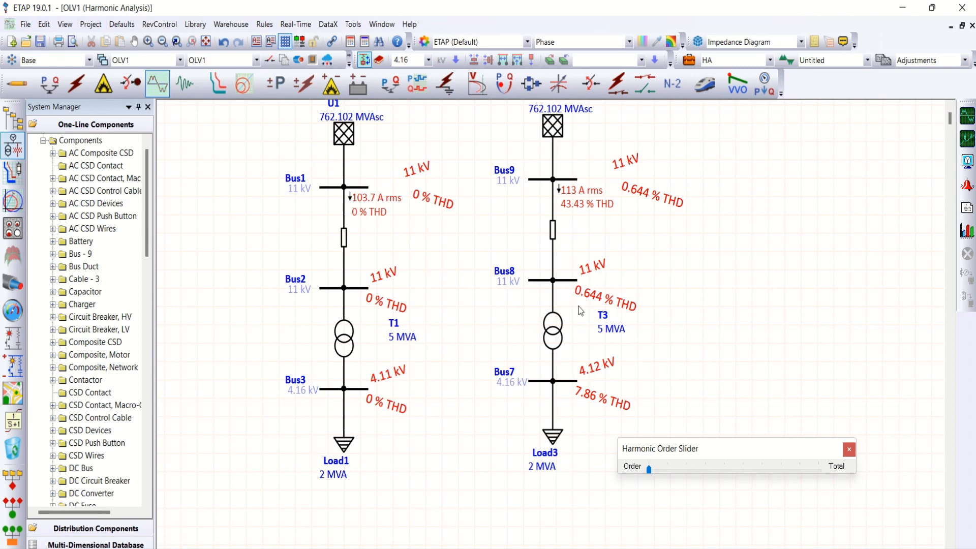
mouse_move(598, 307)
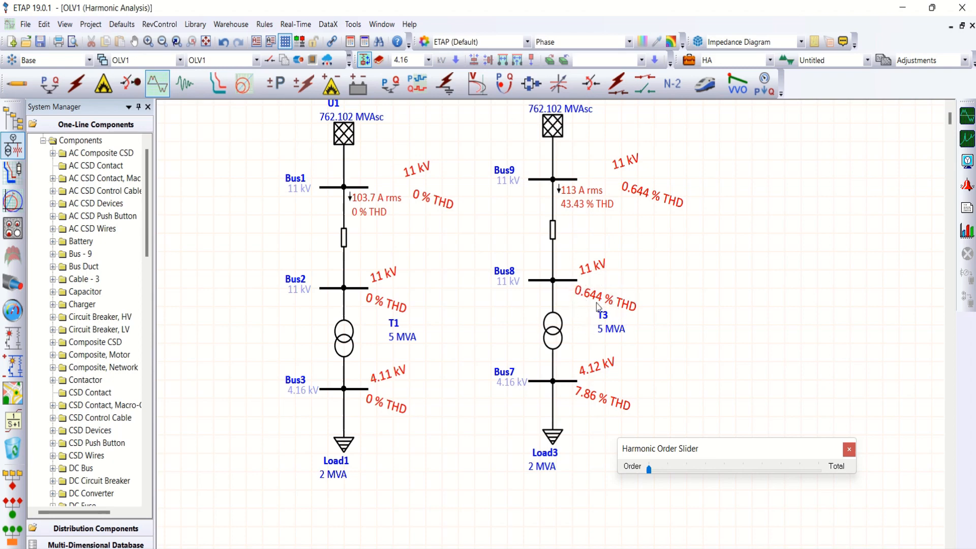
mouse_move(583, 295)
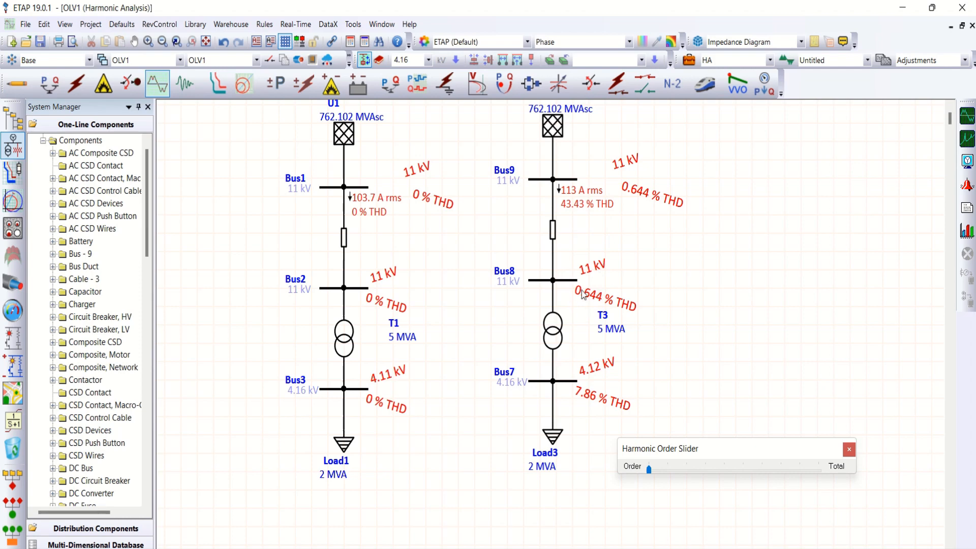
mouse_move(556, 187)
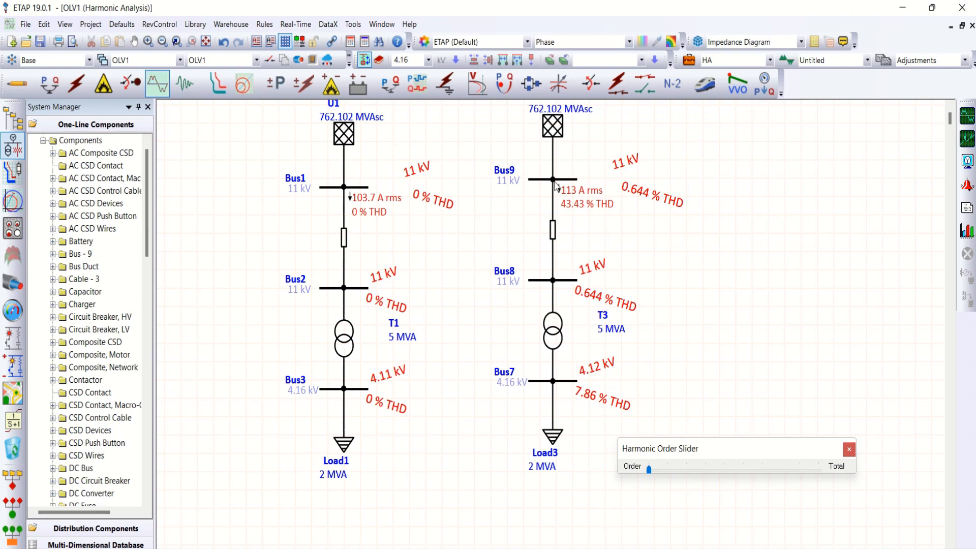
mouse_move(558, 283)
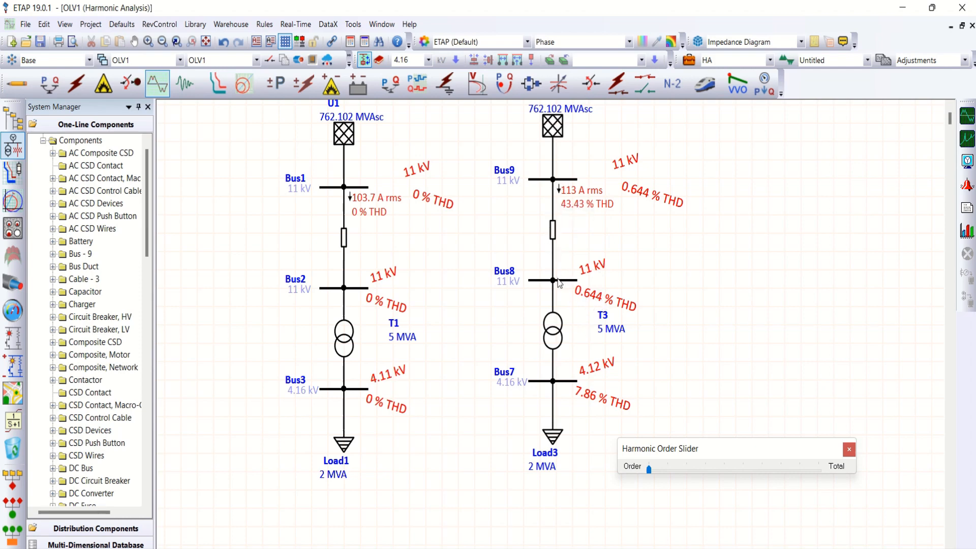
mouse_move(555, 227)
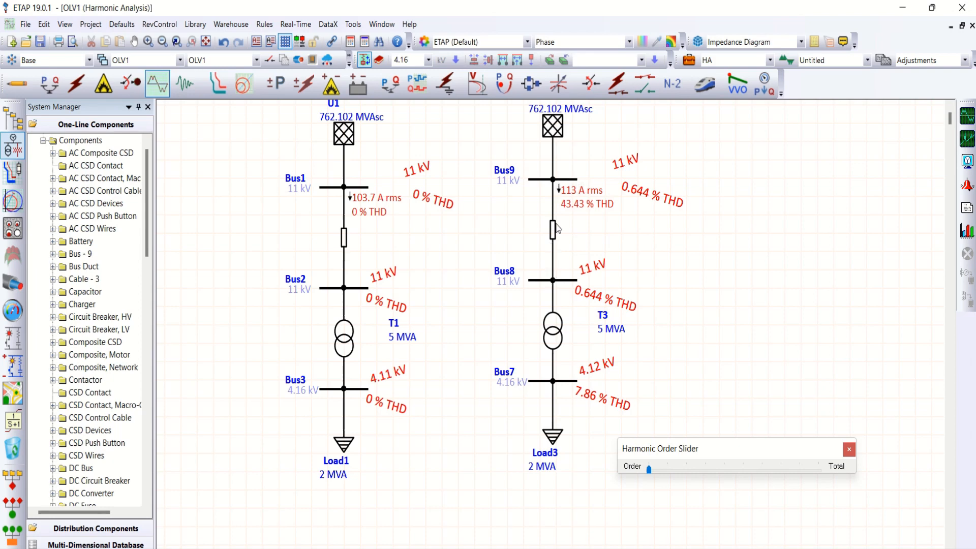
mouse_move(602, 199)
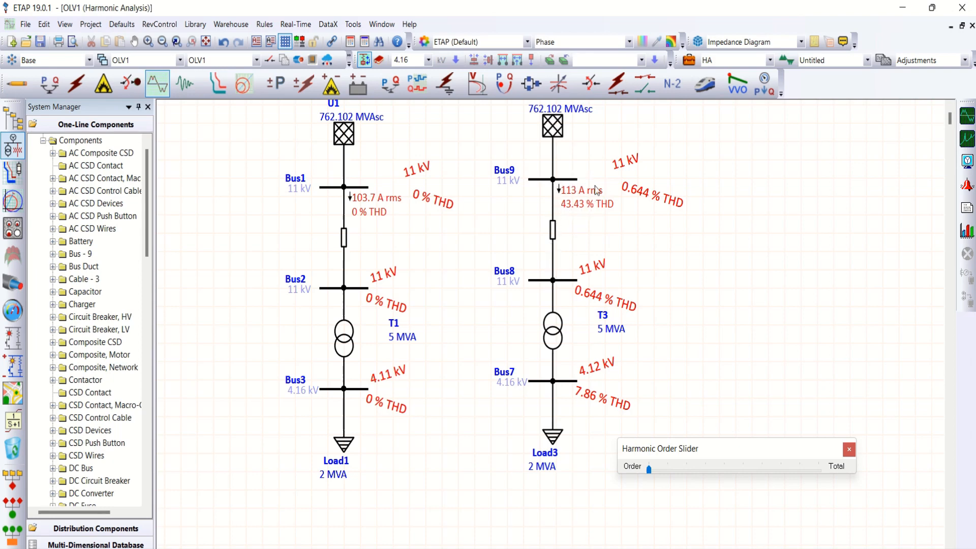
mouse_move(576, 196)
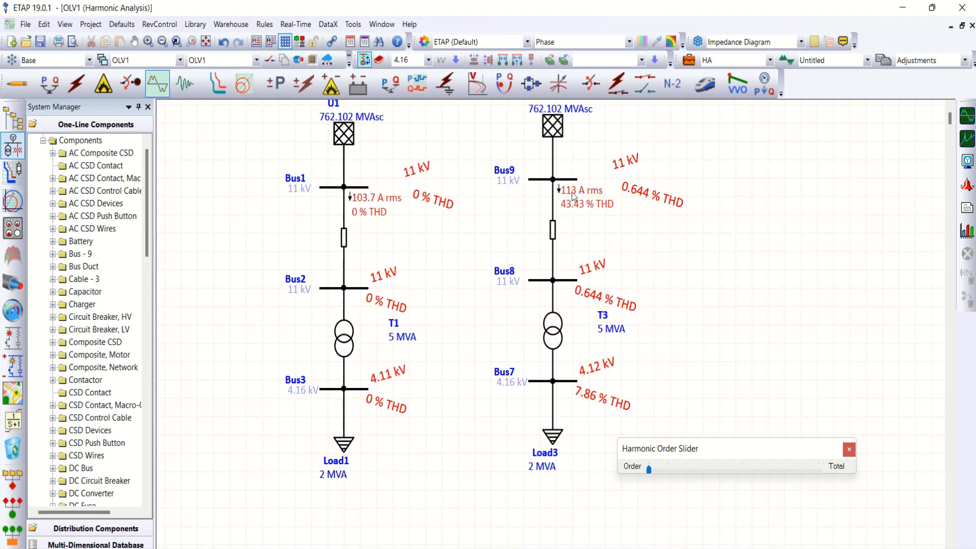
mouse_move(571, 217)
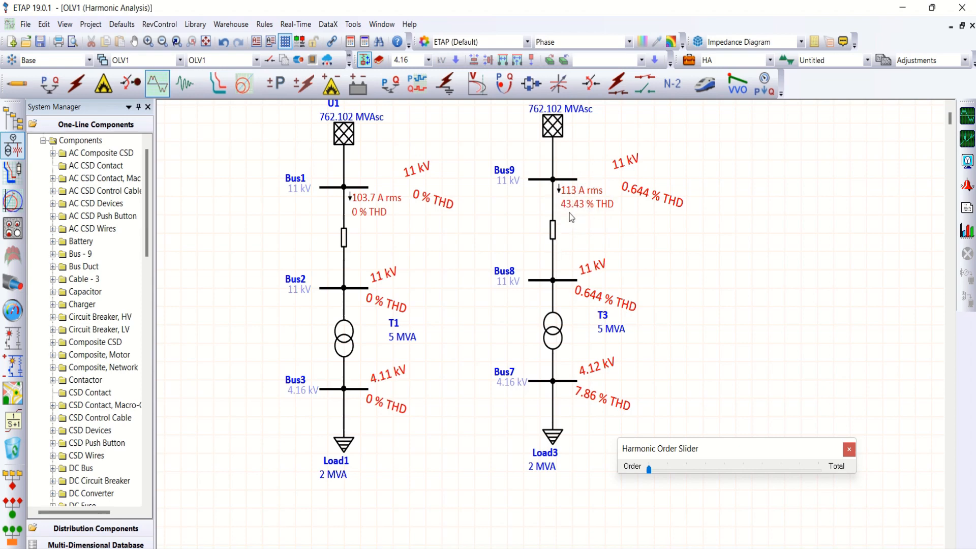
mouse_move(585, 215)
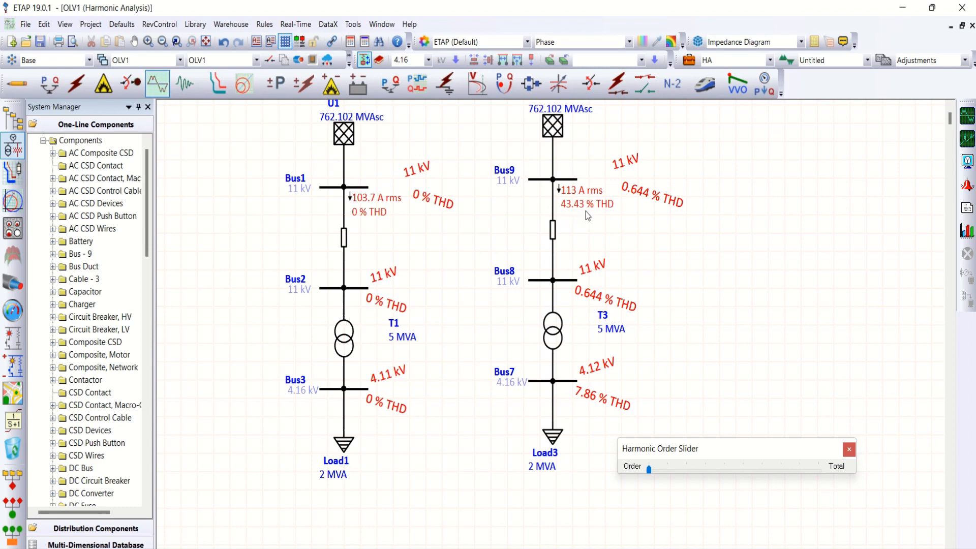
mouse_move(562, 192)
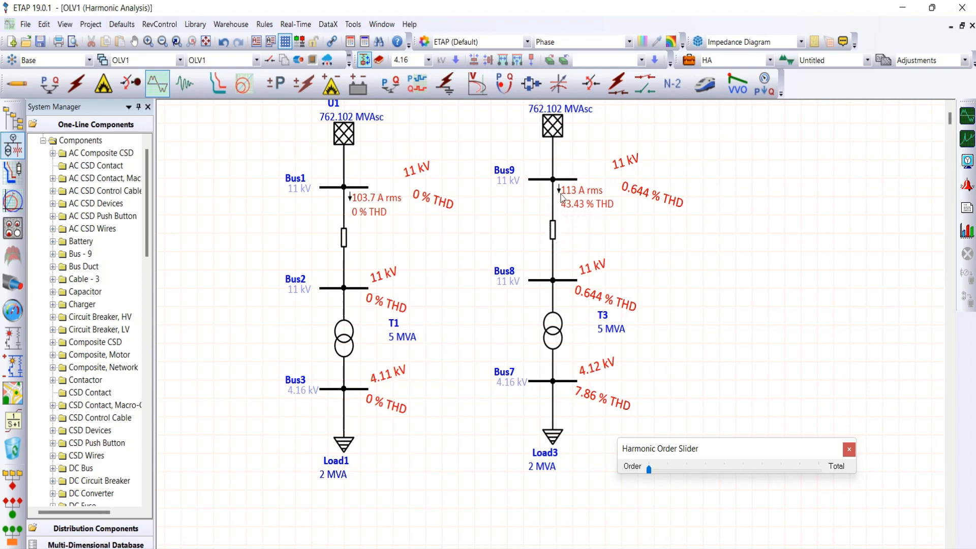
mouse_move(613, 193)
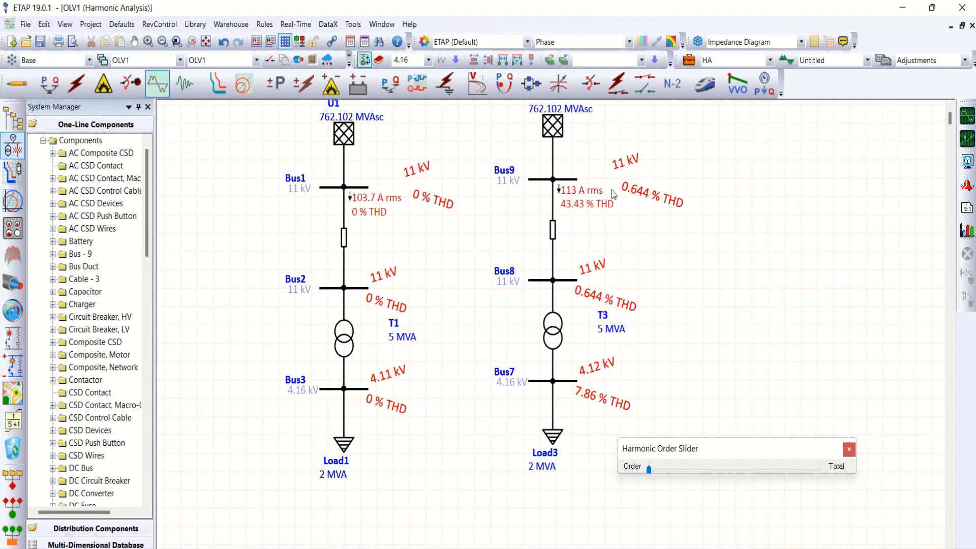
mouse_move(594, 197)
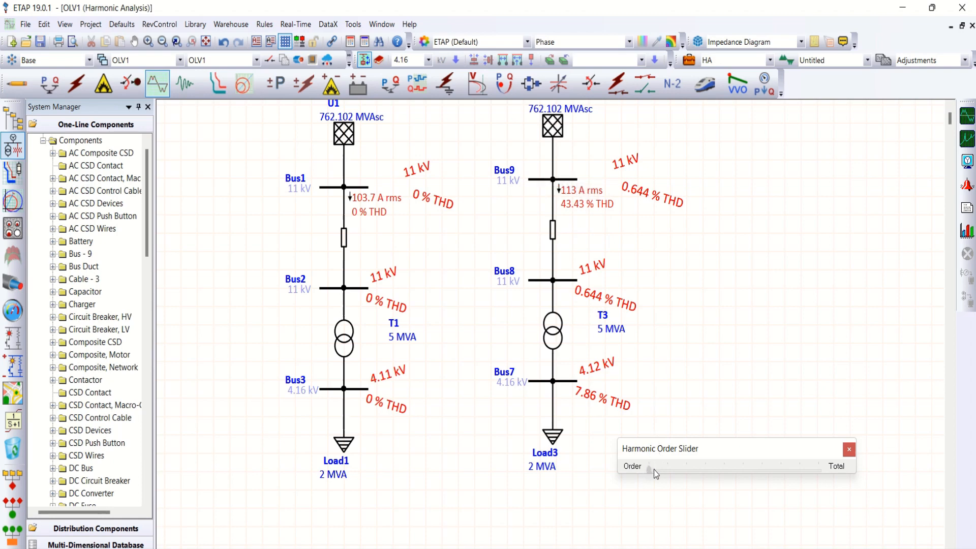
Step the harmonic order slider through orders 5, 7 and 11 to 13.
drag(648, 468, 668, 468)
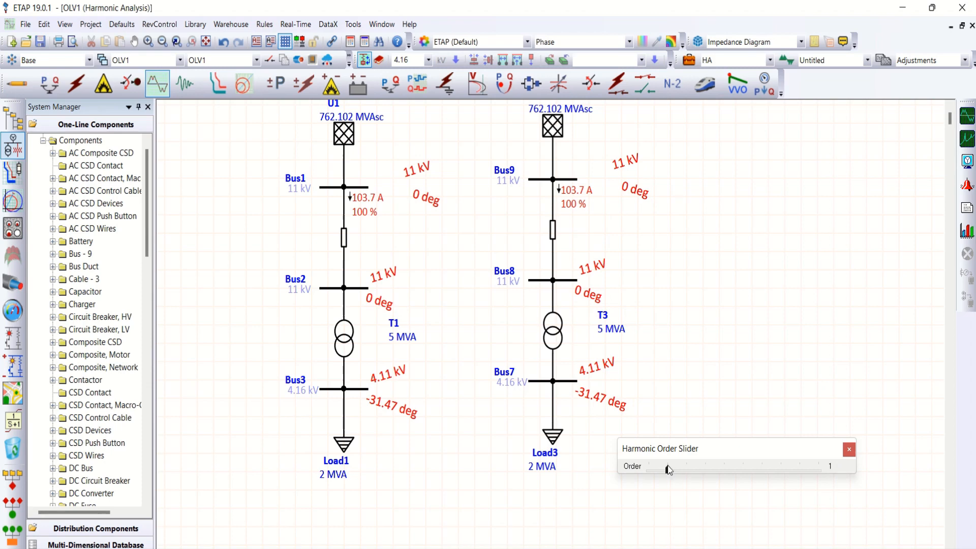
click(668, 466)
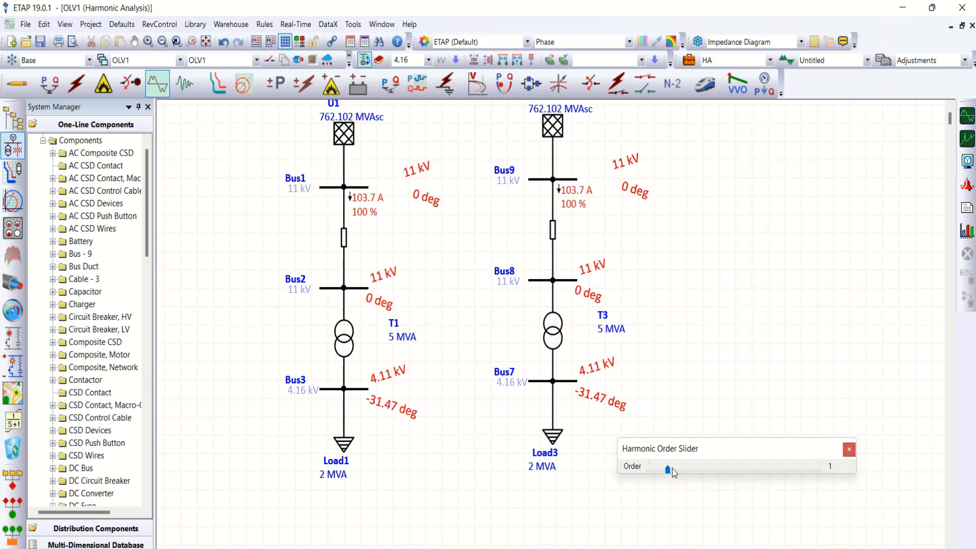
drag(668, 469, 685, 469)
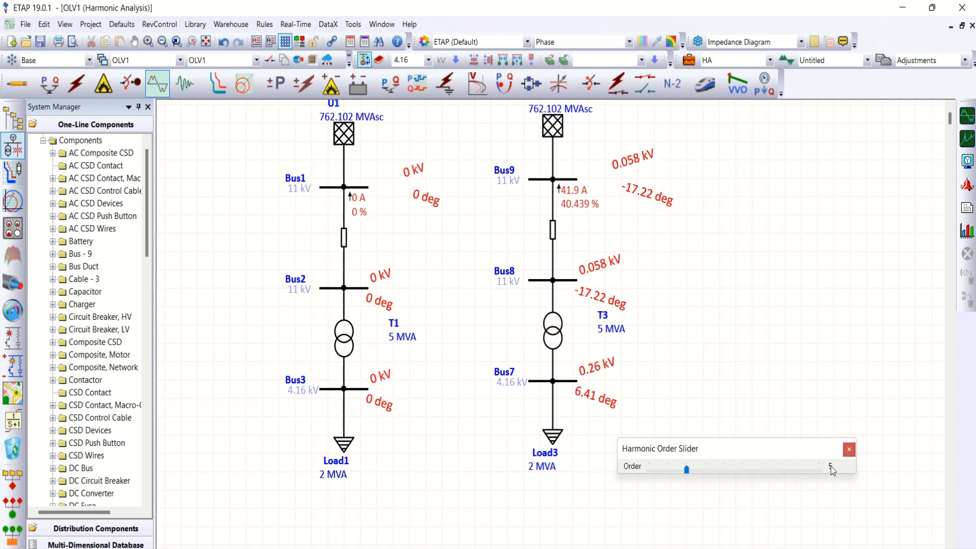
mouse_move(828, 460)
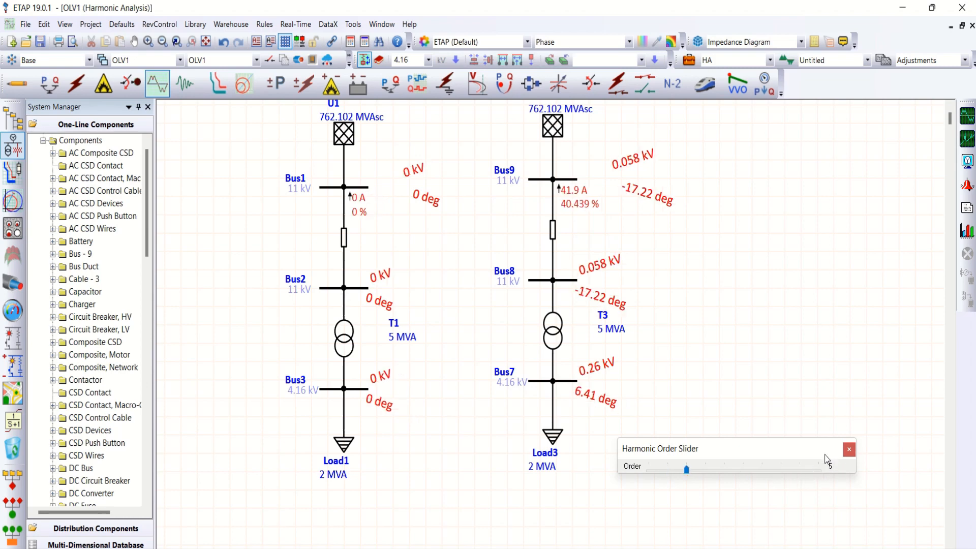
click(687, 470)
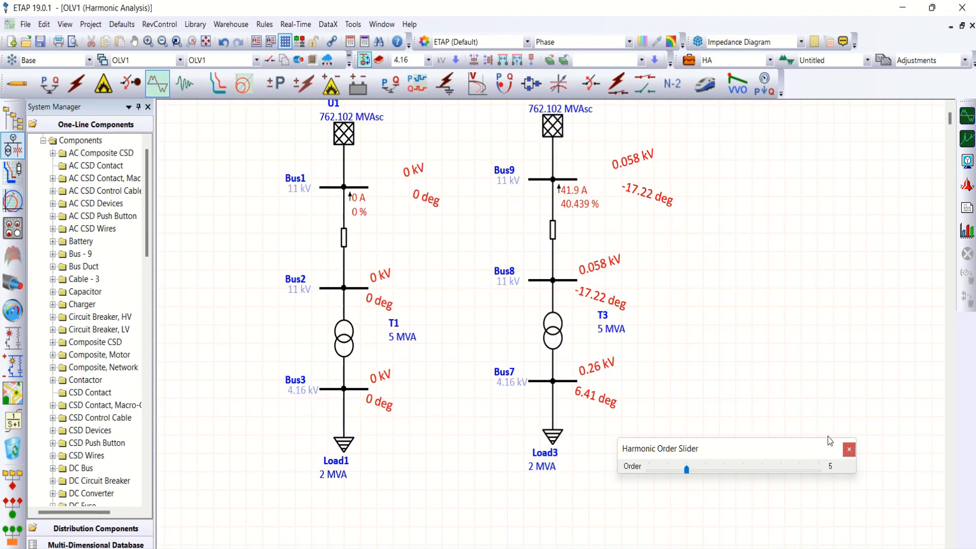
mouse_move(814, 465)
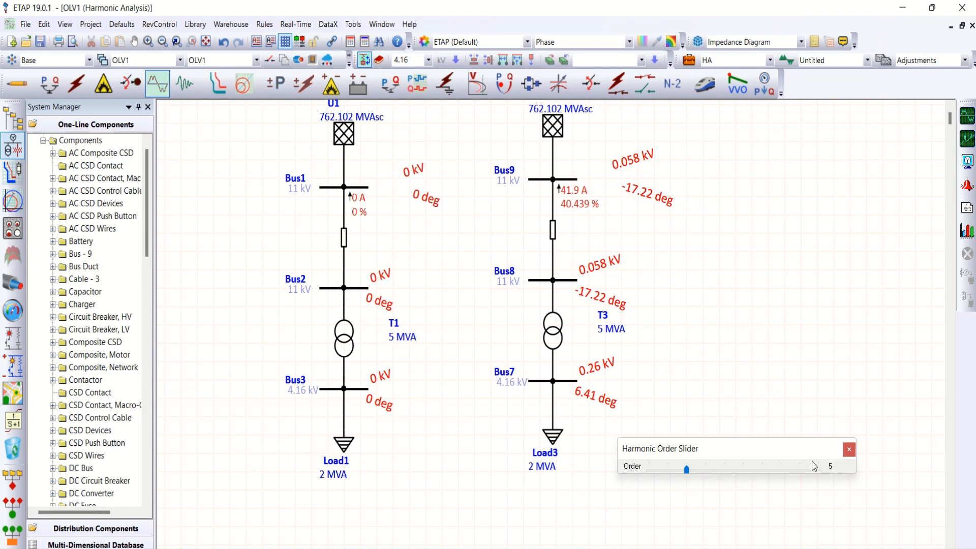
mouse_move(828, 478)
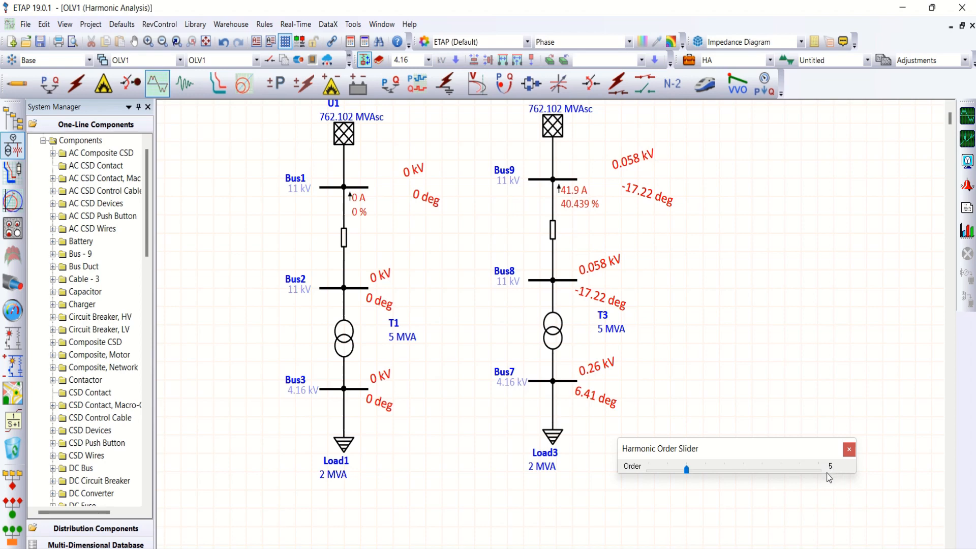
mouse_move(837, 435)
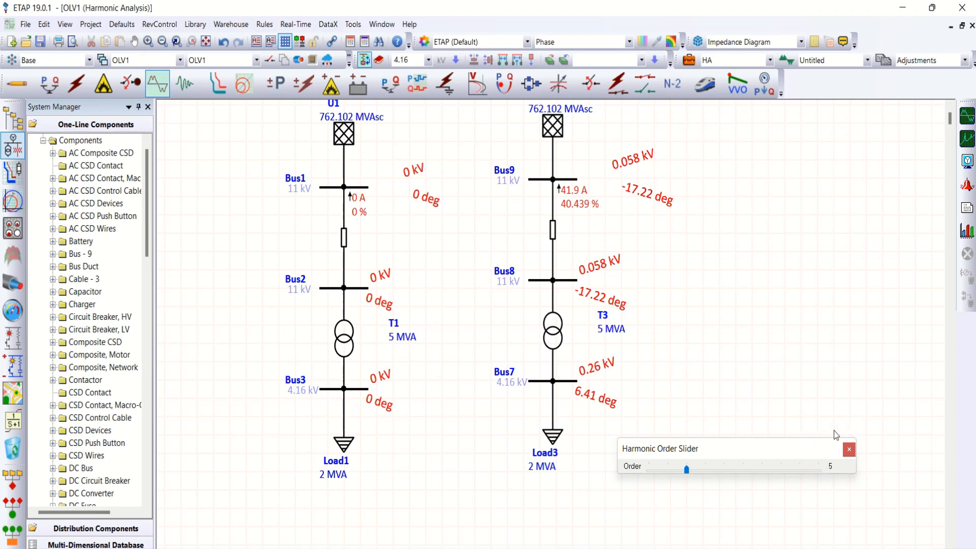
mouse_move(833, 429)
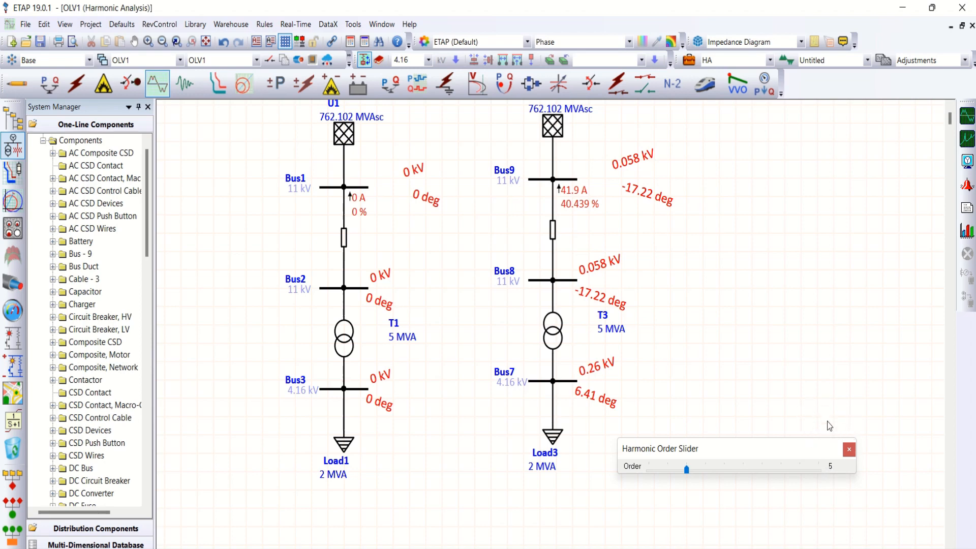
mouse_move(837, 377)
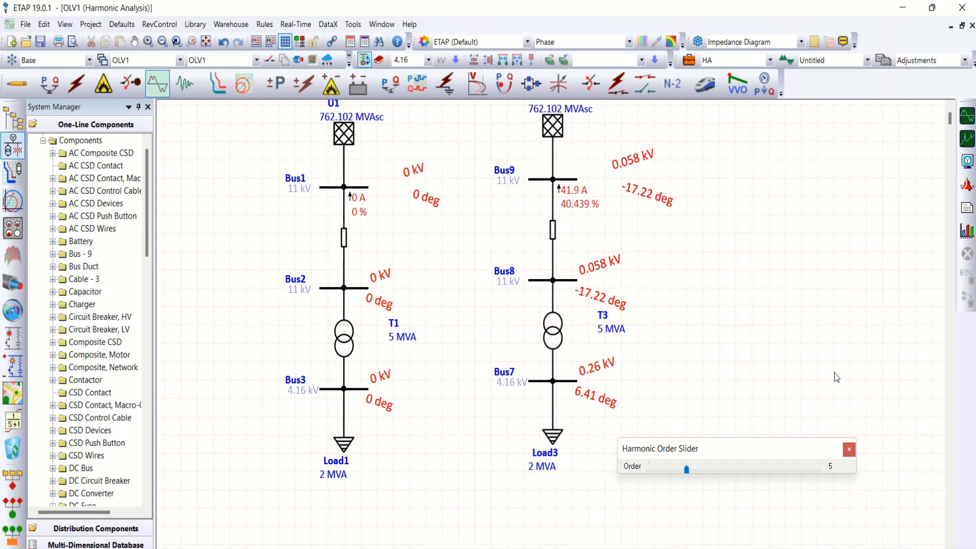
mouse_move(823, 365)
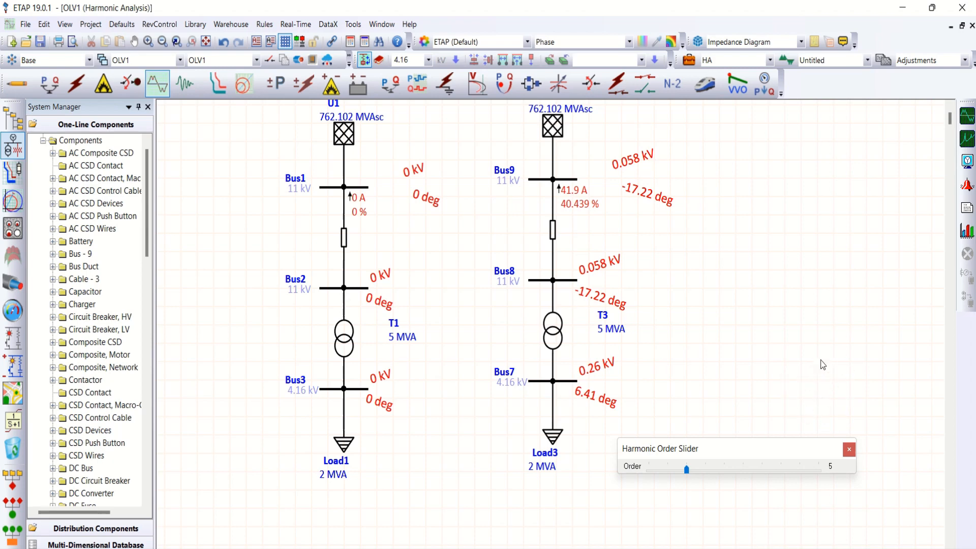
mouse_move(757, 460)
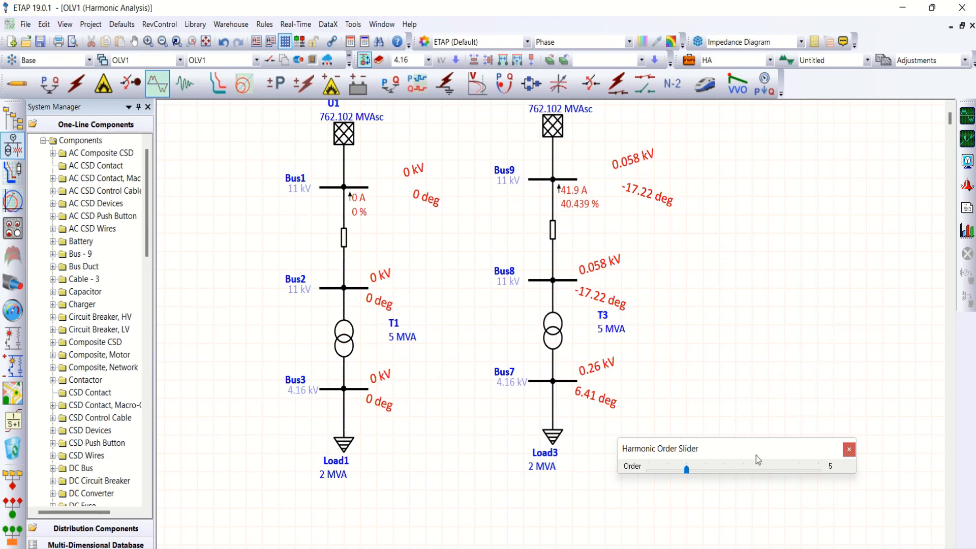
drag(686, 470, 705, 470)
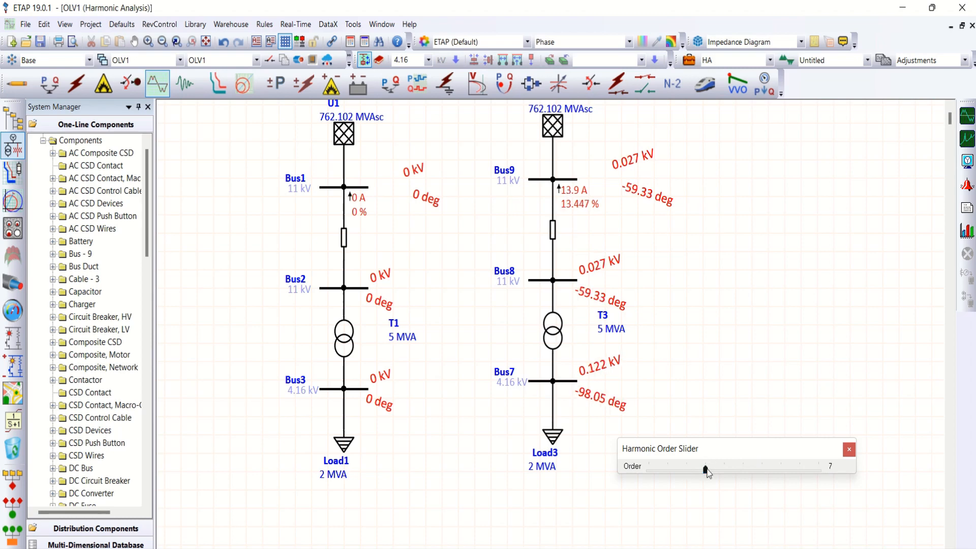
mouse_move(737, 488)
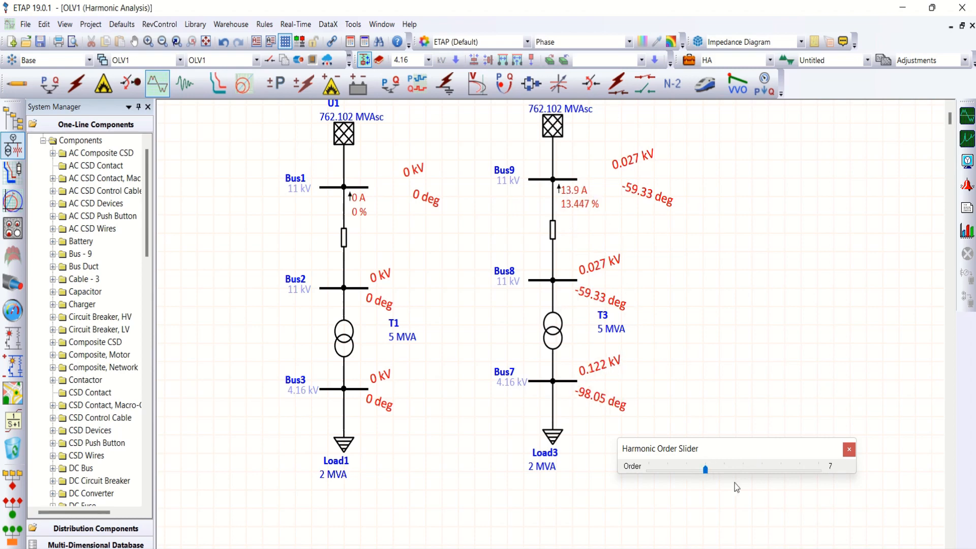
drag(705, 470, 722, 470)
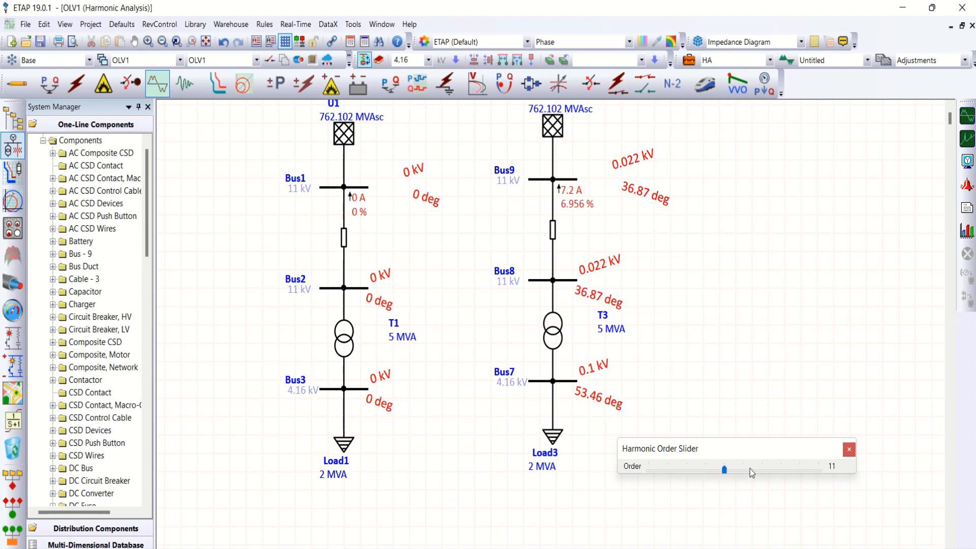
drag(723, 470, 742, 470)
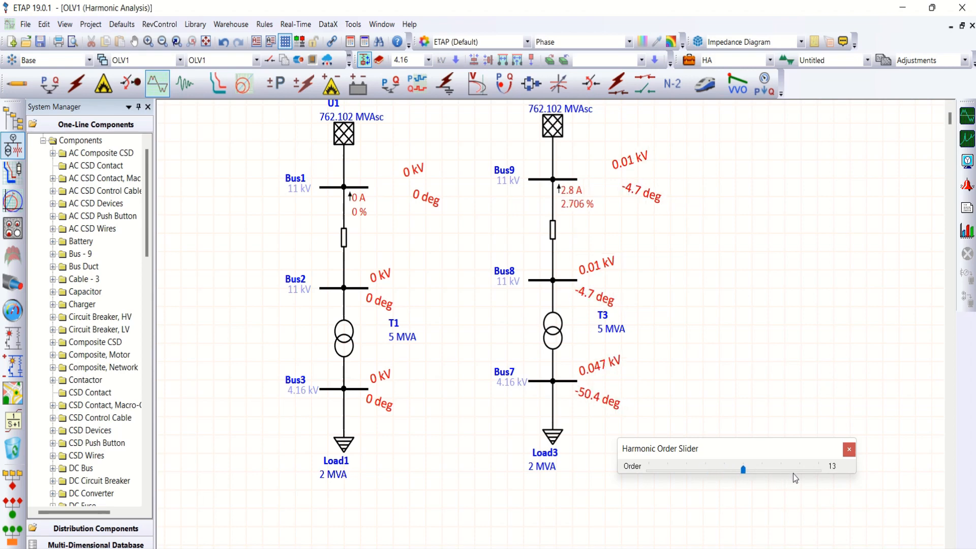
mouse_move(811, 472)
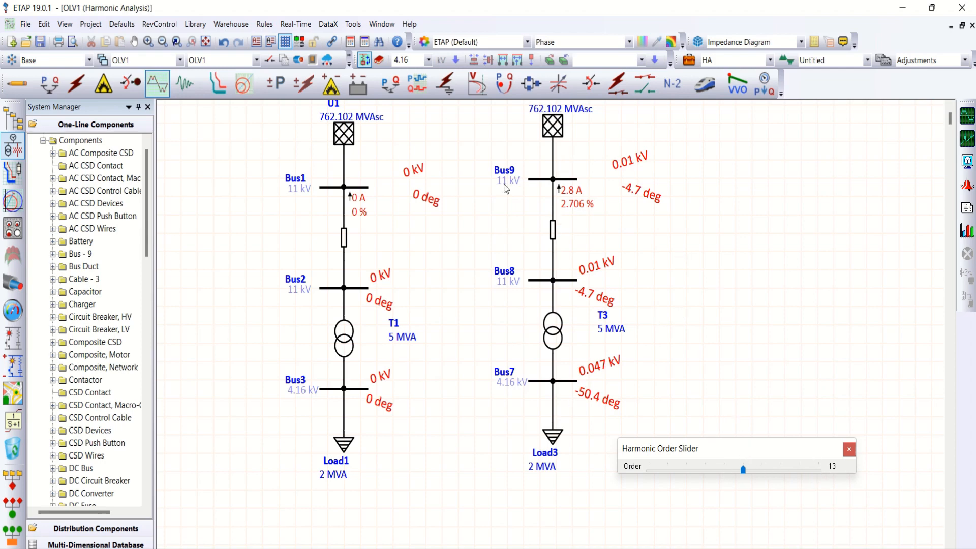
mouse_move(940, 241)
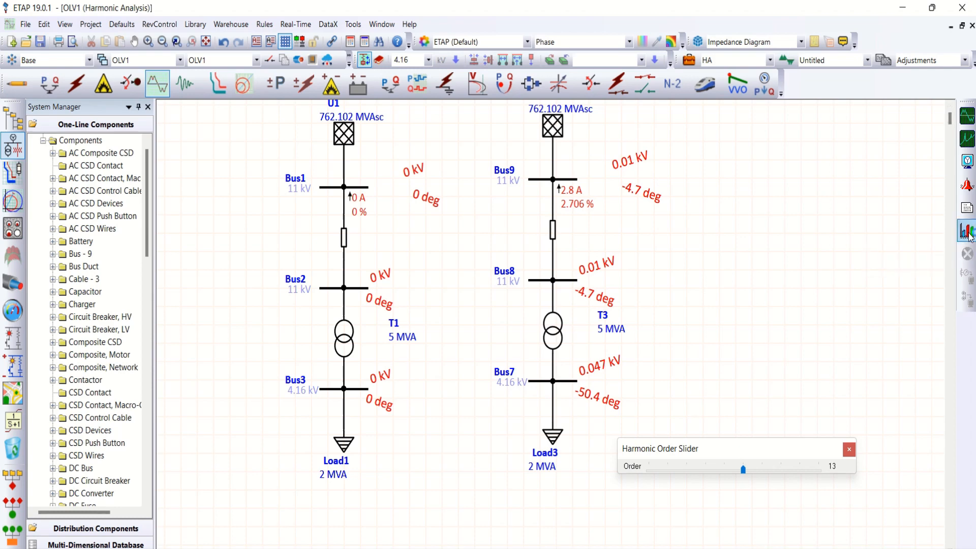
mouse_move(959, 244)
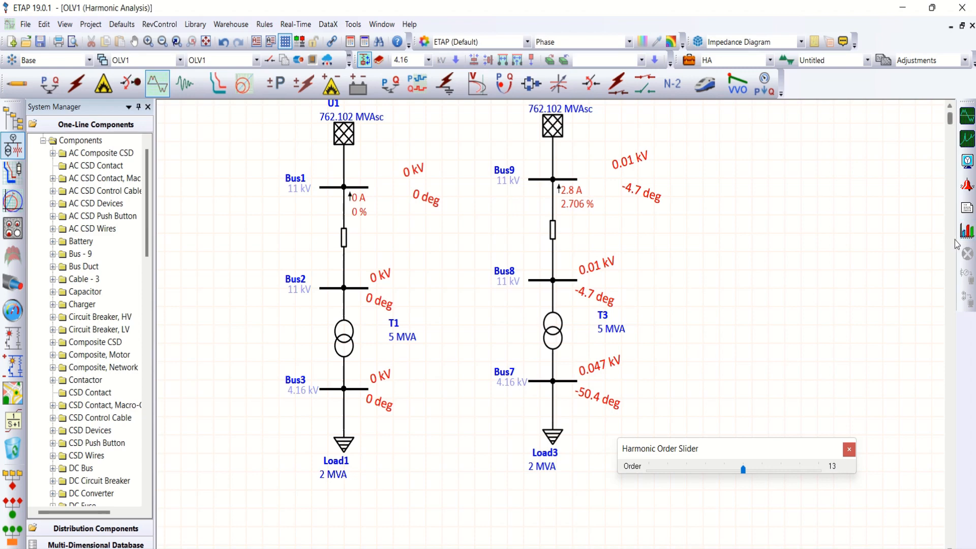
Open the harmonic plots, load the plot file, and check Bus9 with Spectrum plot type.
click(966, 230)
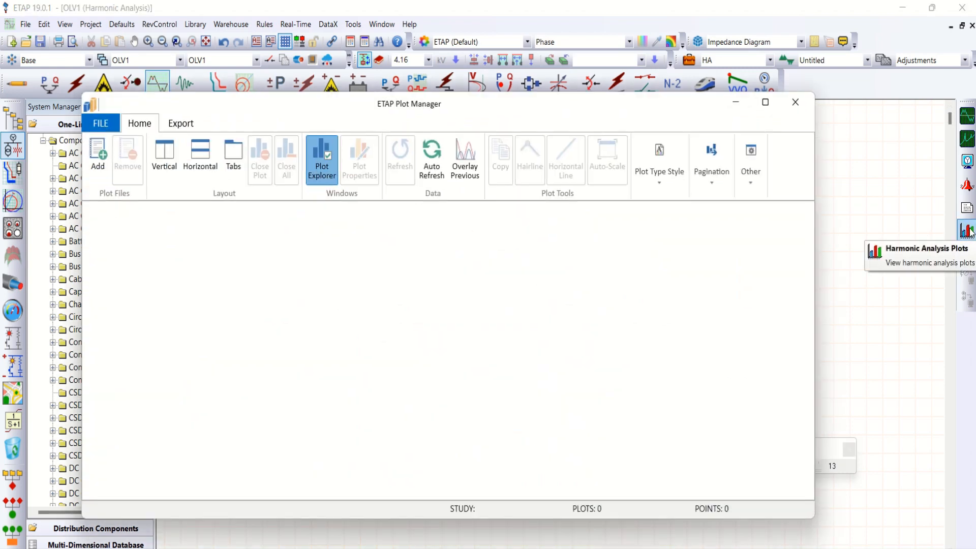
click(322, 159)
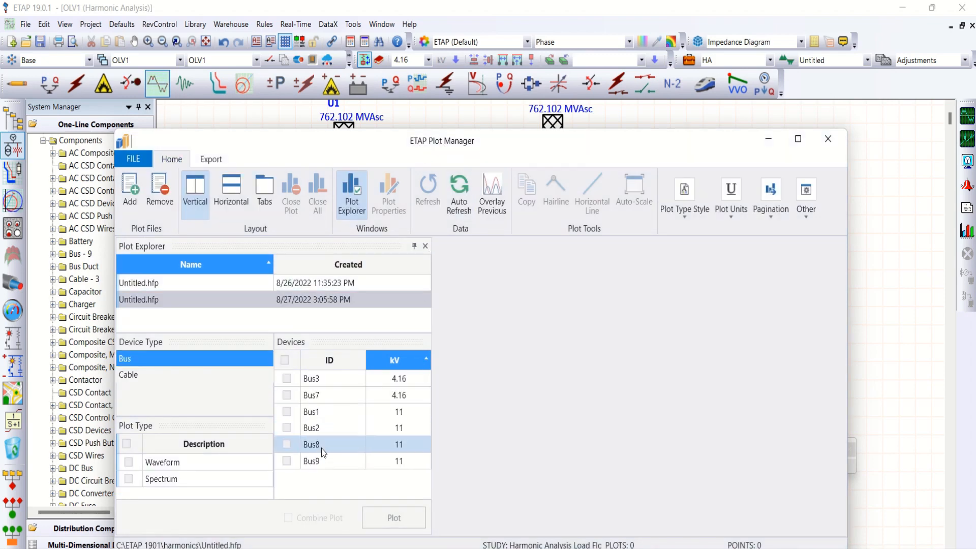
click(311, 460)
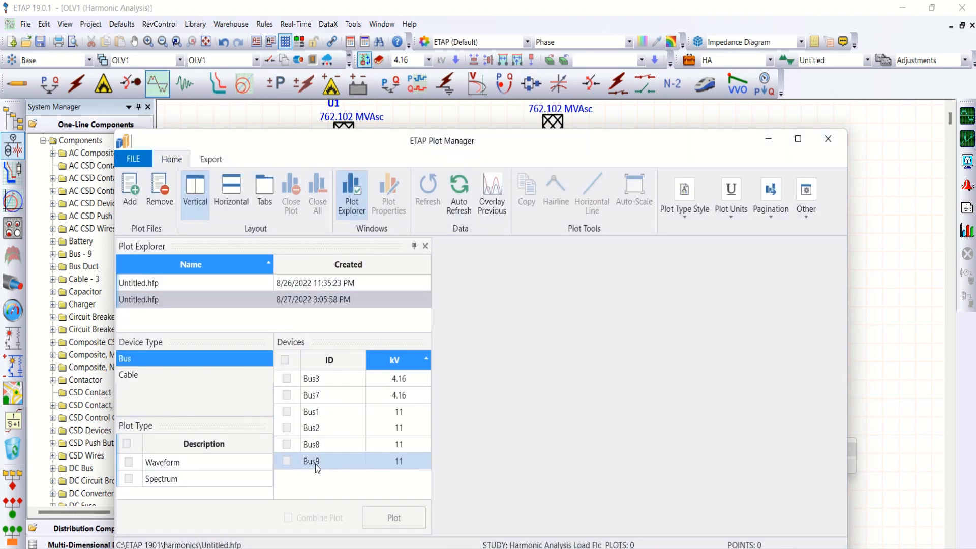
click(287, 464)
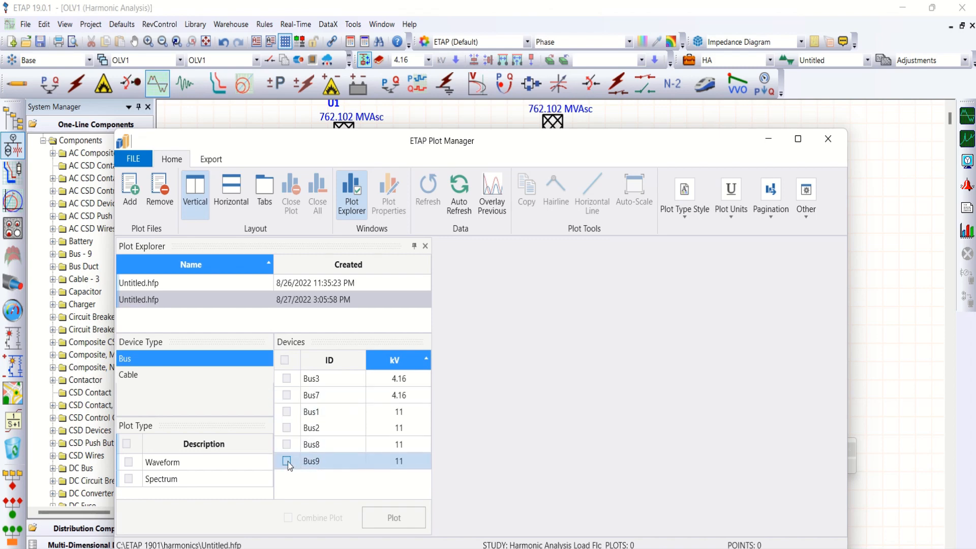
click(286, 465)
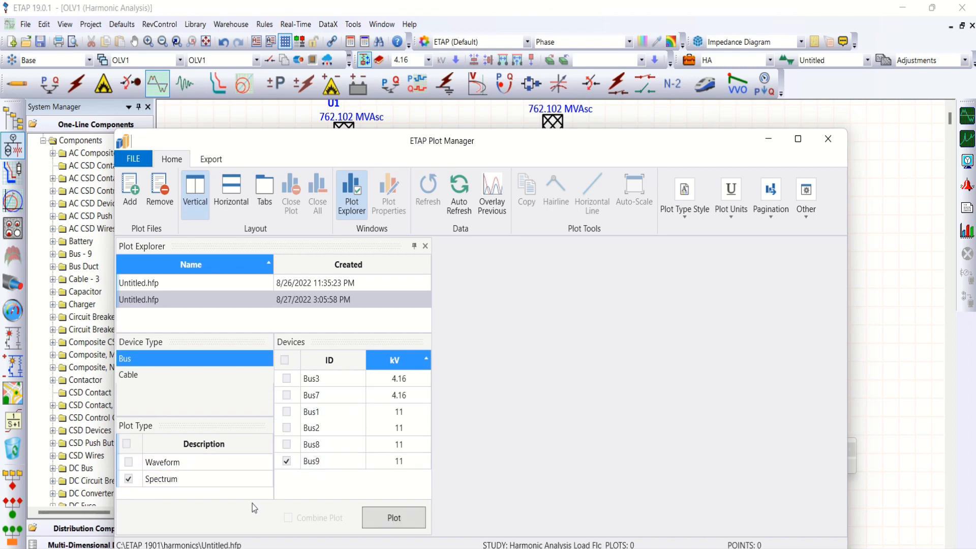
mouse_move(369, 506)
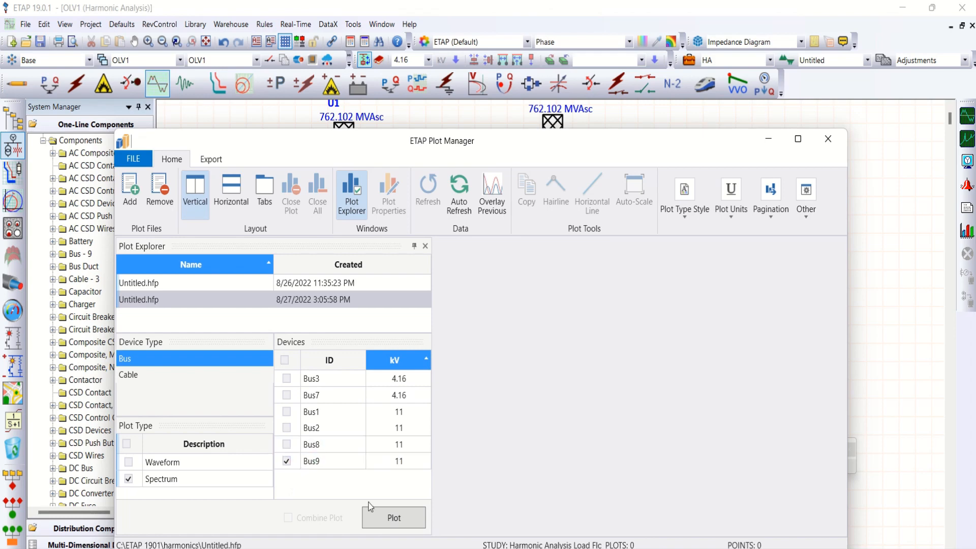
Plot the Bus9 spectrum chart and hide the Plot Explorer to enlarge it.
click(394, 517)
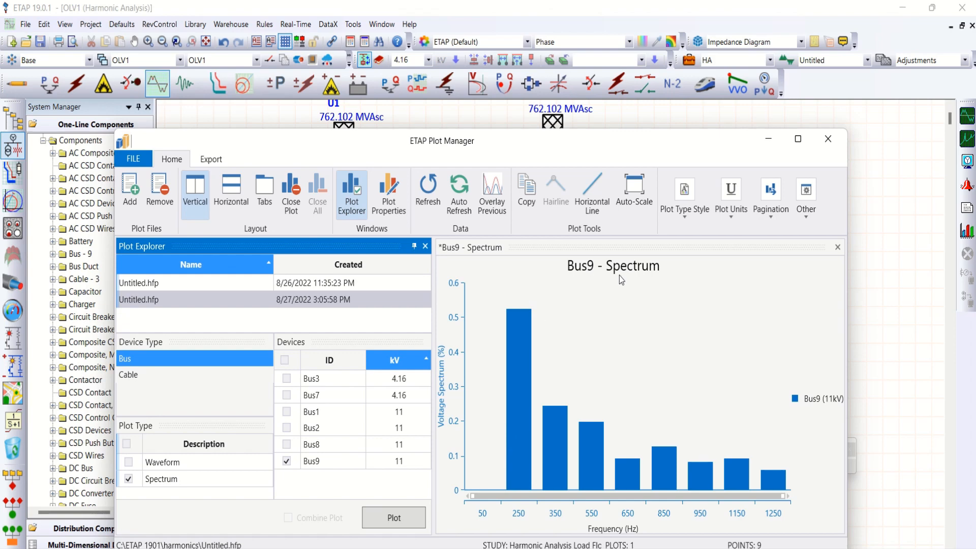
mouse_move(528, 388)
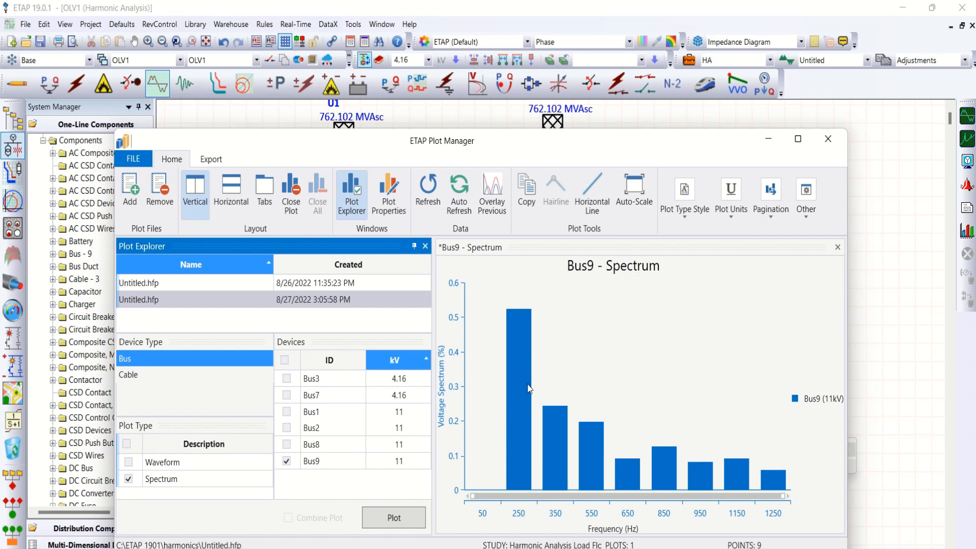
mouse_move(533, 462)
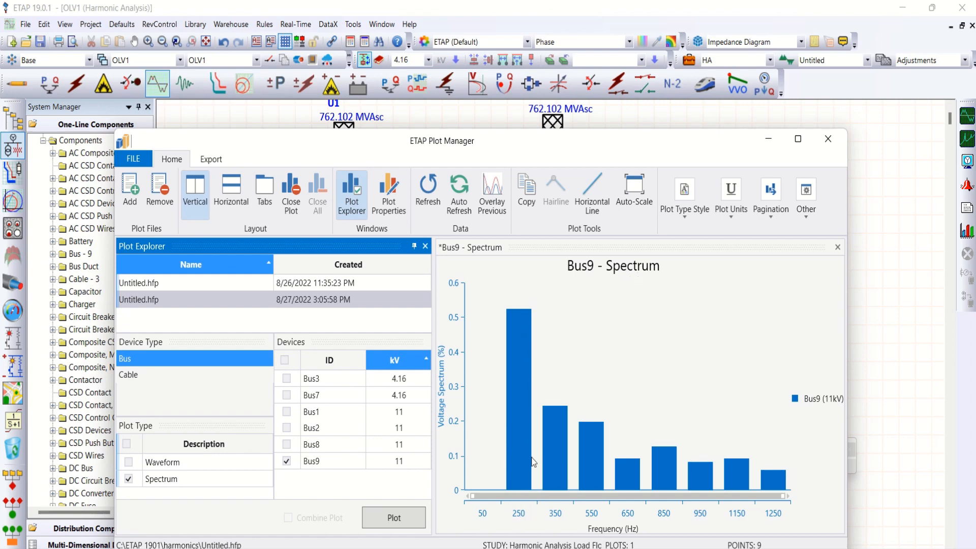
mouse_move(565, 499)
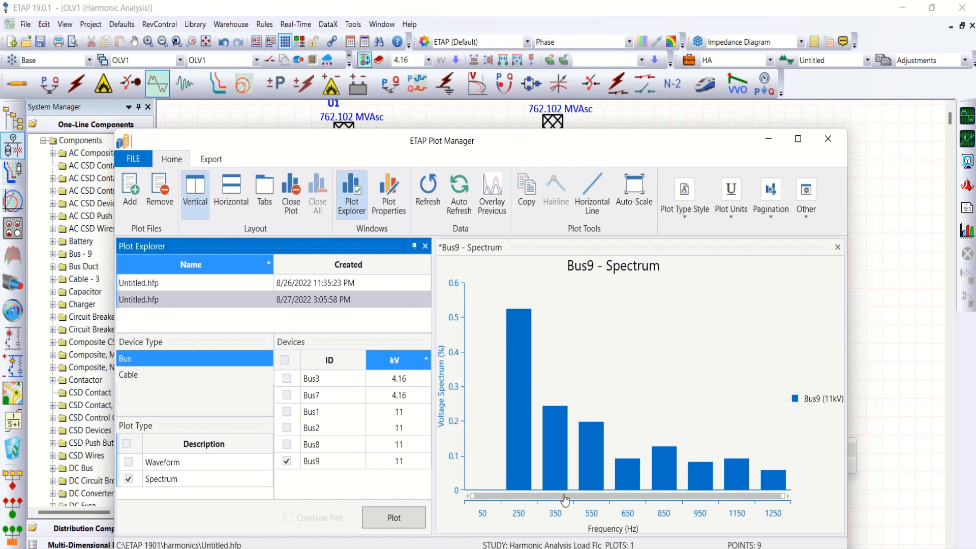
mouse_move(640, 508)
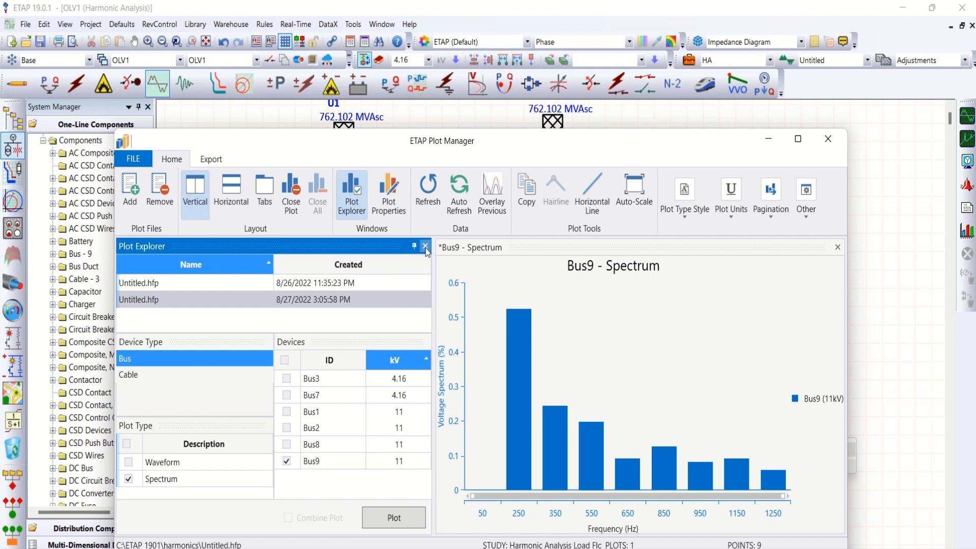
click(425, 246)
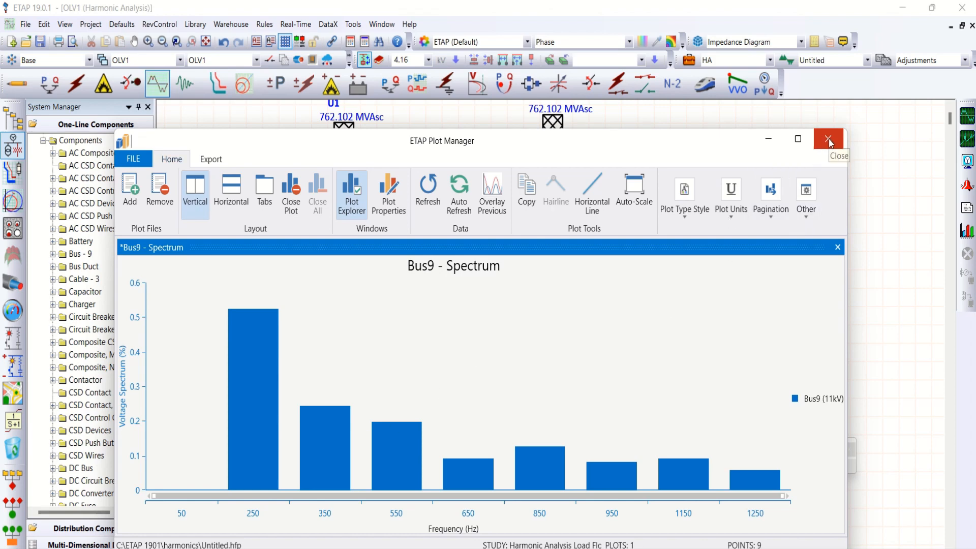
Close the ETAP Plot Manager to return to the order-13 one-line.
click(828, 139)
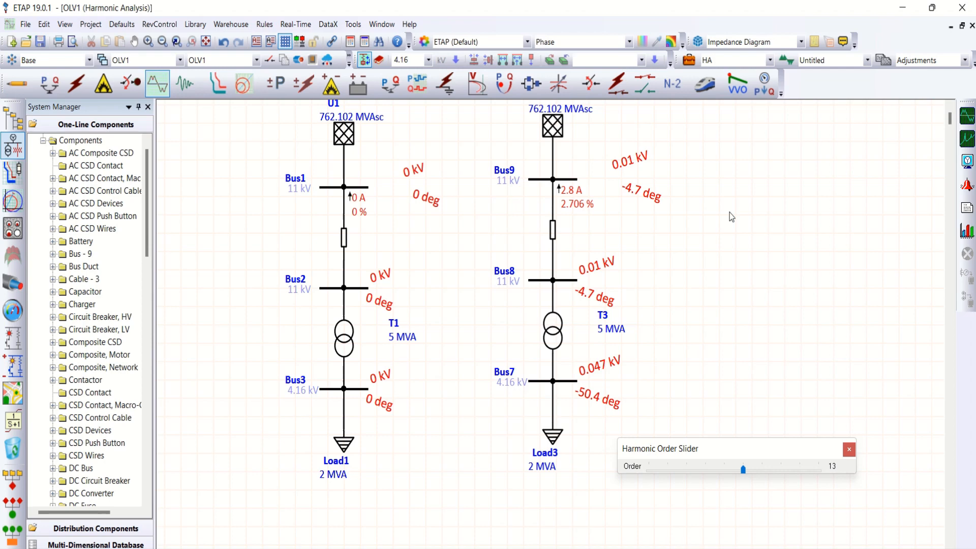
mouse_move(639, 471)
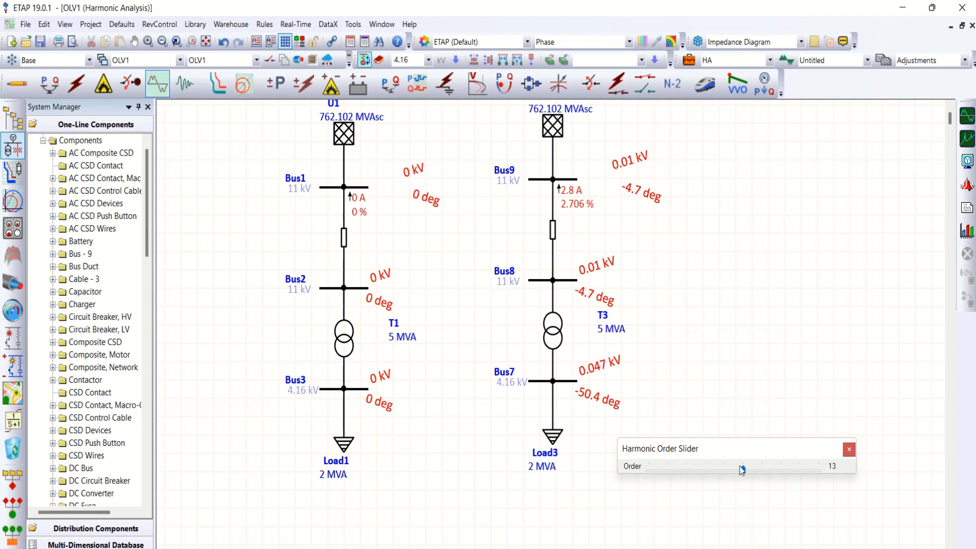
Slide the harmonic order back to Total to show rms values and % THD.
drag(741, 466, 649, 469)
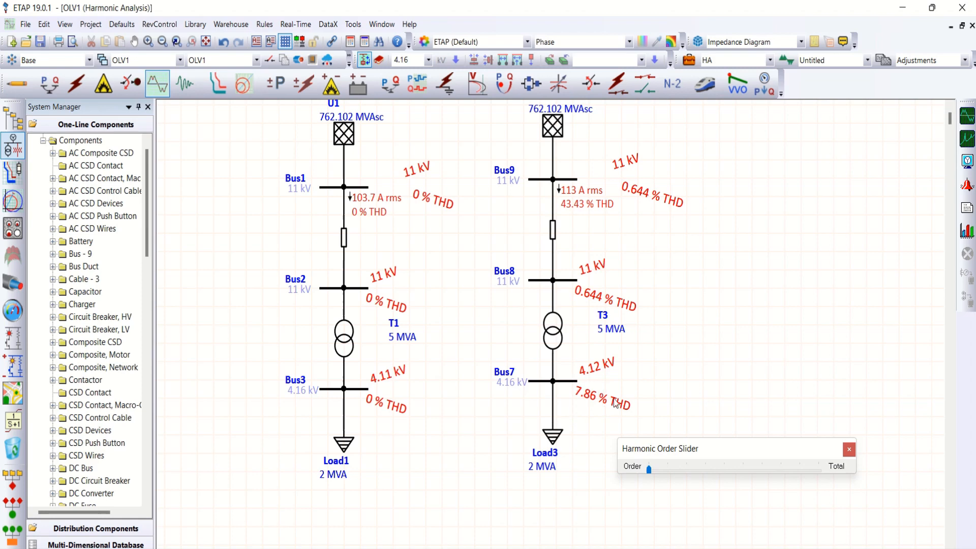
mouse_move(591, 390)
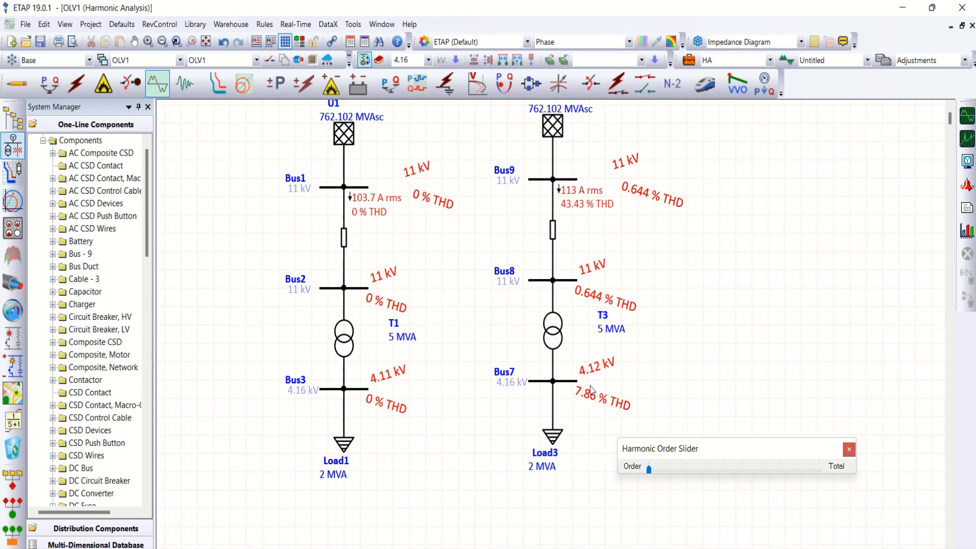
mouse_move(590, 400)
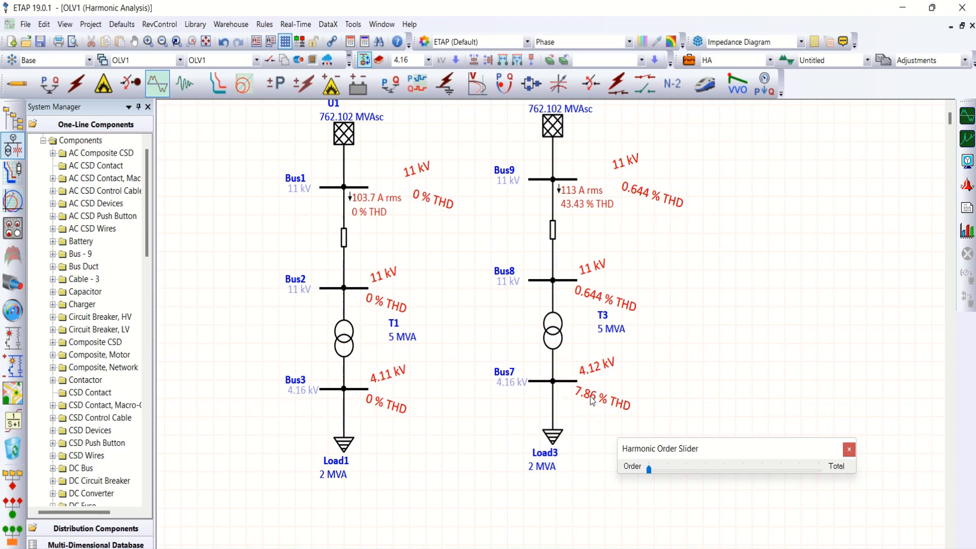
mouse_move(685, 400)
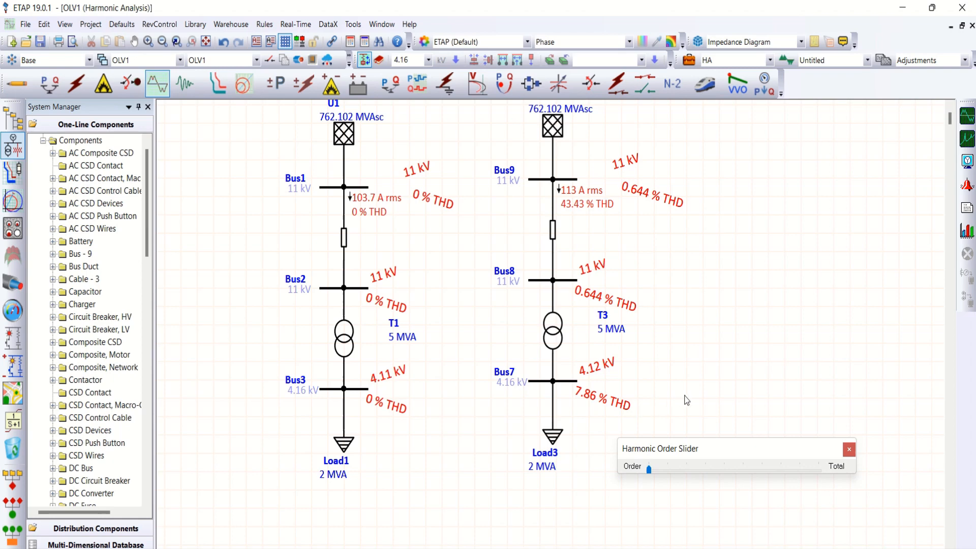
mouse_move(834, 449)
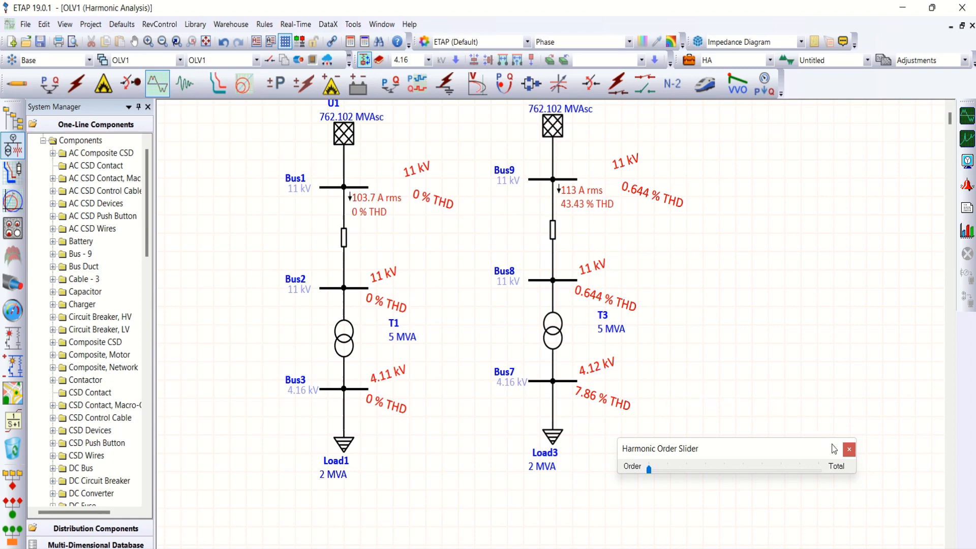